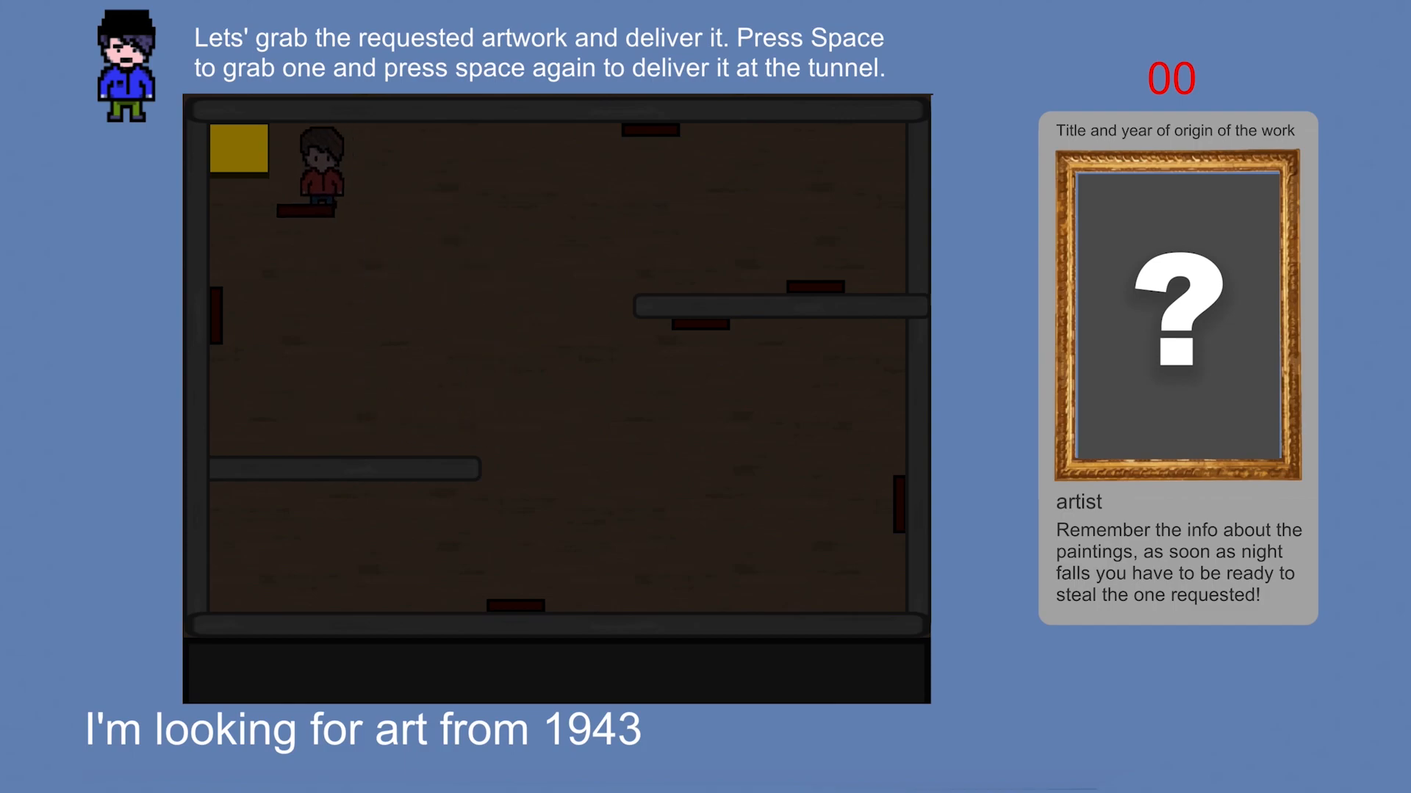
Search Google for 'unity hub', open the Unity download page, and launch Unity Hub
click(691, 45)
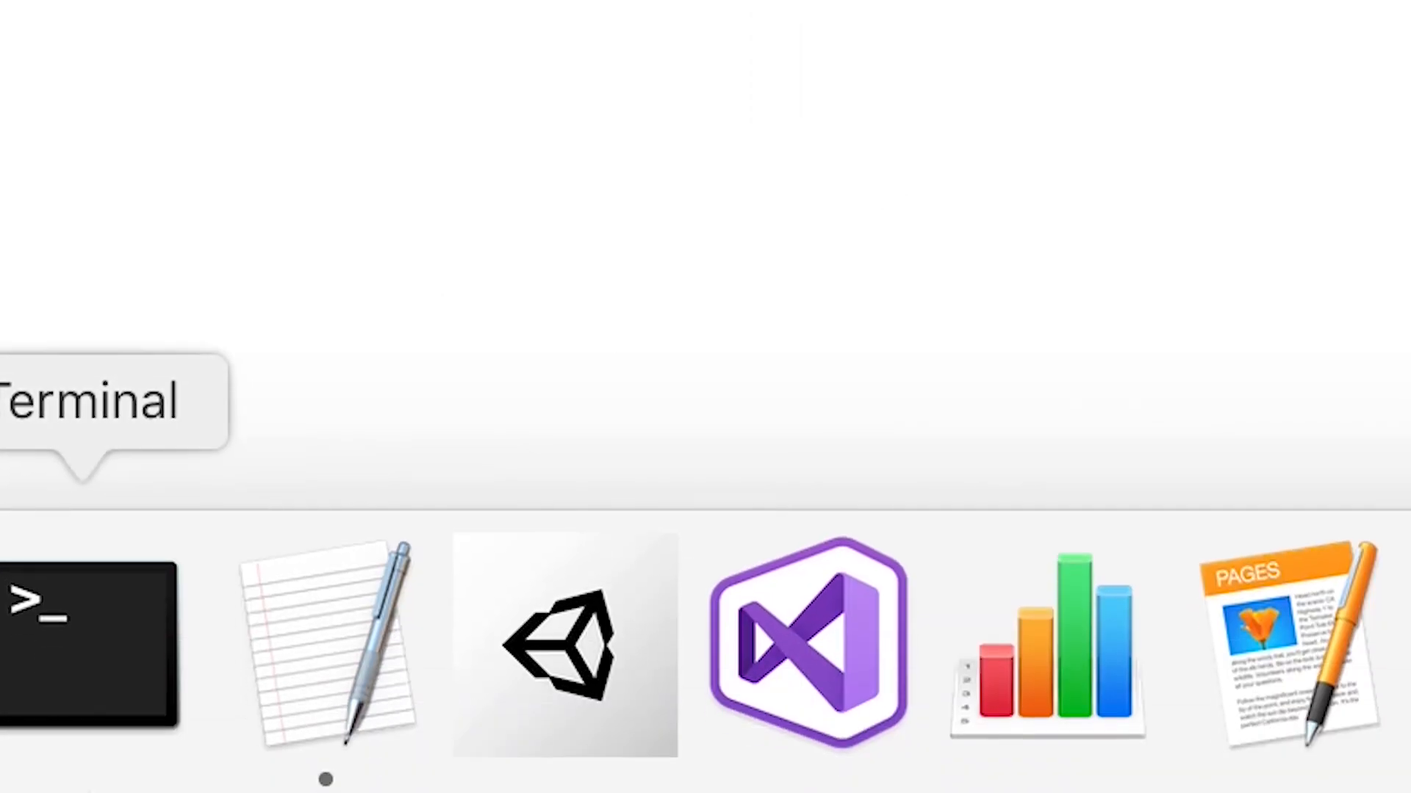
mouse_move(601, 642)
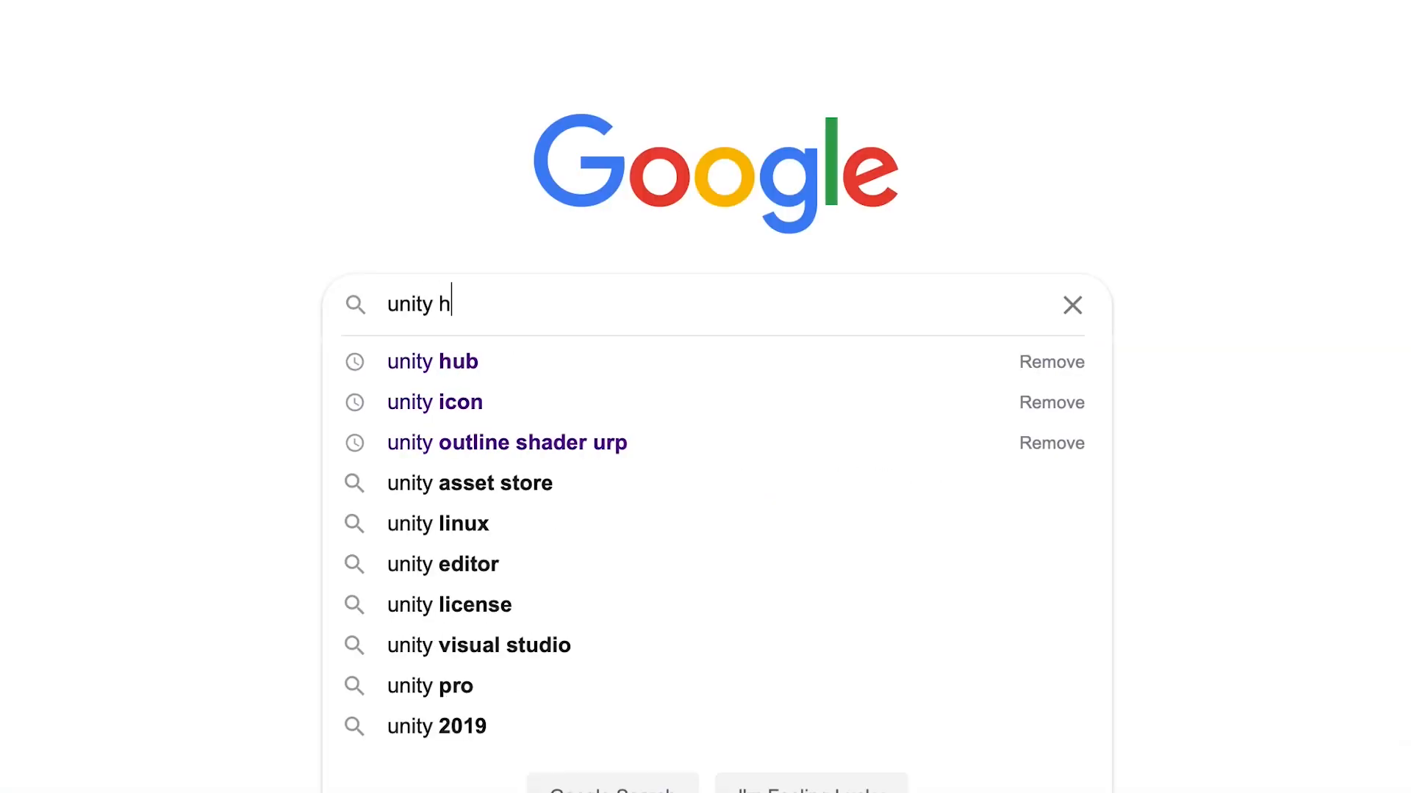
click(432, 361)
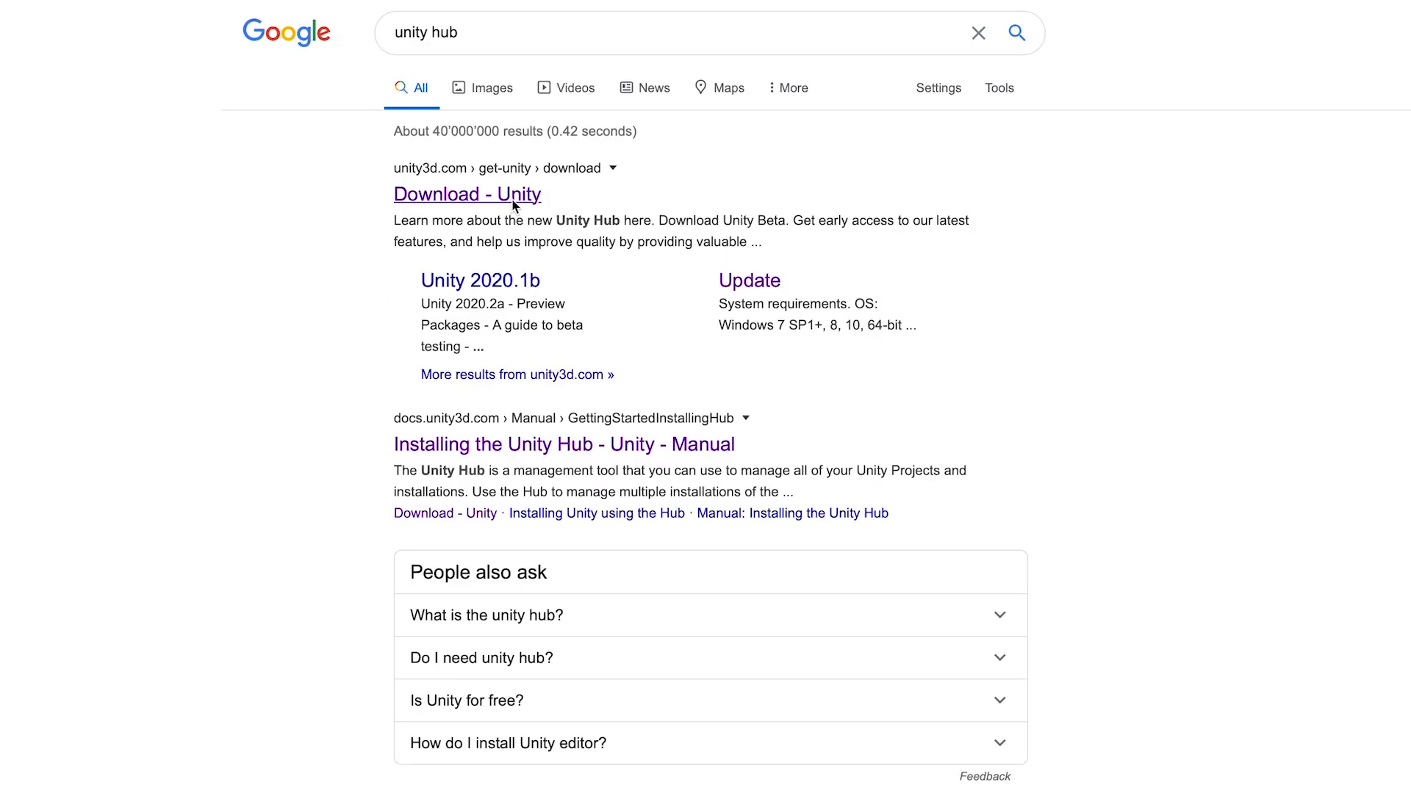
click(467, 194)
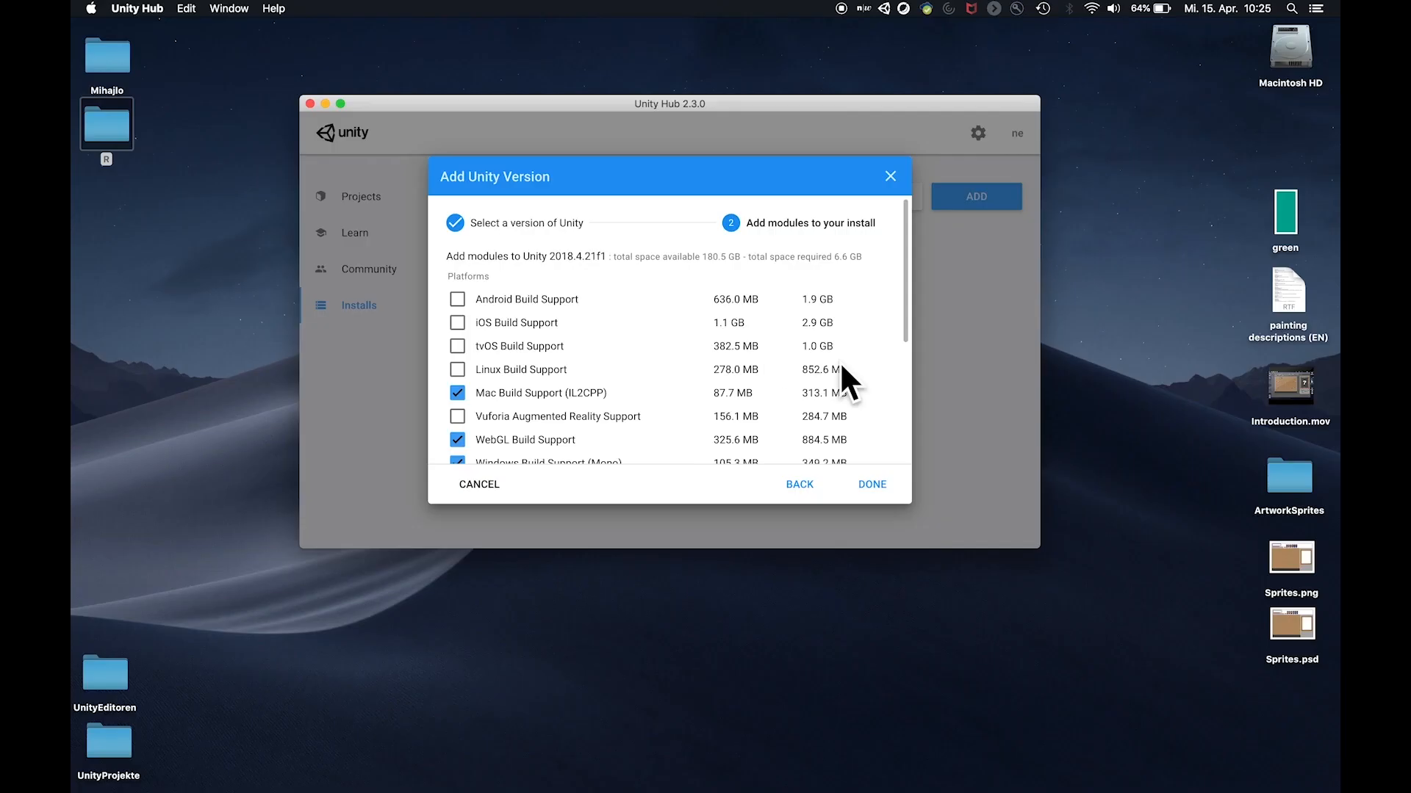
mouse_move(722, 398)
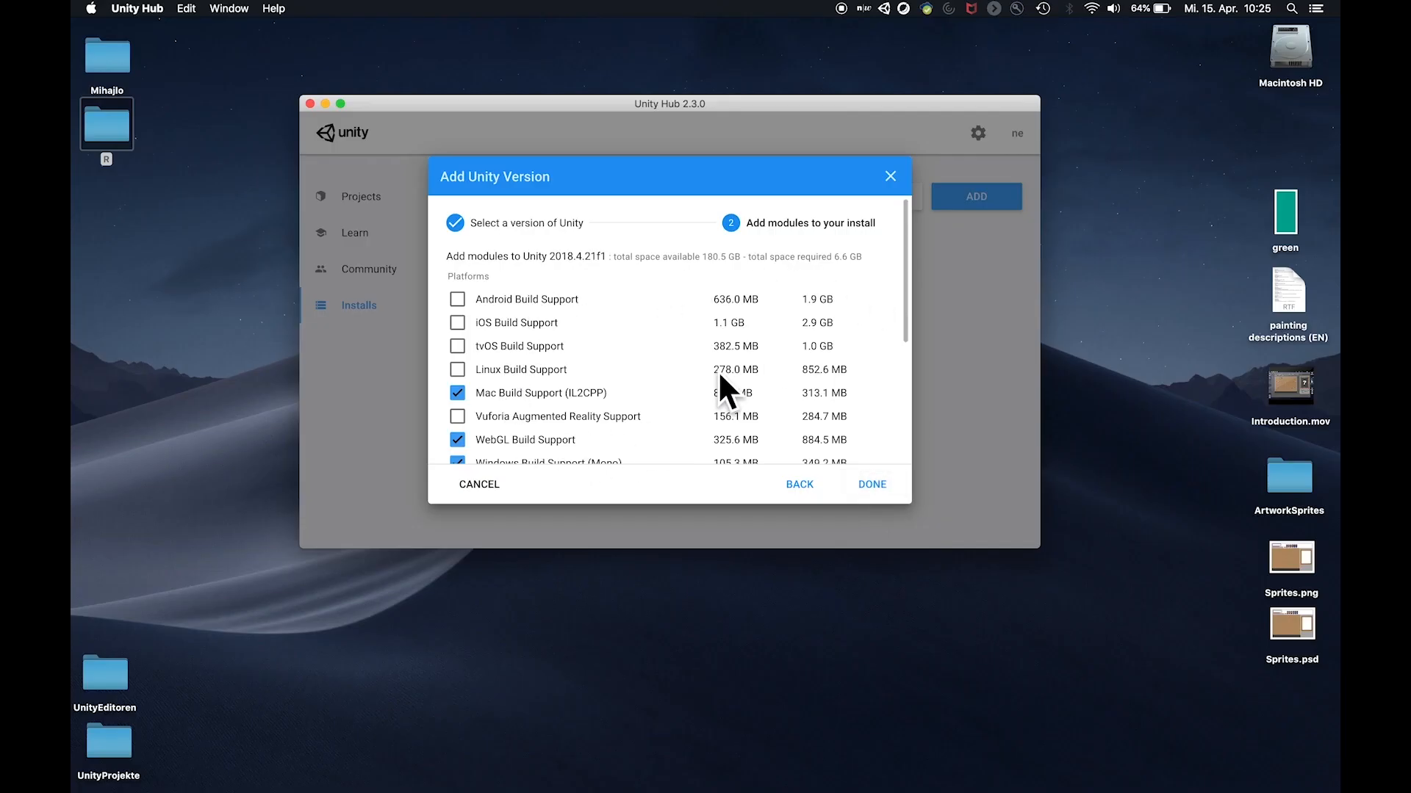
click(872, 484)
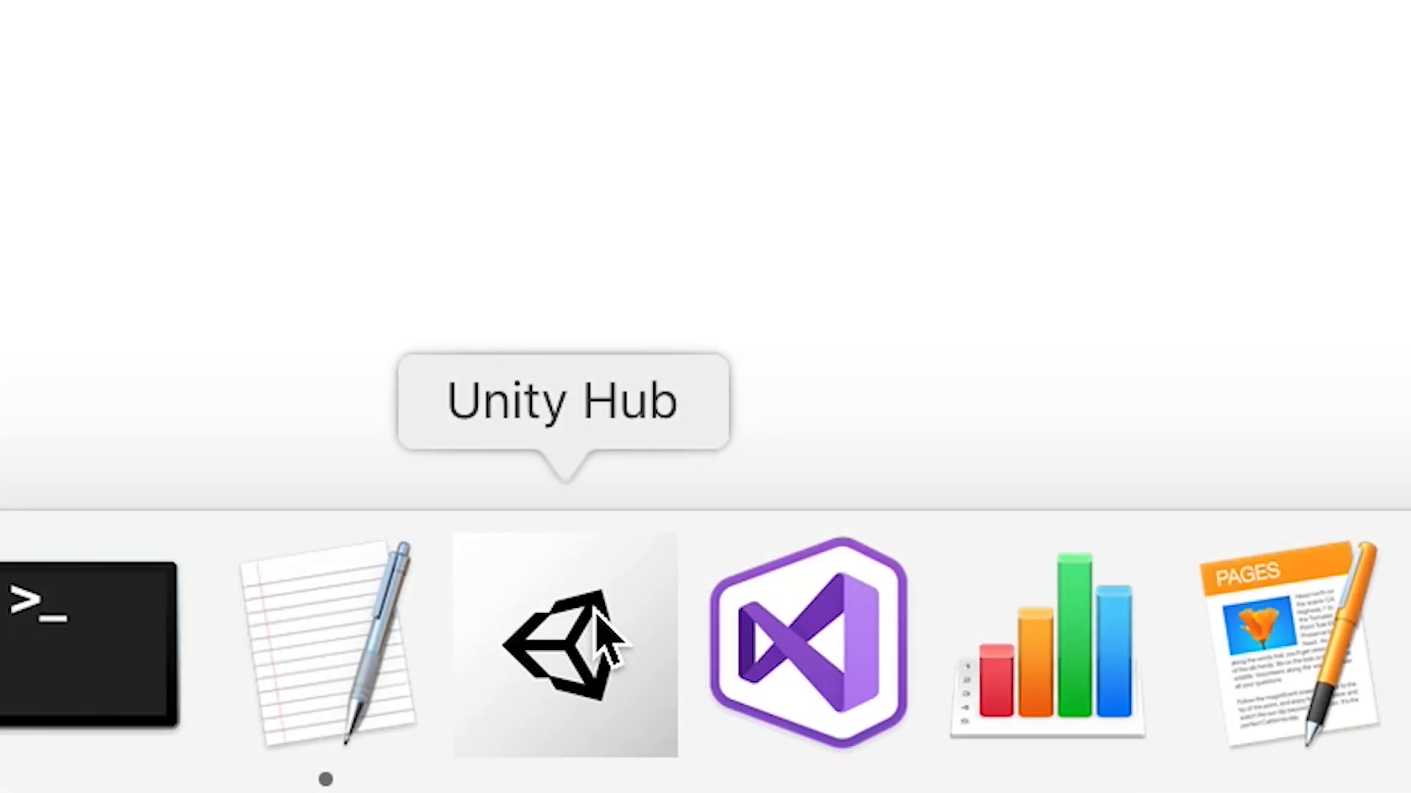
mouse_move(702, 642)
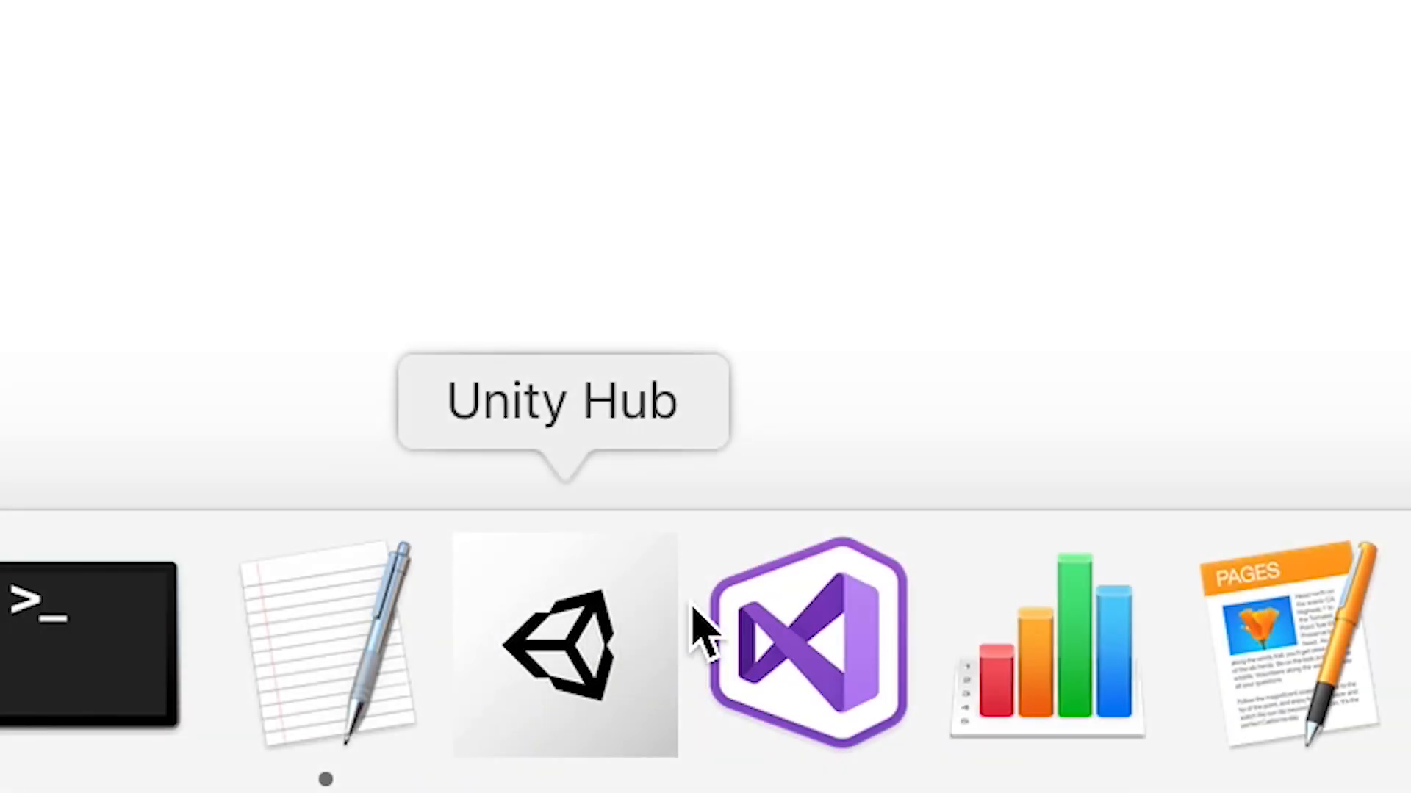
click(809, 640)
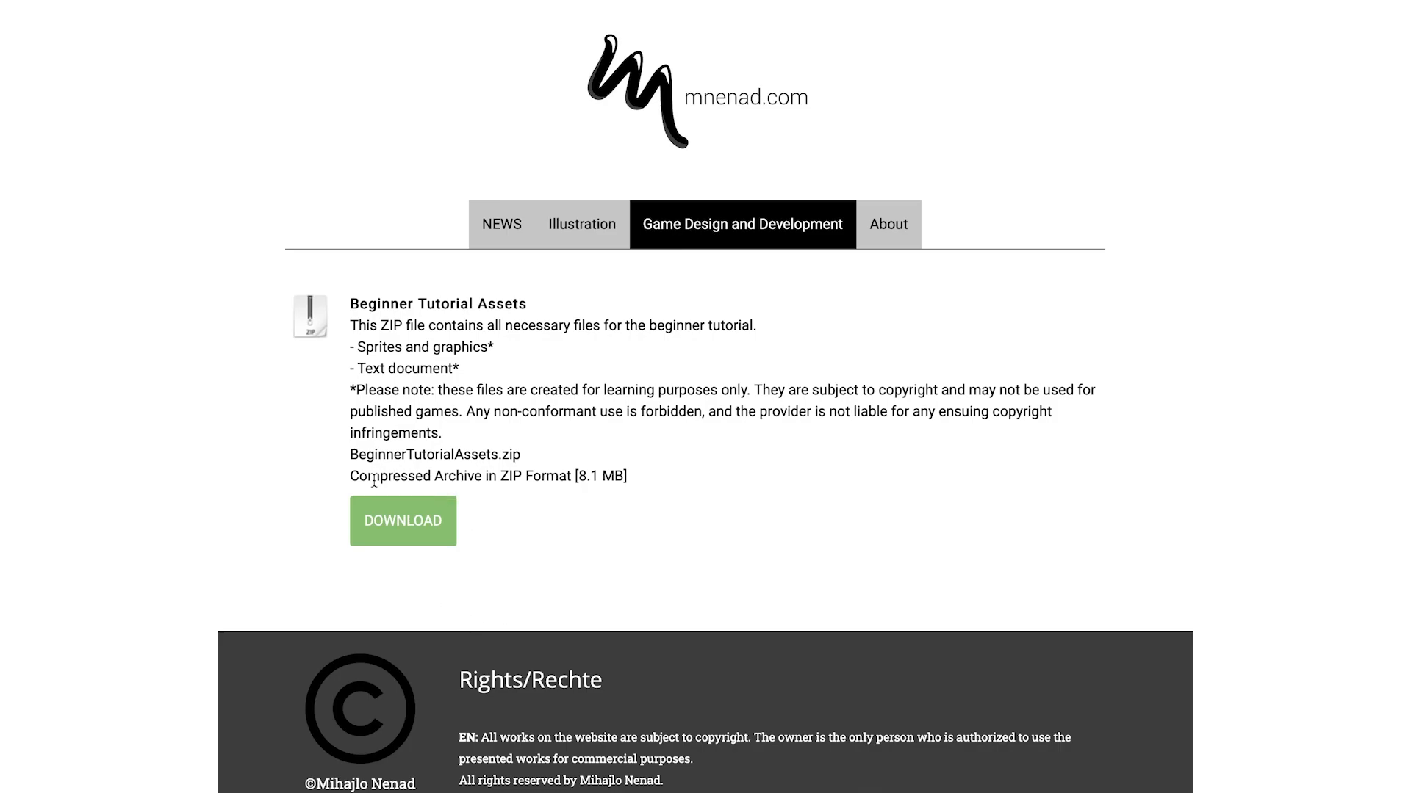
Scroll the Game Design and Development page to the Beginner Tutorial Assets download
scroll(down, 3)
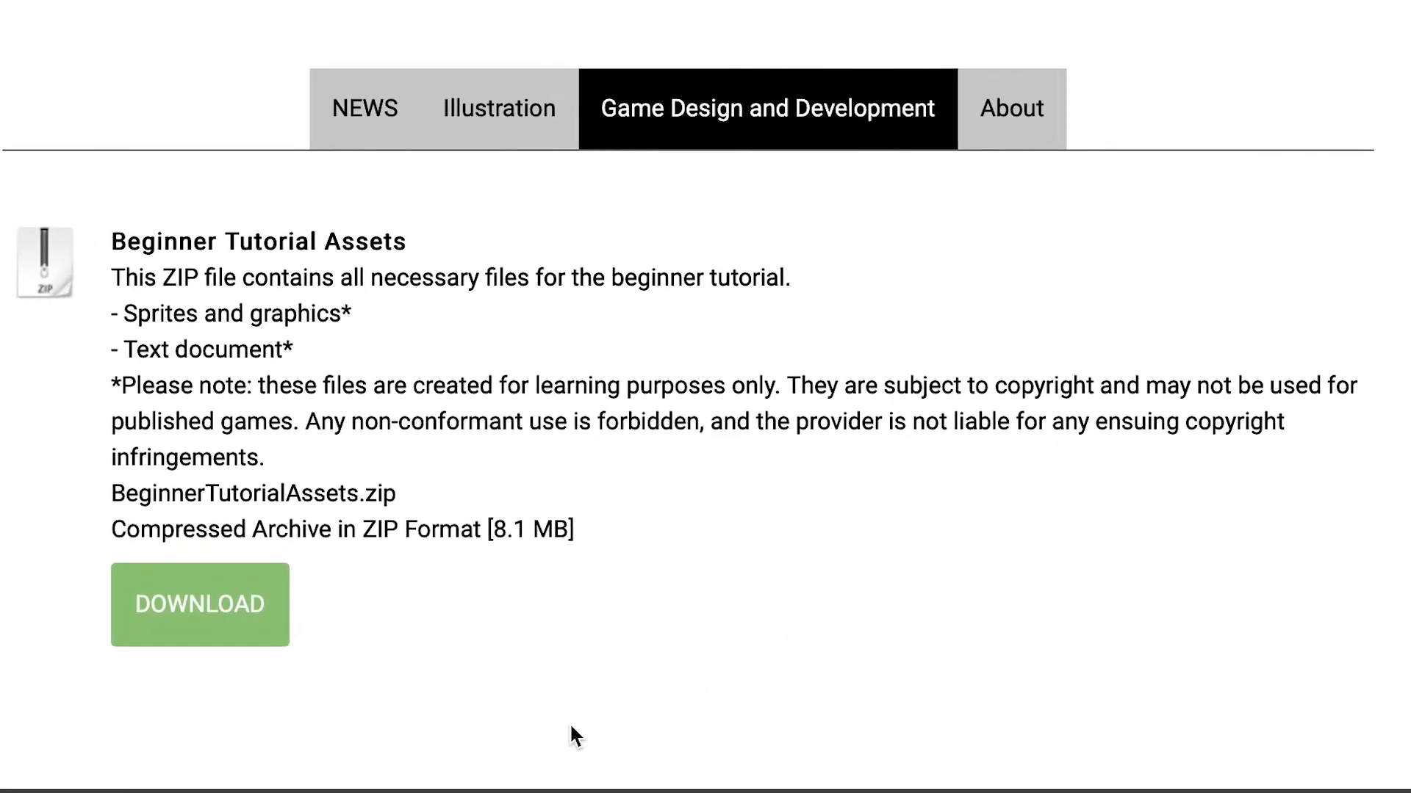
mouse_move(174, 690)
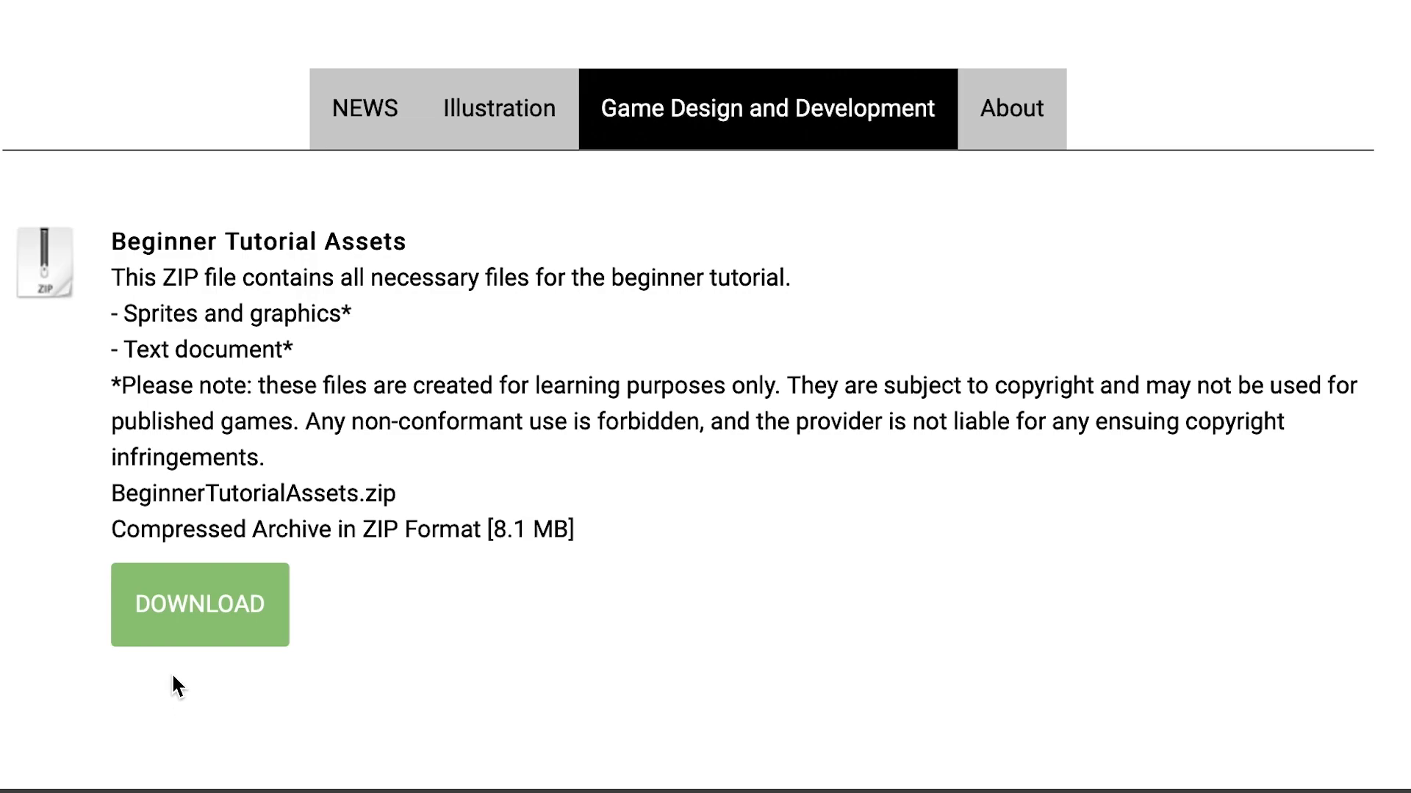
mouse_move(109, 576)
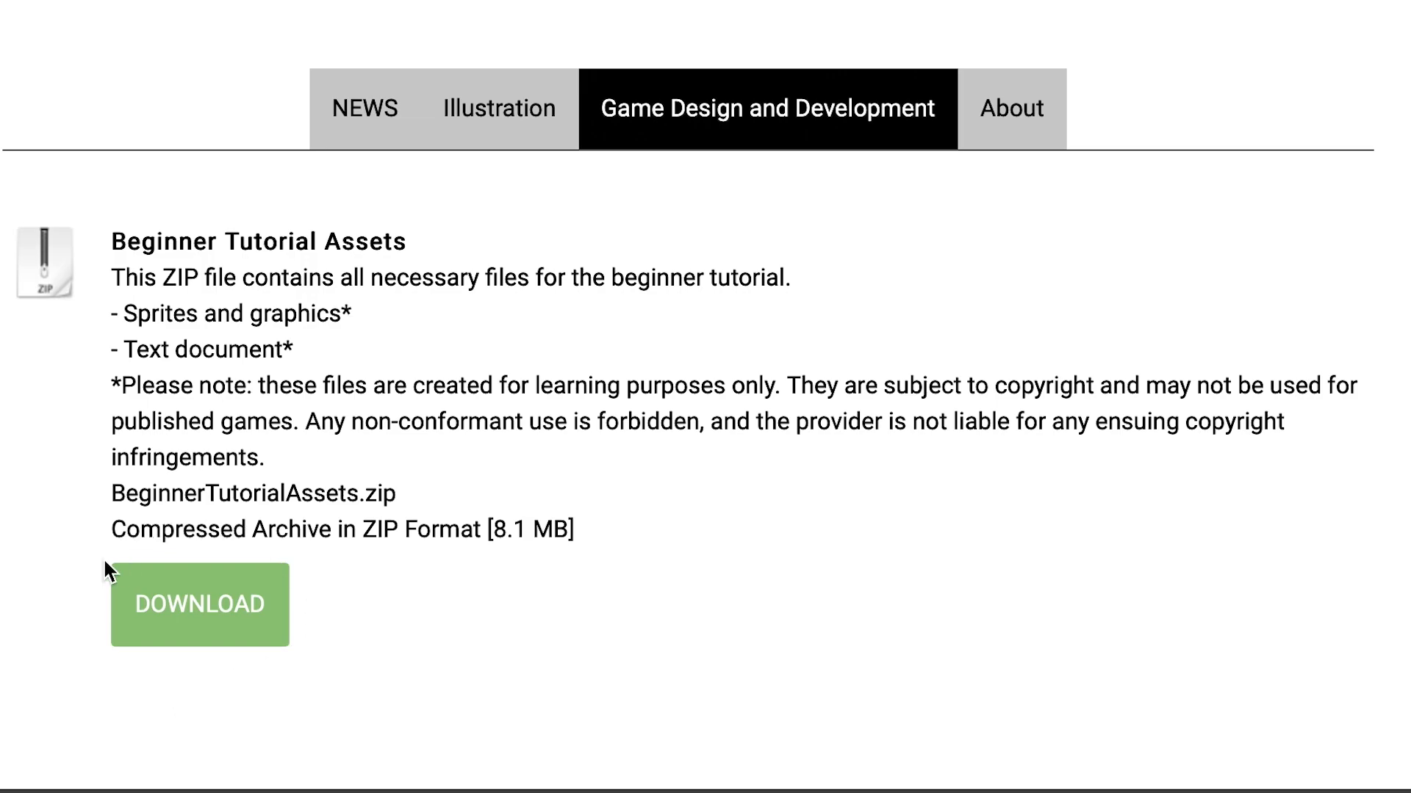
mouse_move(150, 601)
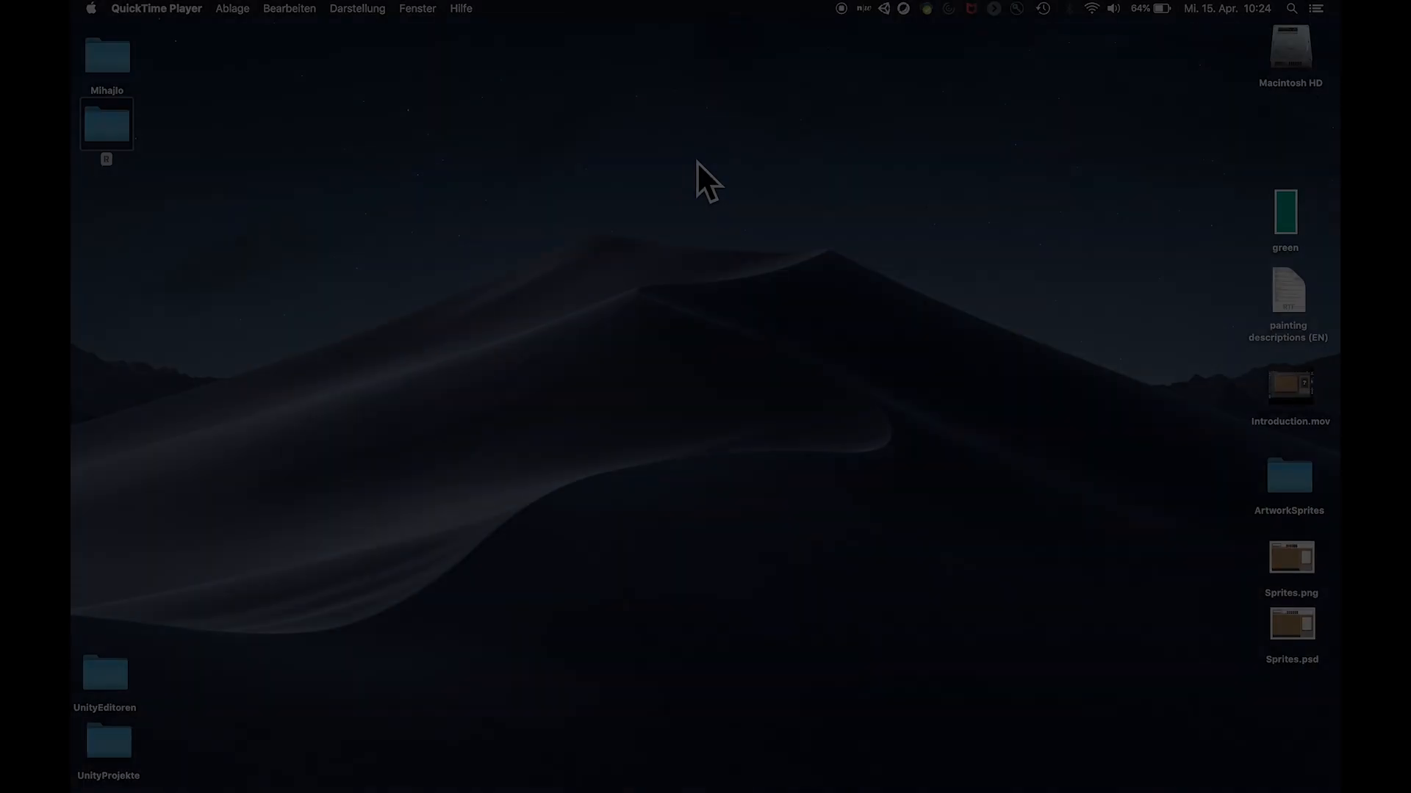
mouse_move(1020, 781)
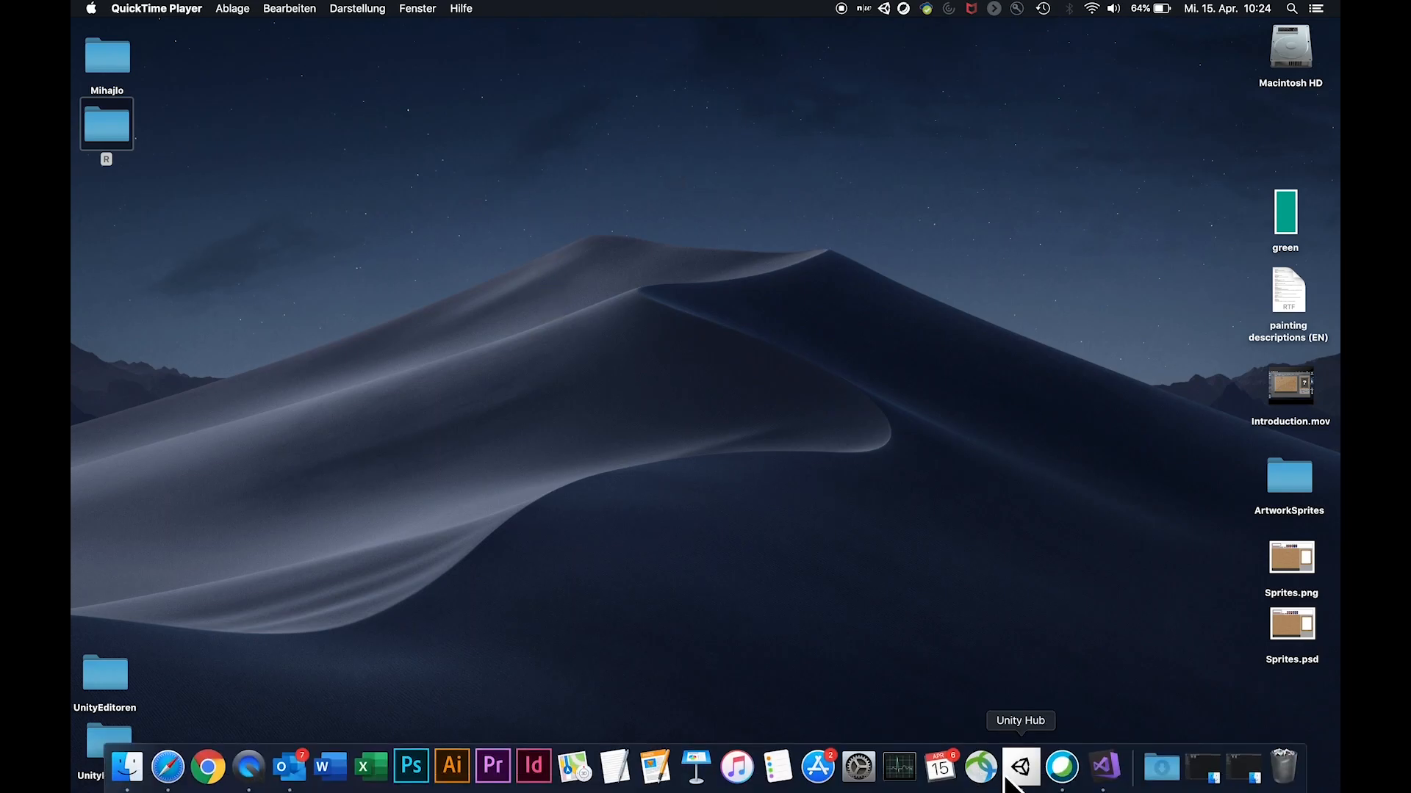
Add Unity 2018.4.21f1 (LTS) and review its Mac, WebGL, Windows and Documentation modules
click(1021, 765)
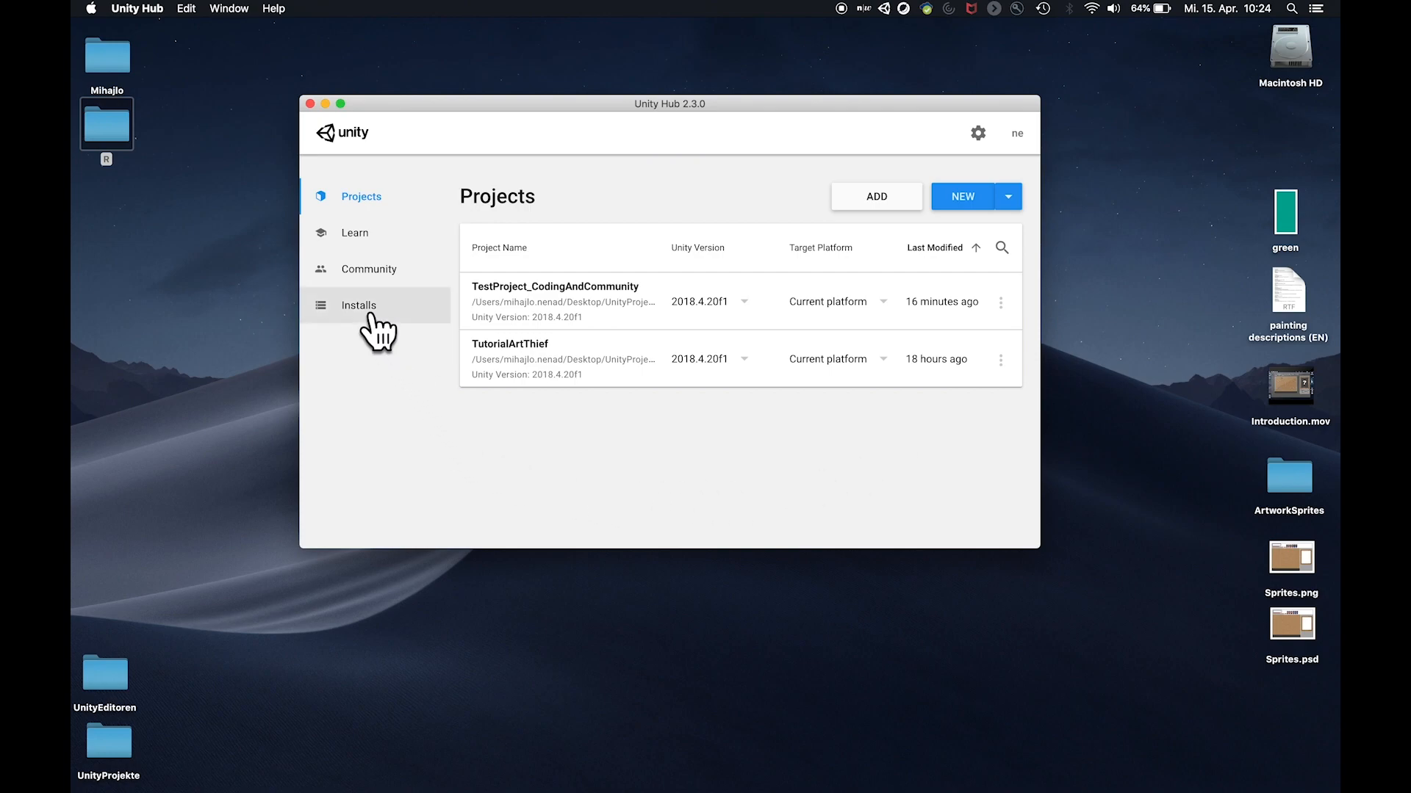
click(359, 306)
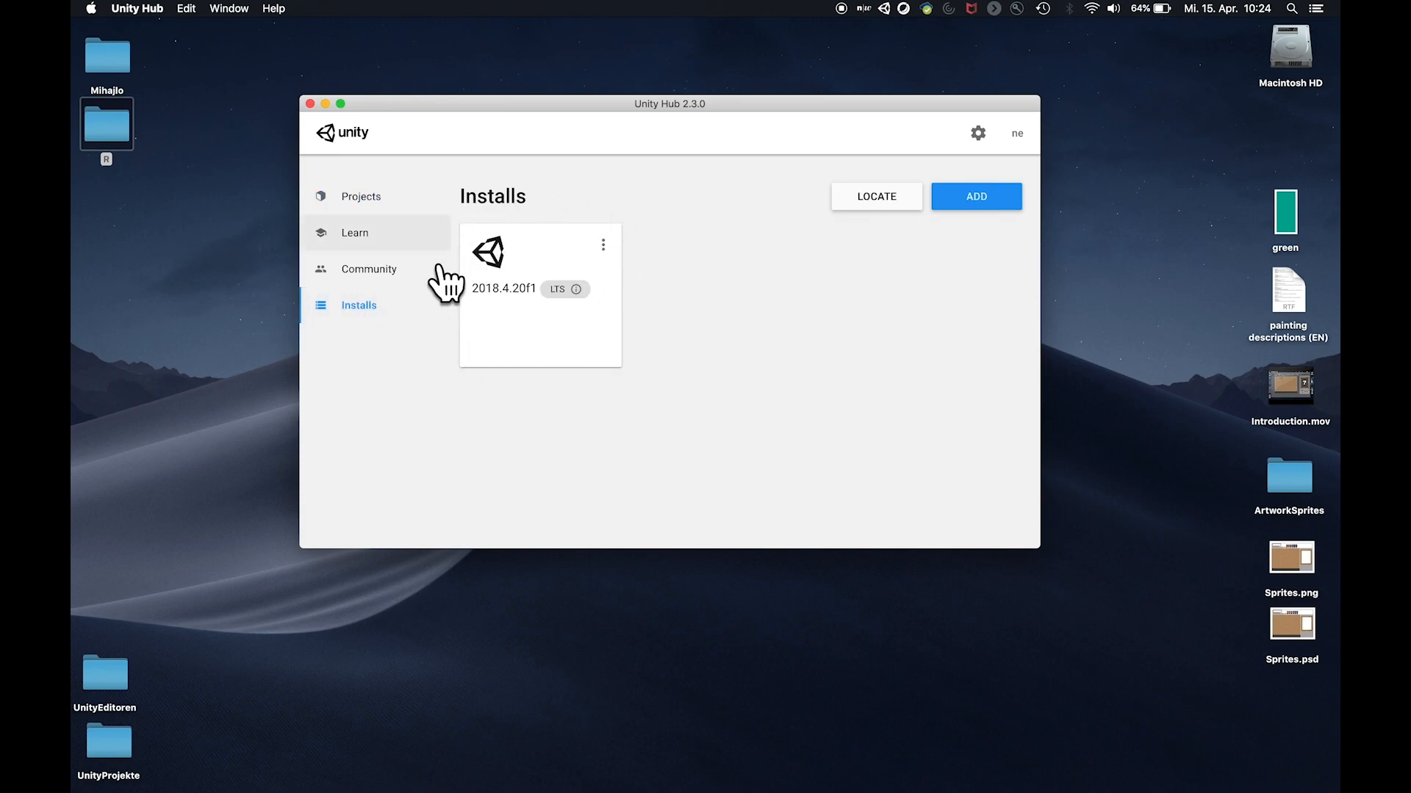
mouse_move(558, 302)
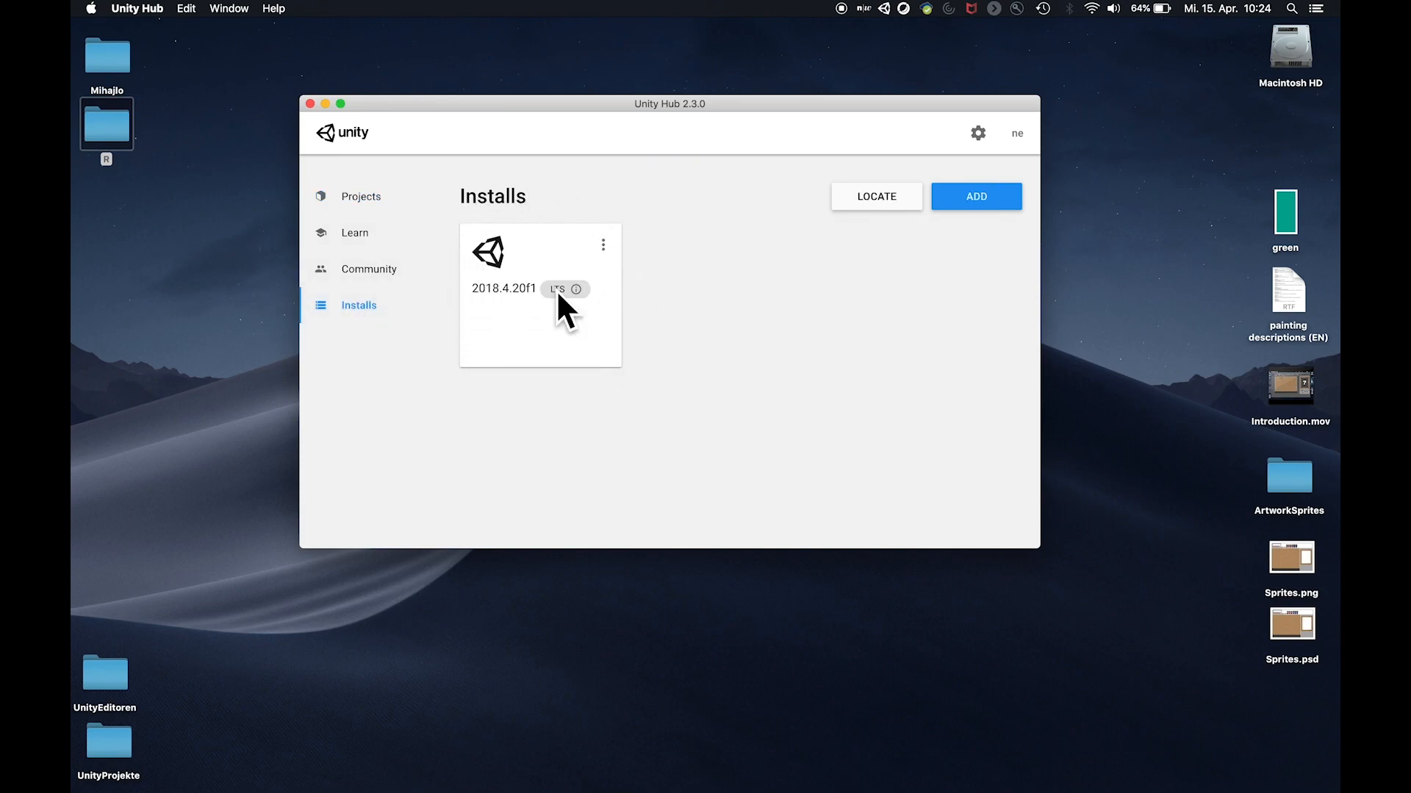
mouse_move(964, 214)
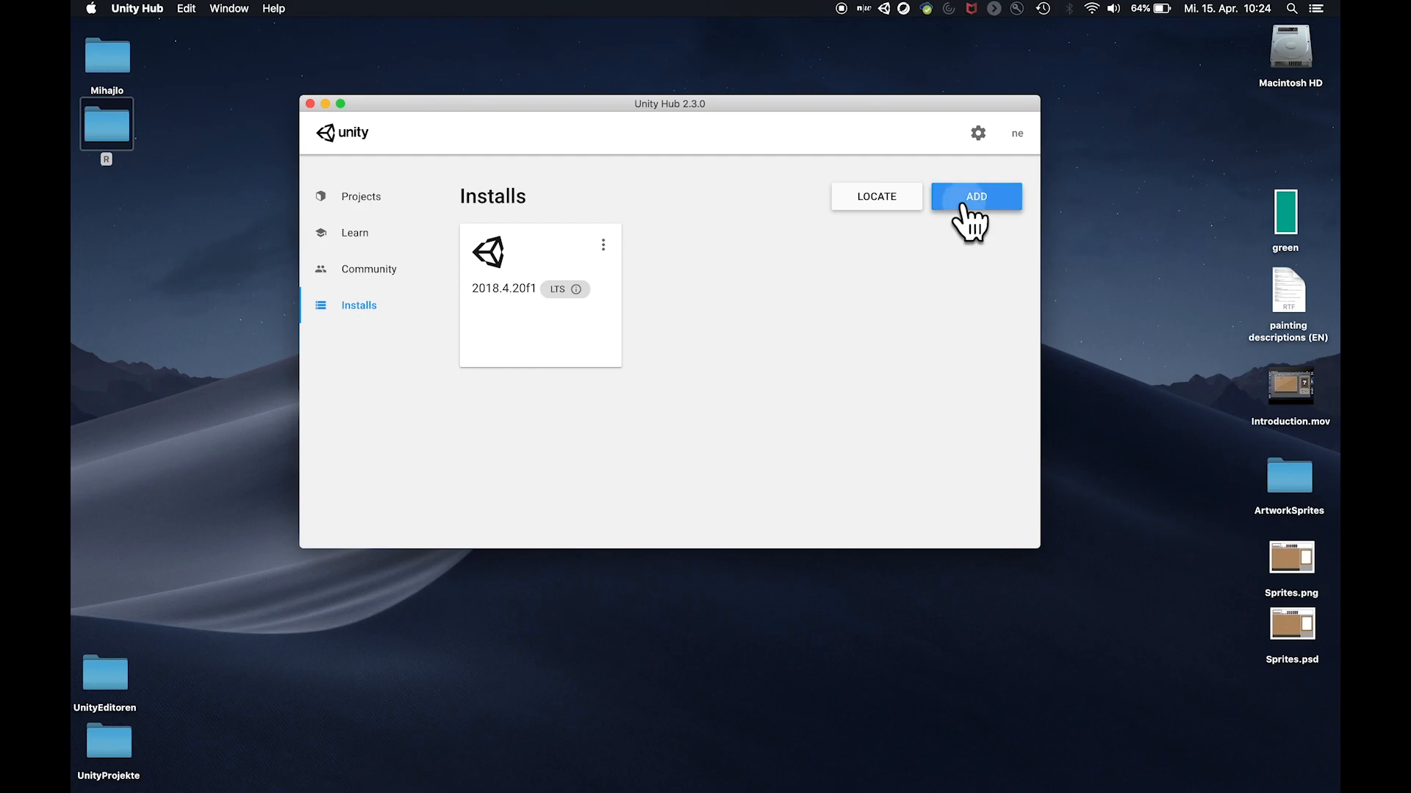
click(976, 196)
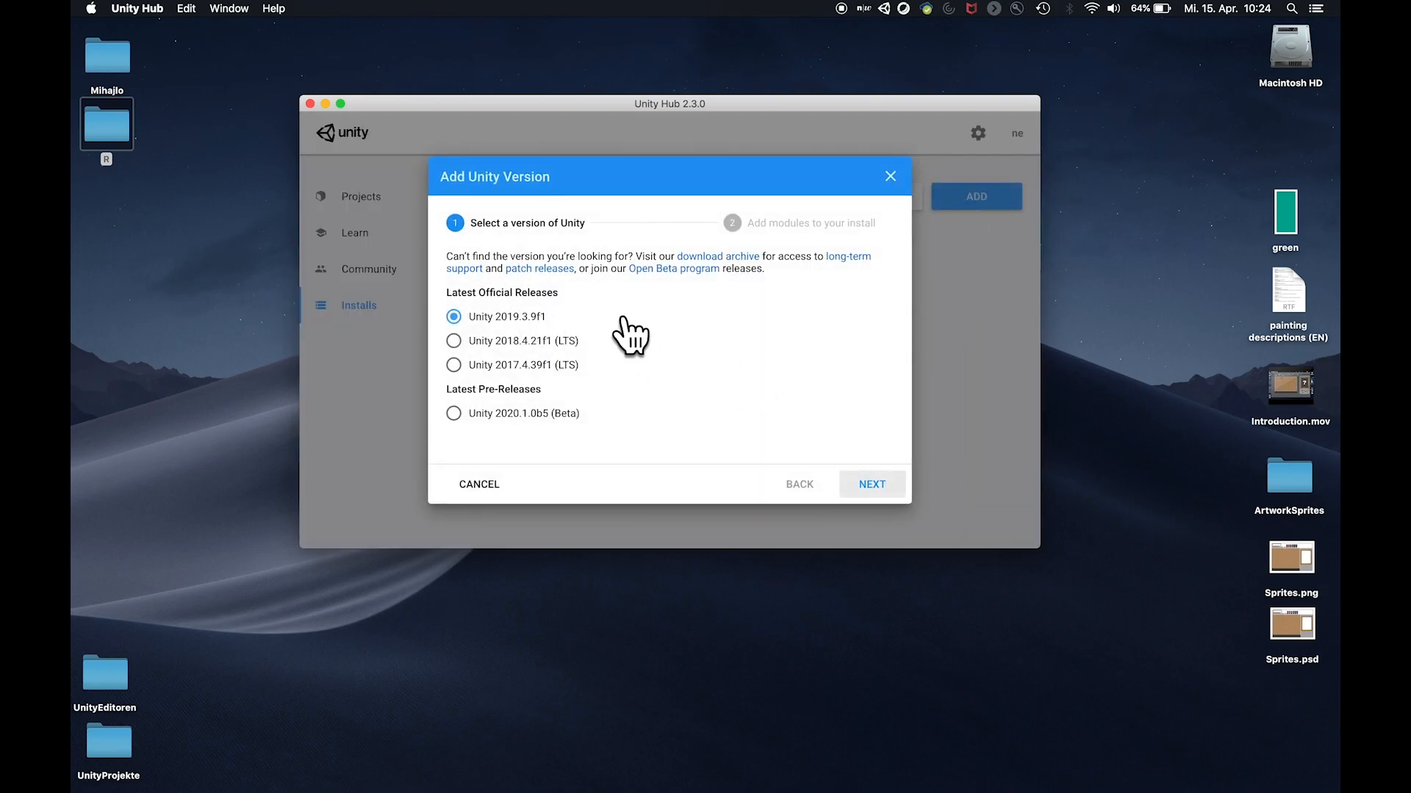
click(452, 340)
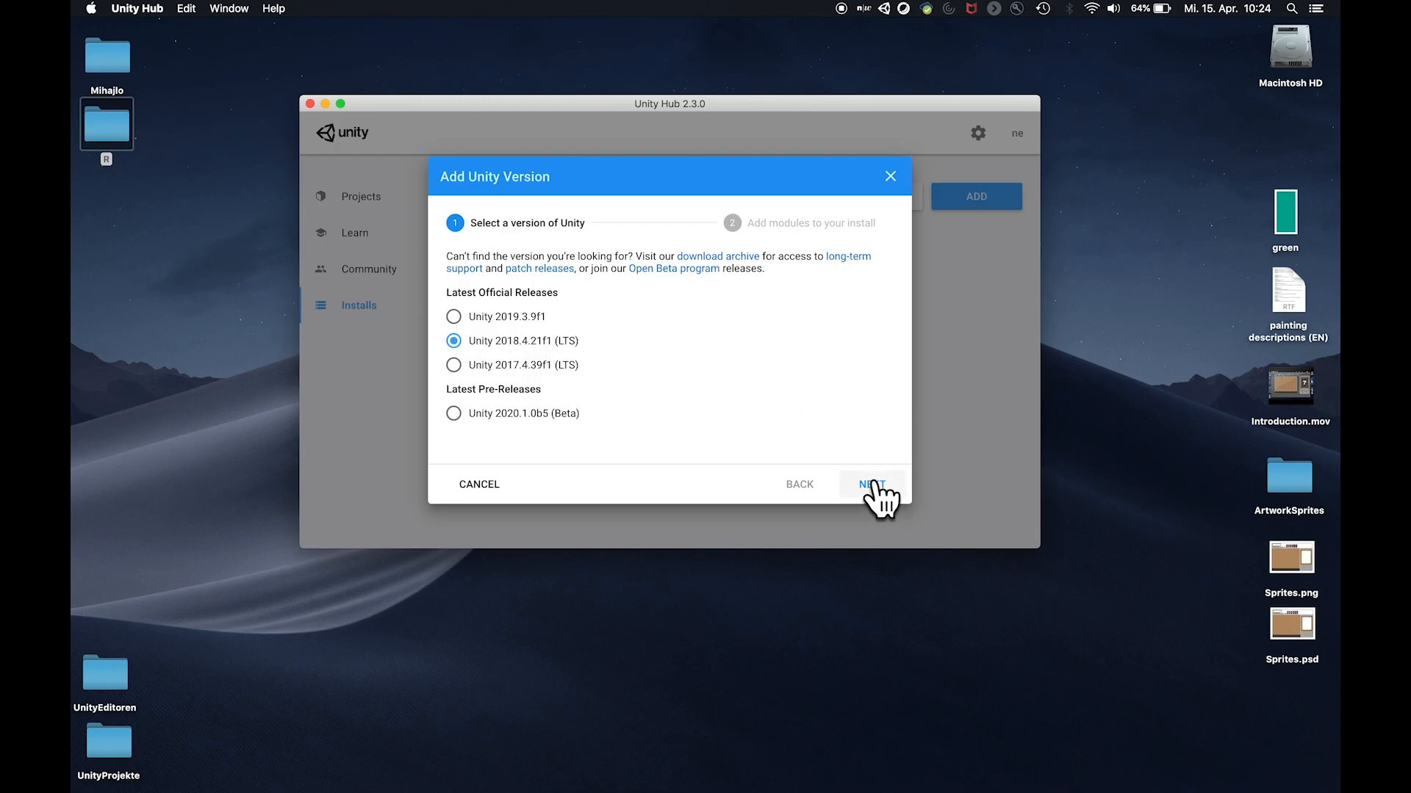
click(872, 485)
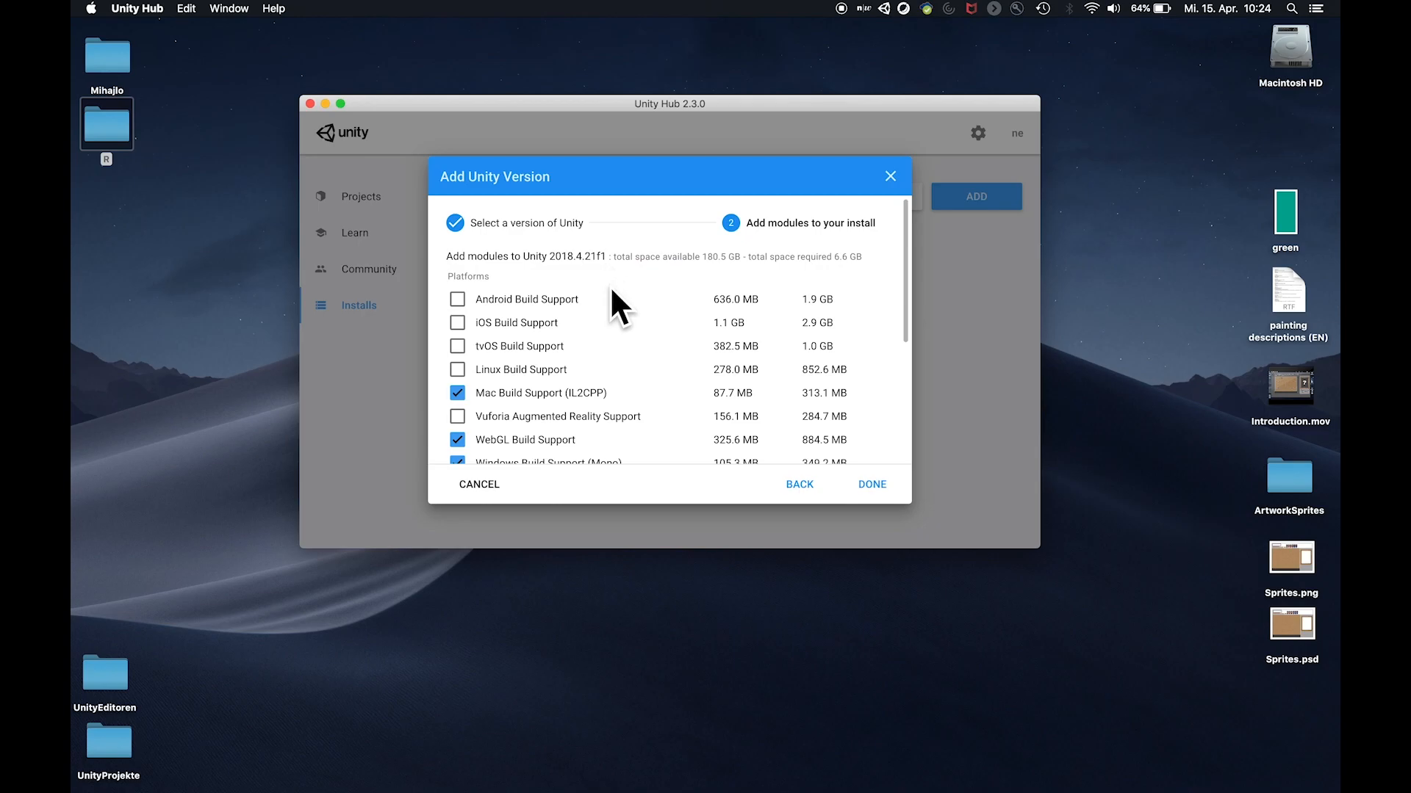
mouse_move(633, 349)
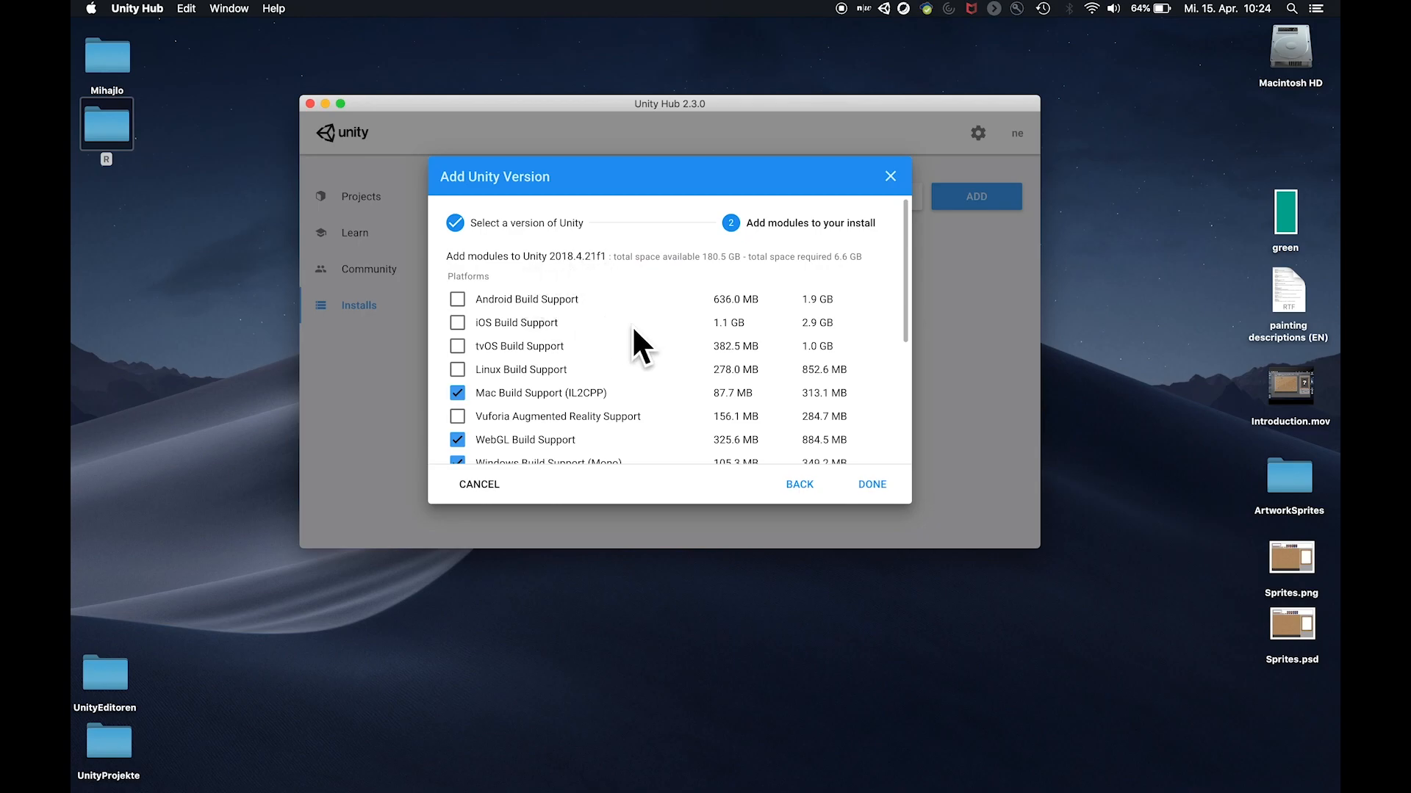
scroll(down, 3)
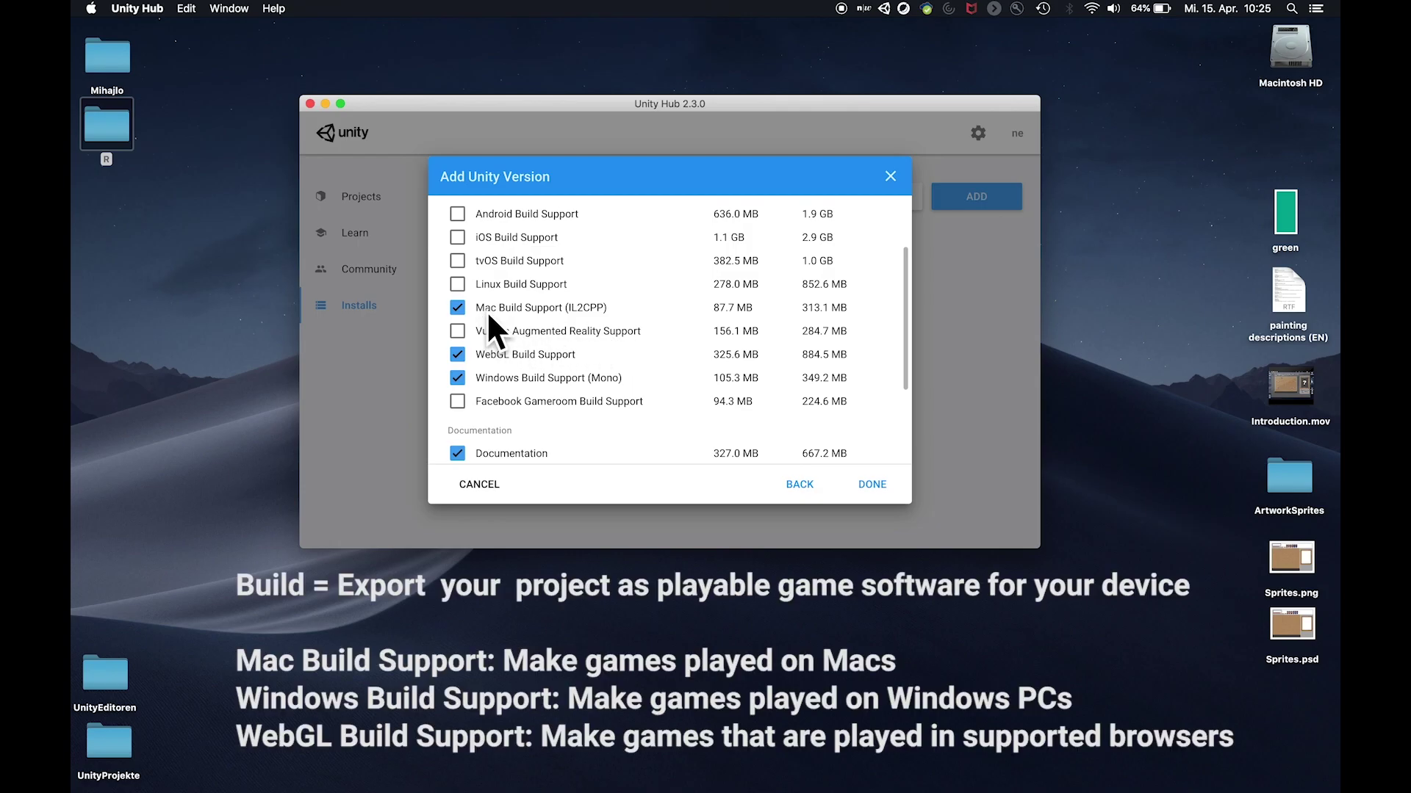
mouse_move(542, 333)
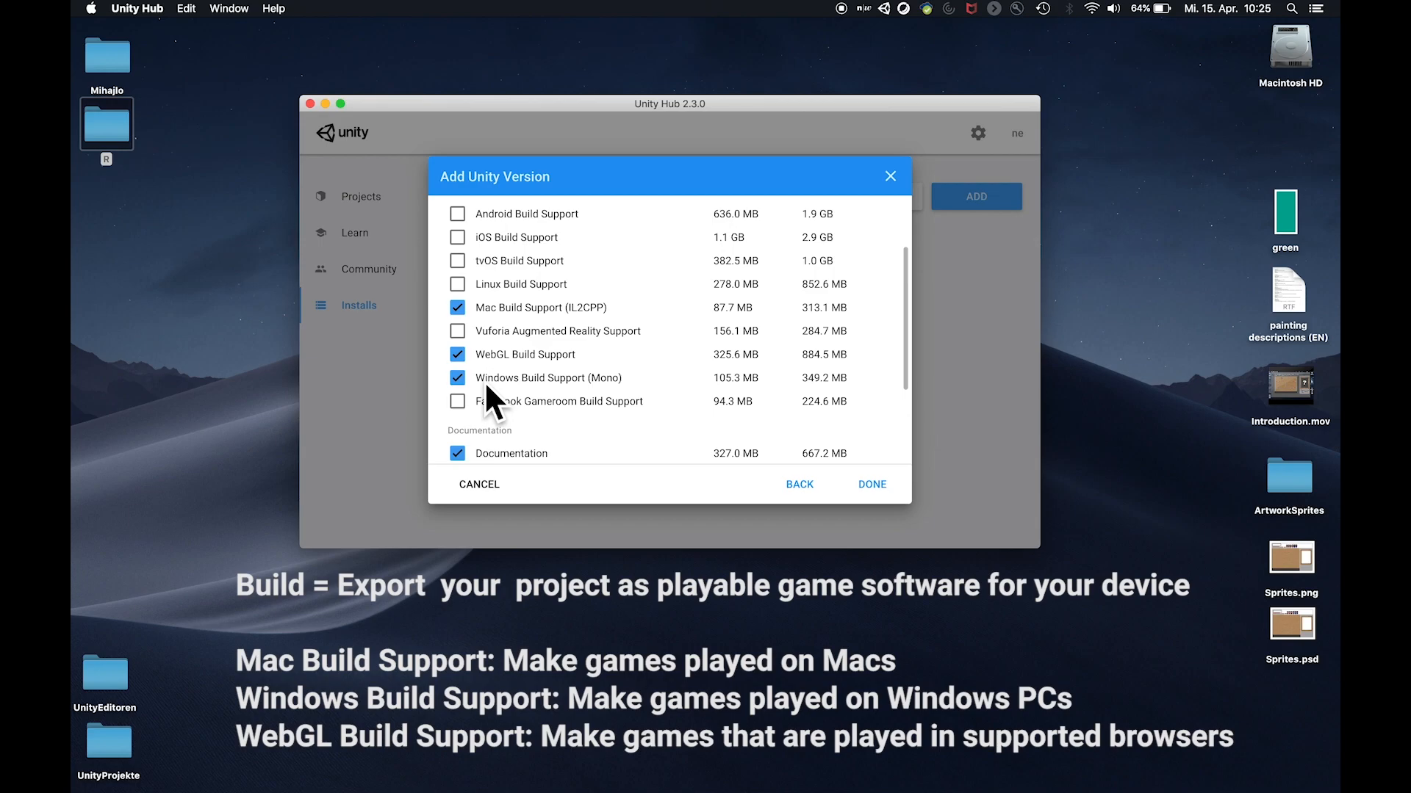
mouse_move(524, 411)
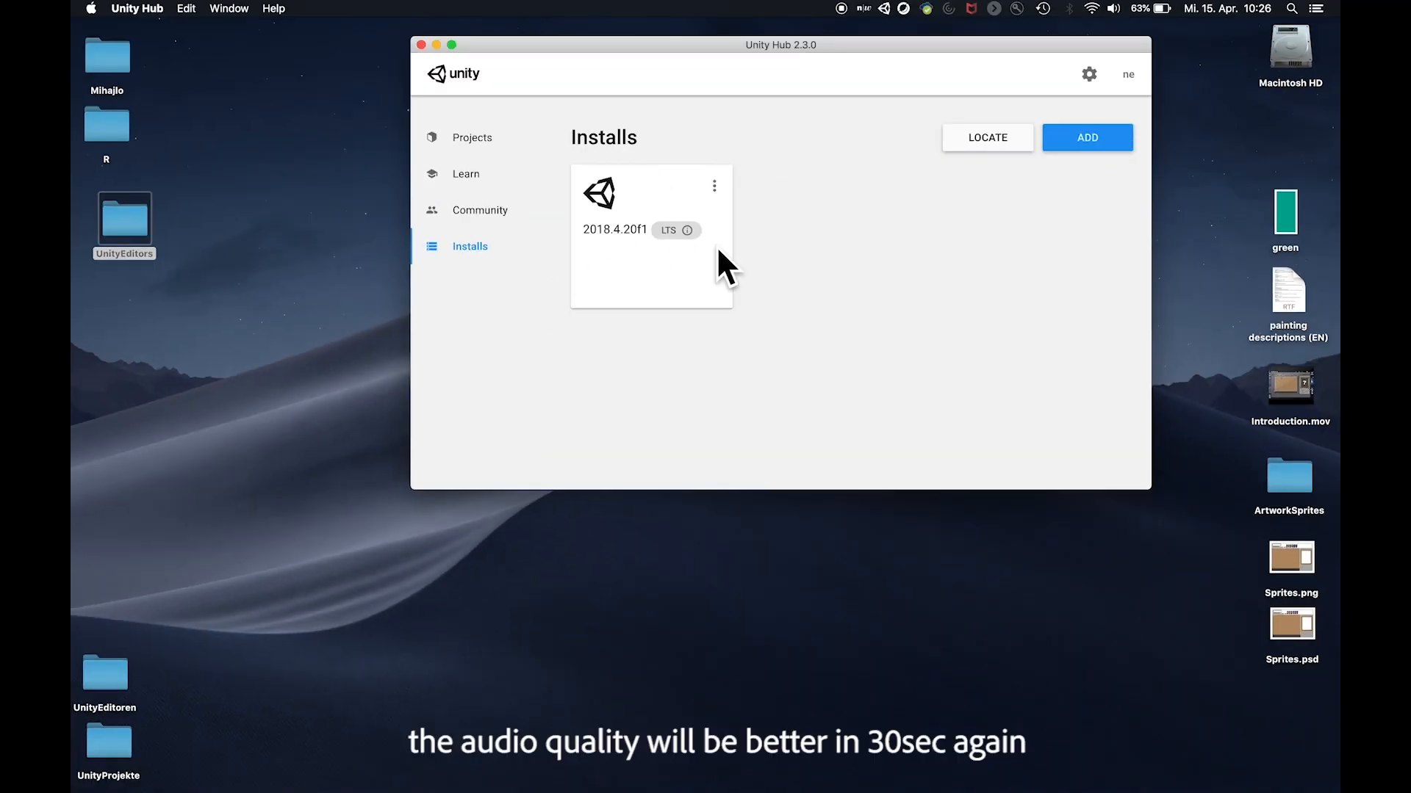
Cancel locating an editor, view the editors folder preference, then return to the main list
click(988, 137)
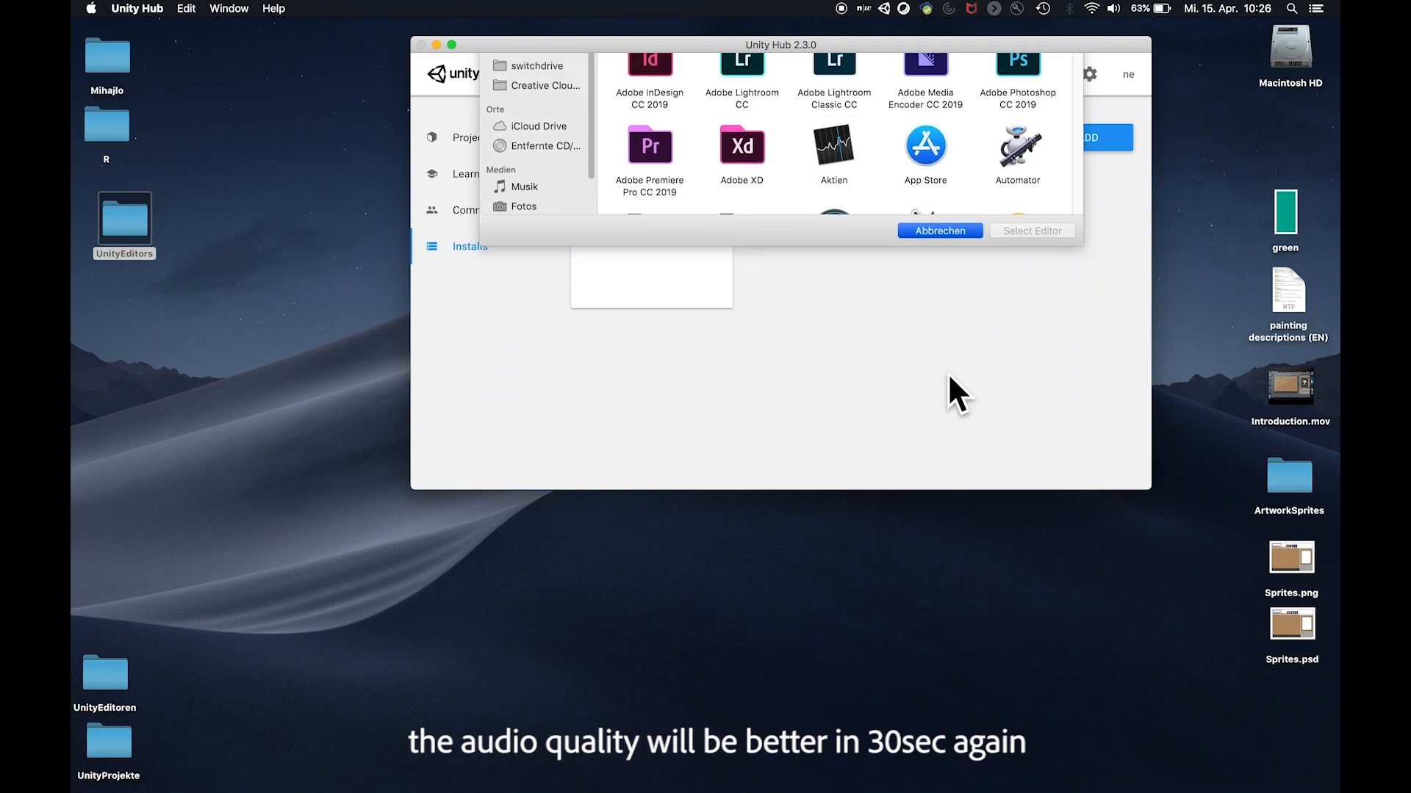
click(940, 231)
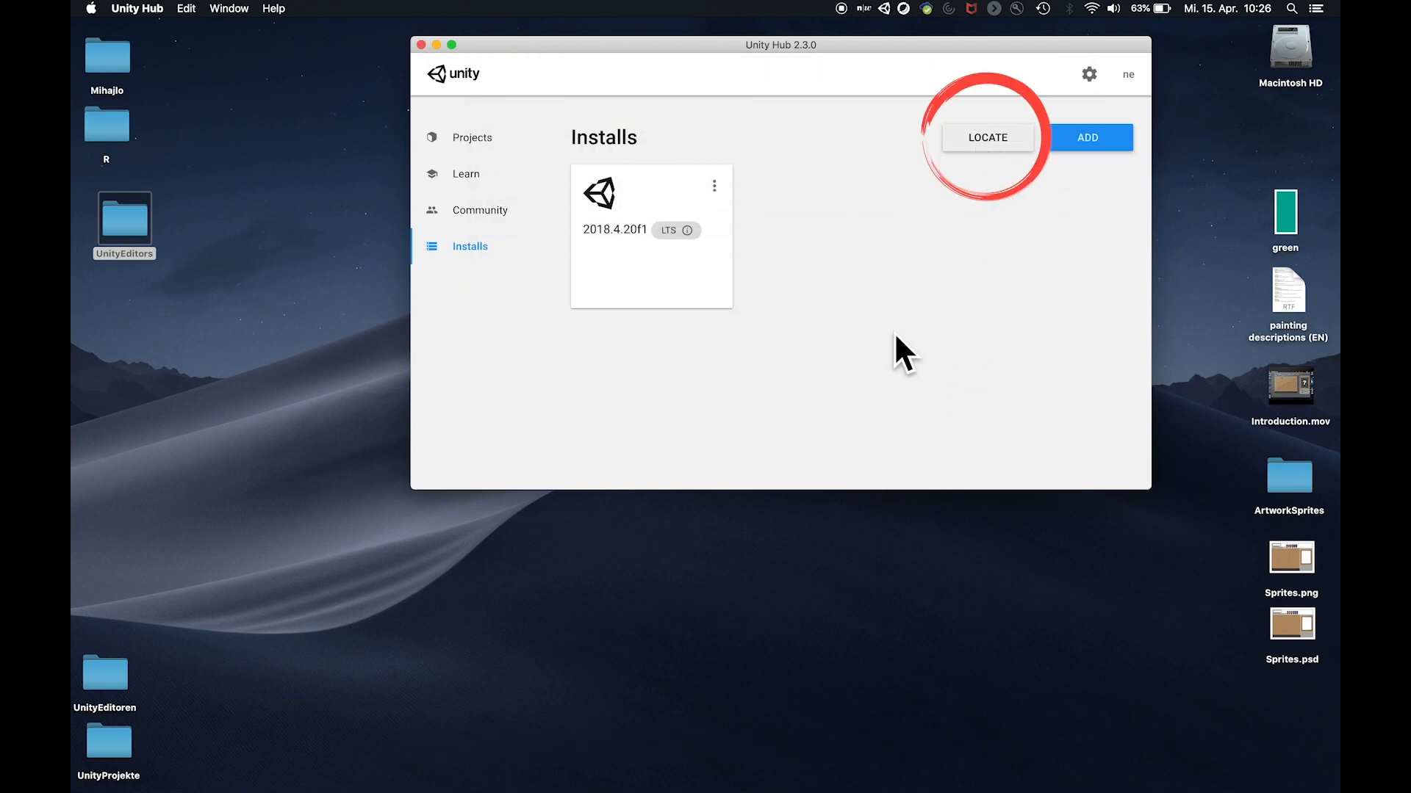
mouse_move(118, 211)
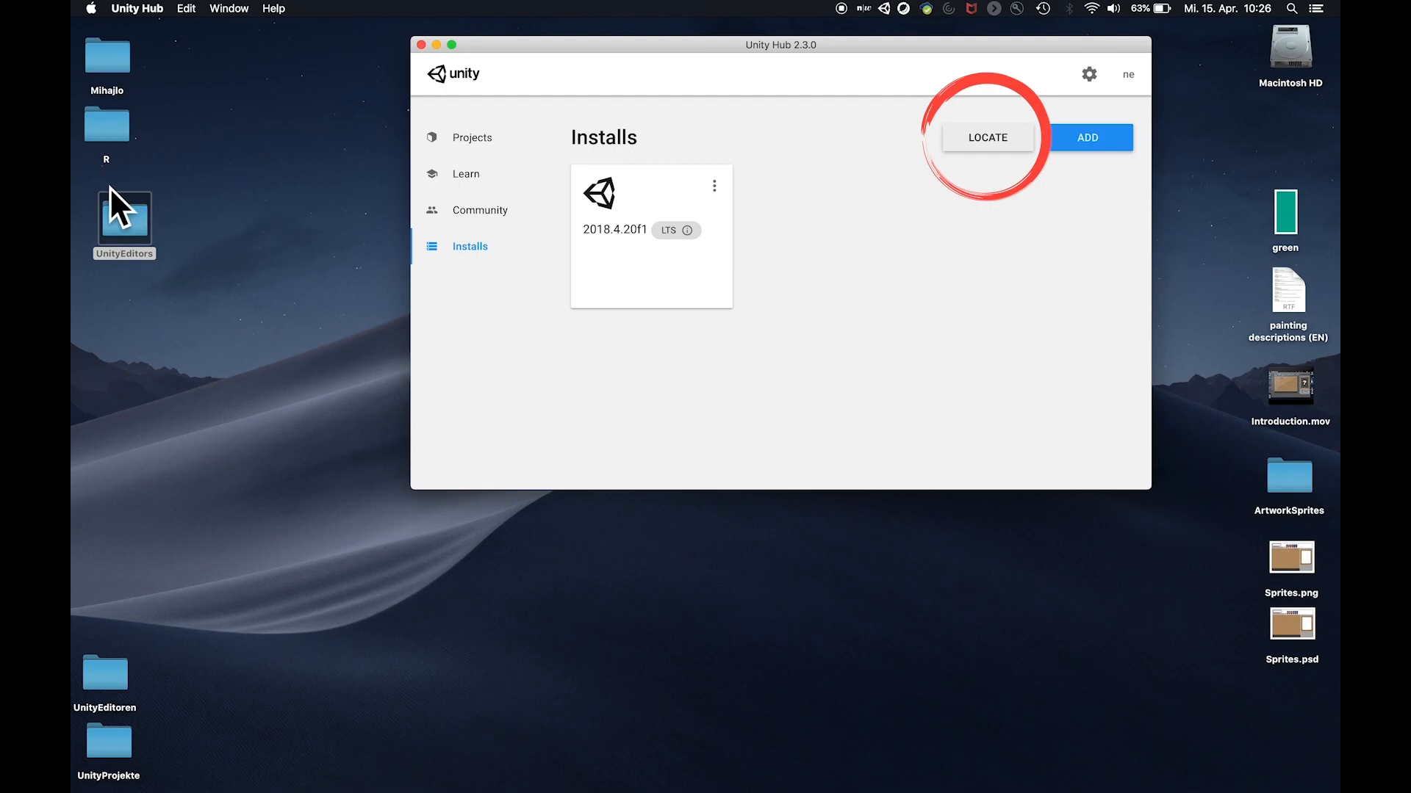
click(123, 216)
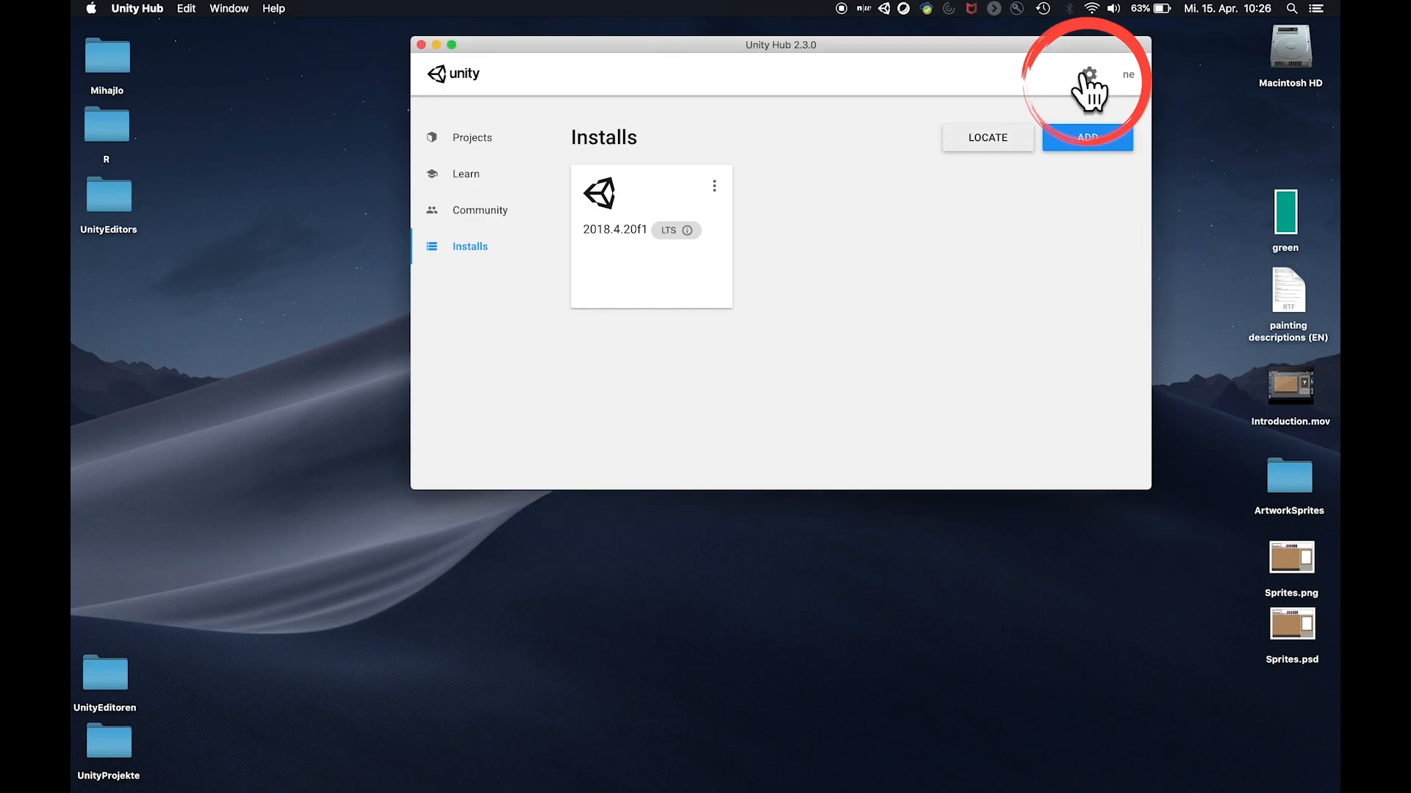
click(1091, 74)
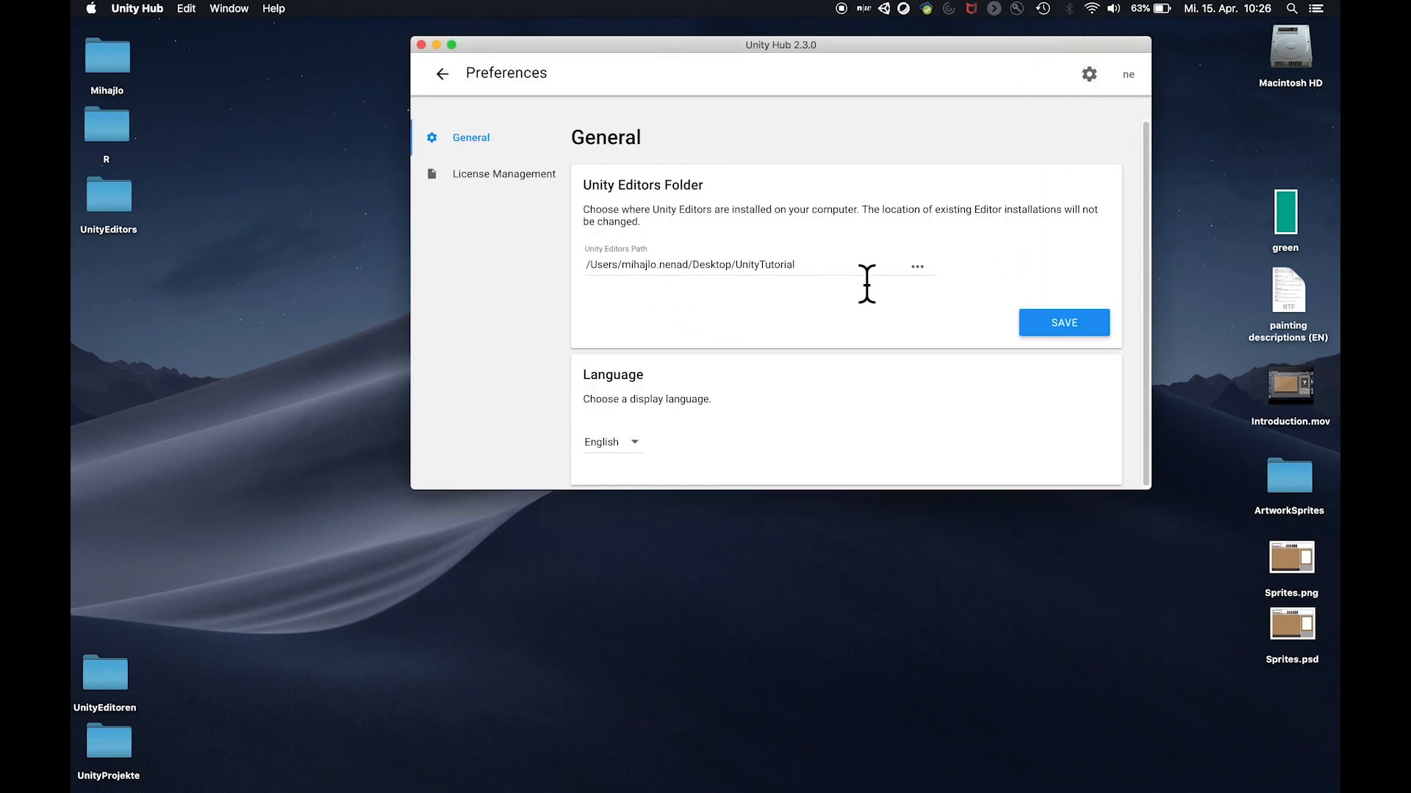
click(438, 72)
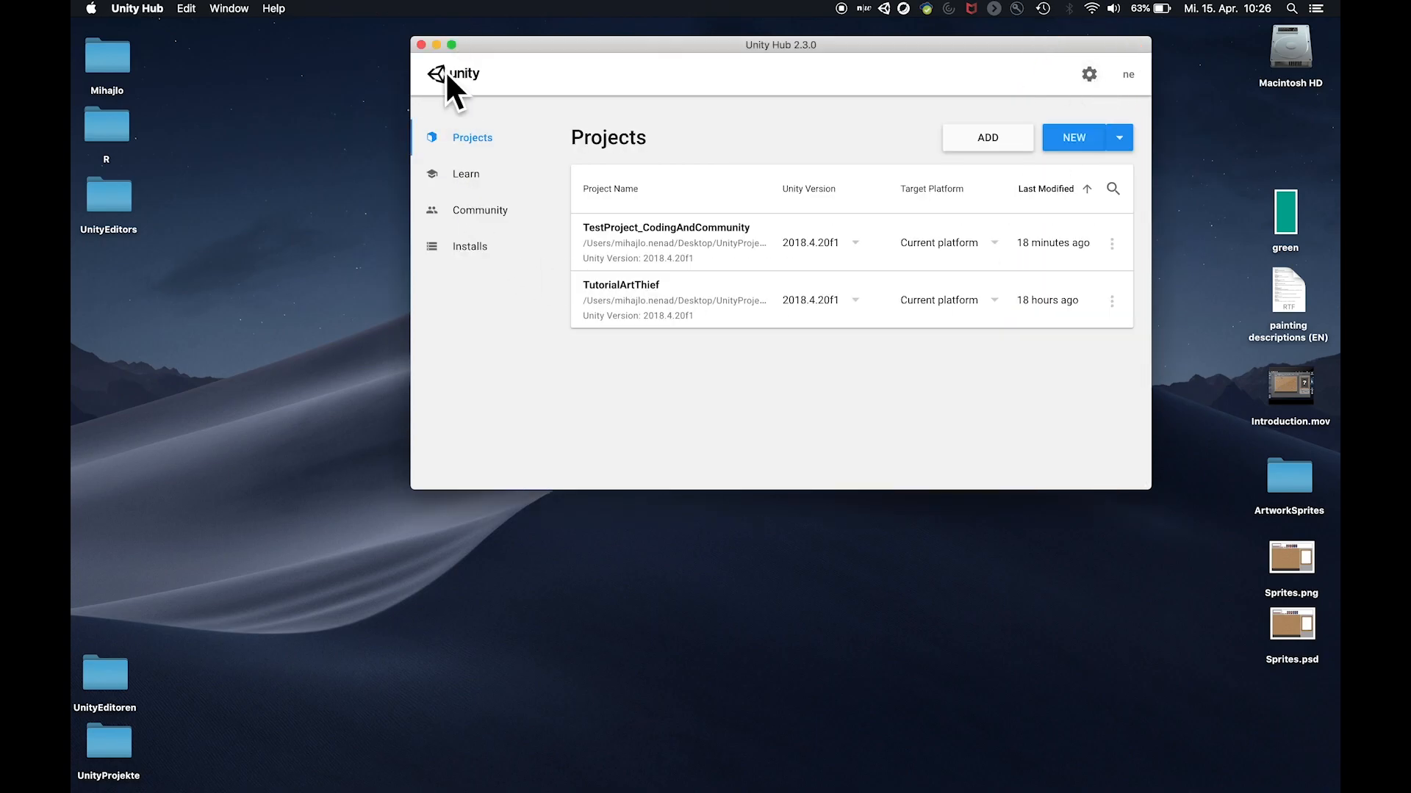
click(469, 246)
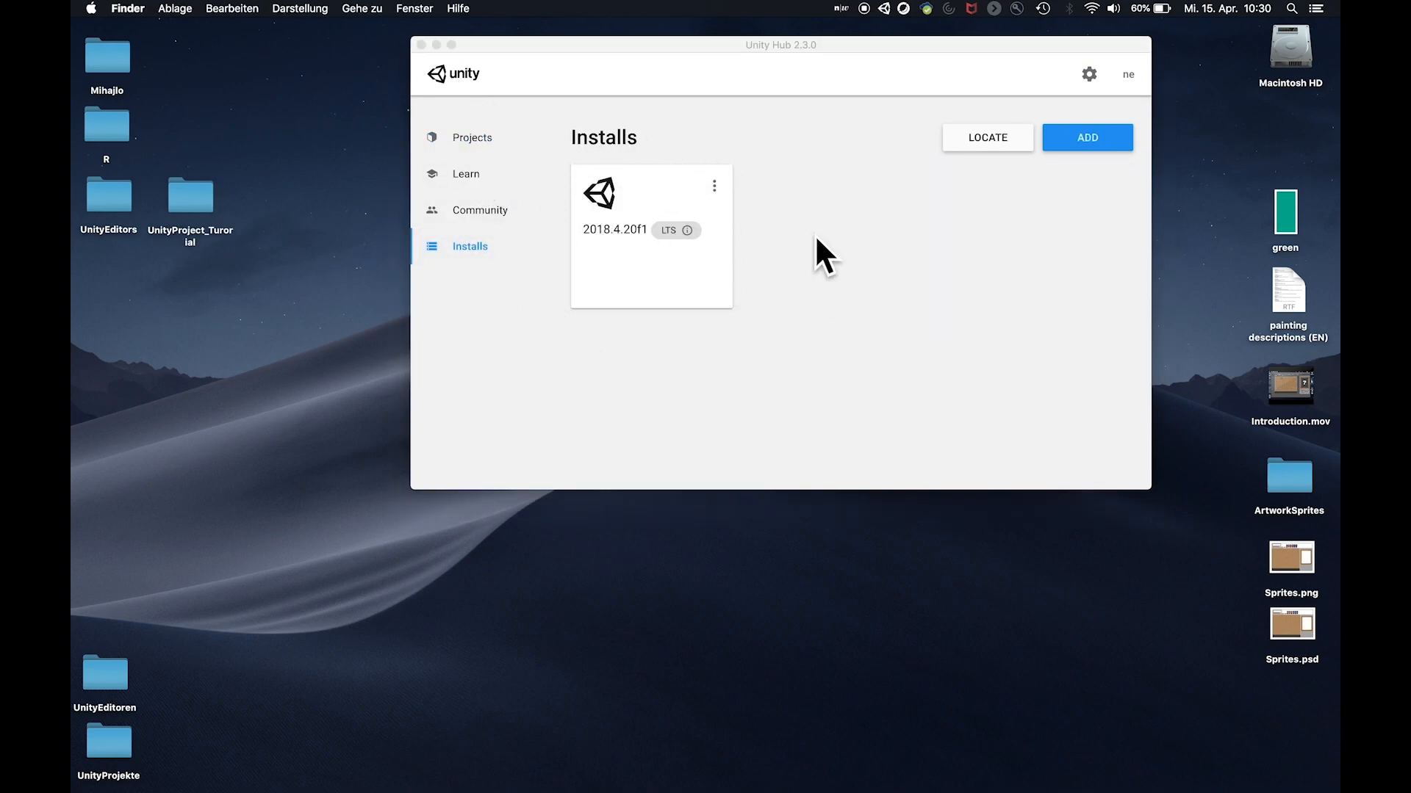
Start a new project from the 2D template for editor 2018.4.20f1
click(472, 138)
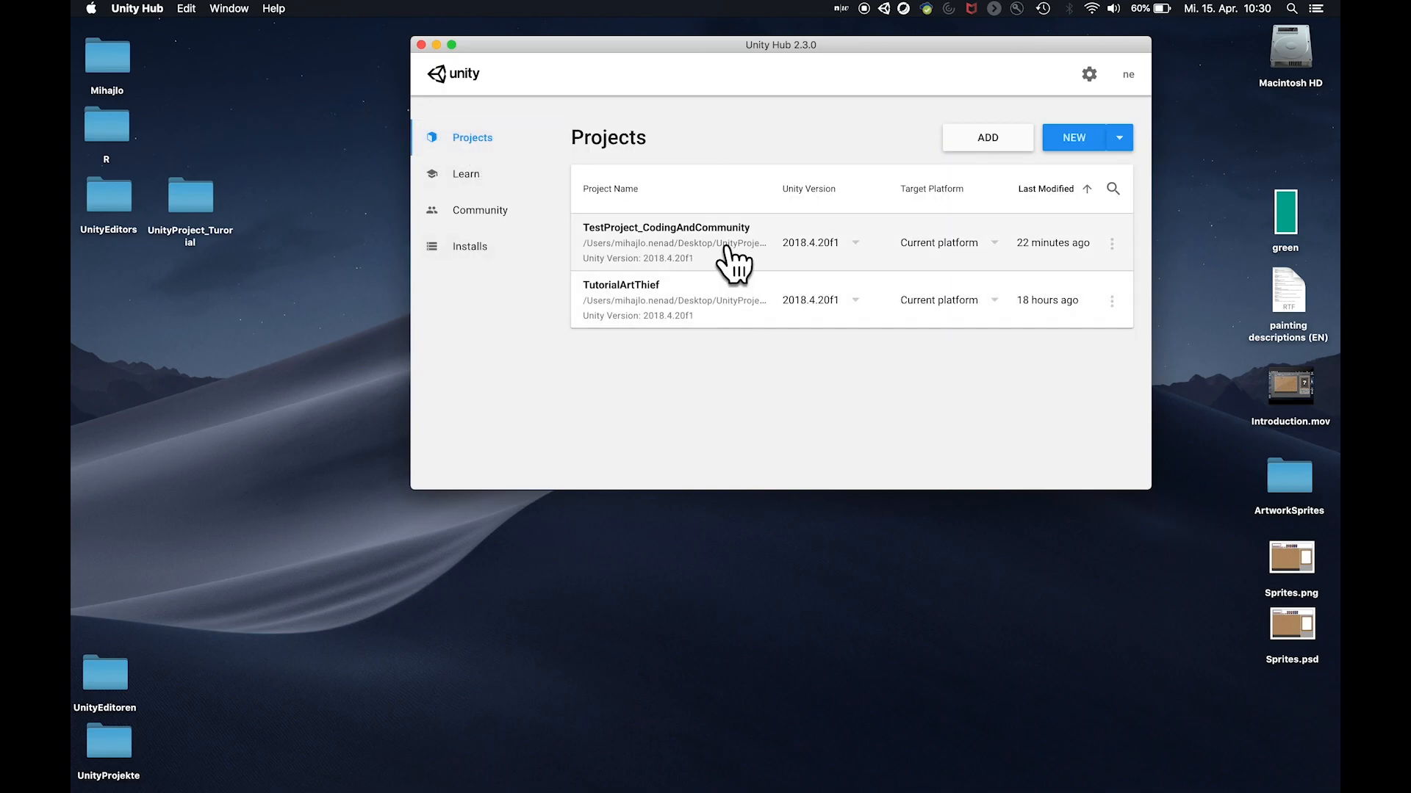
drag(780, 44, 747, 56)
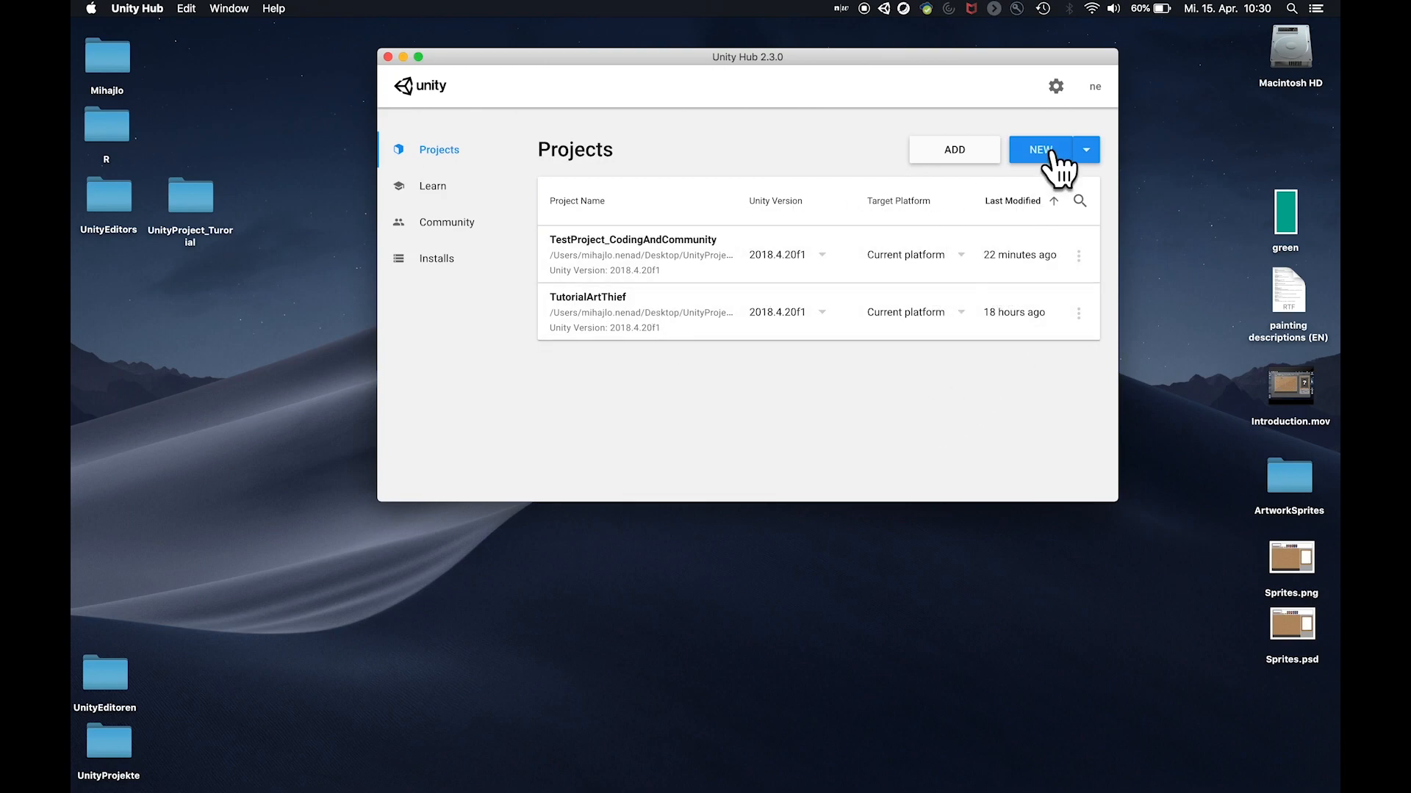
click(1039, 150)
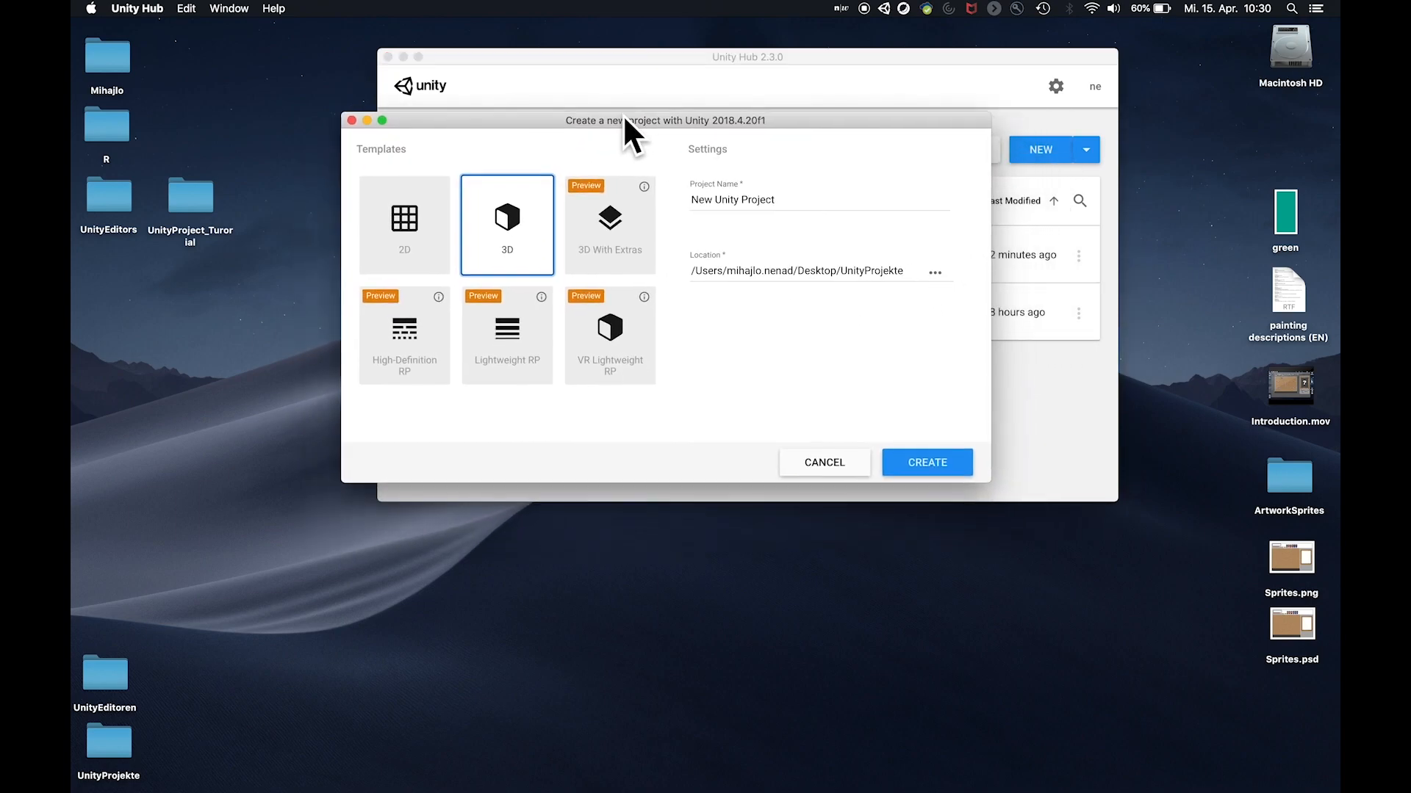
click(404, 224)
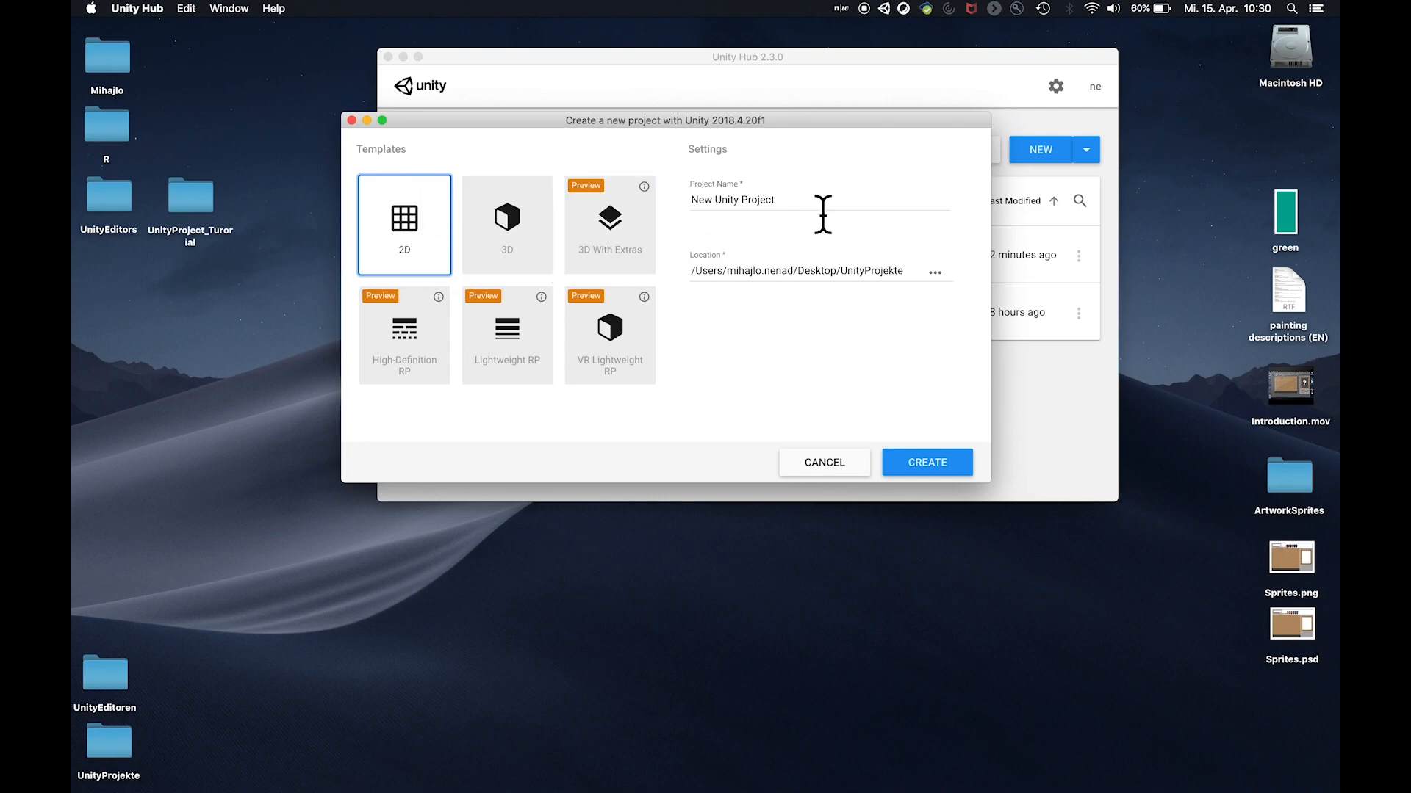
Enter UnityTutorial_ArtThief as the project name
text(&)
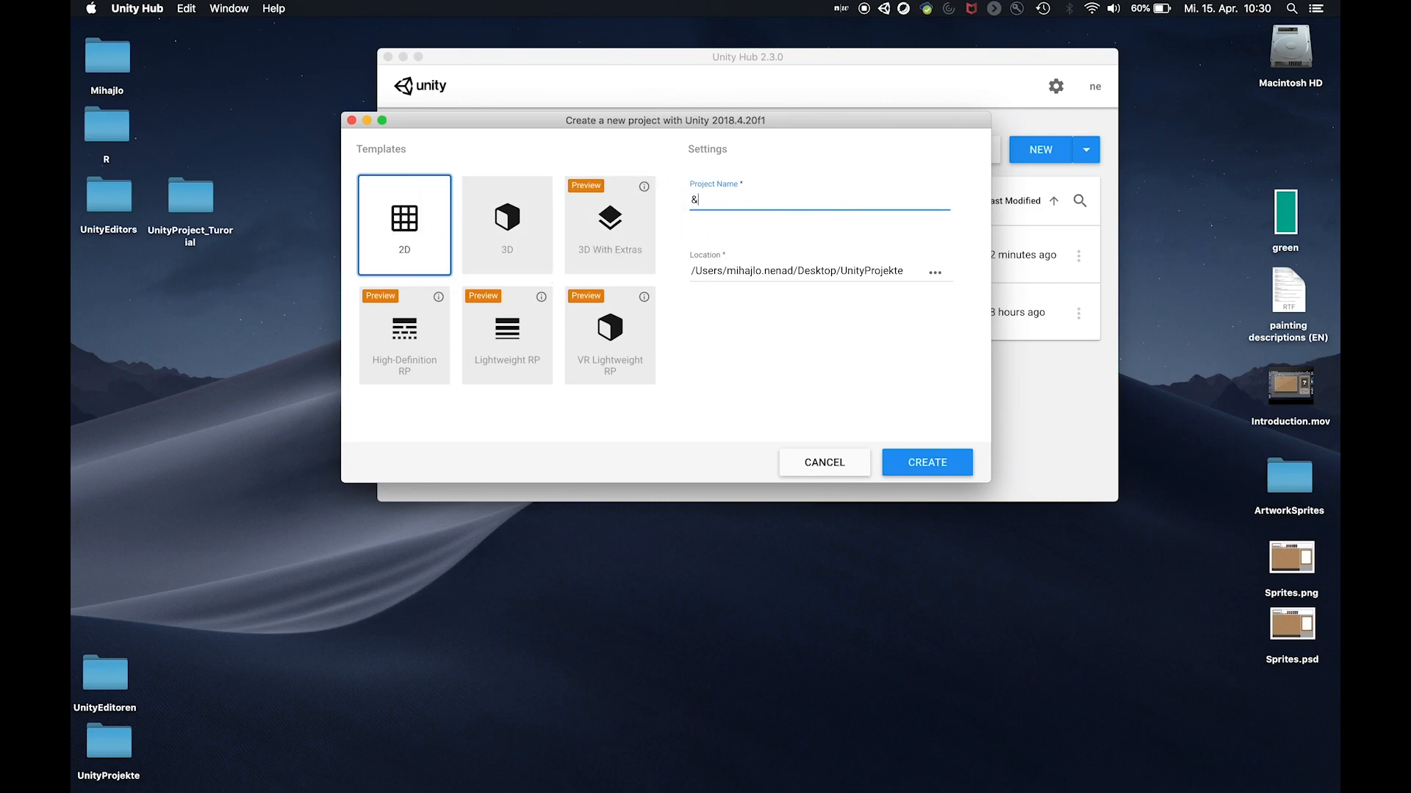
text(%)
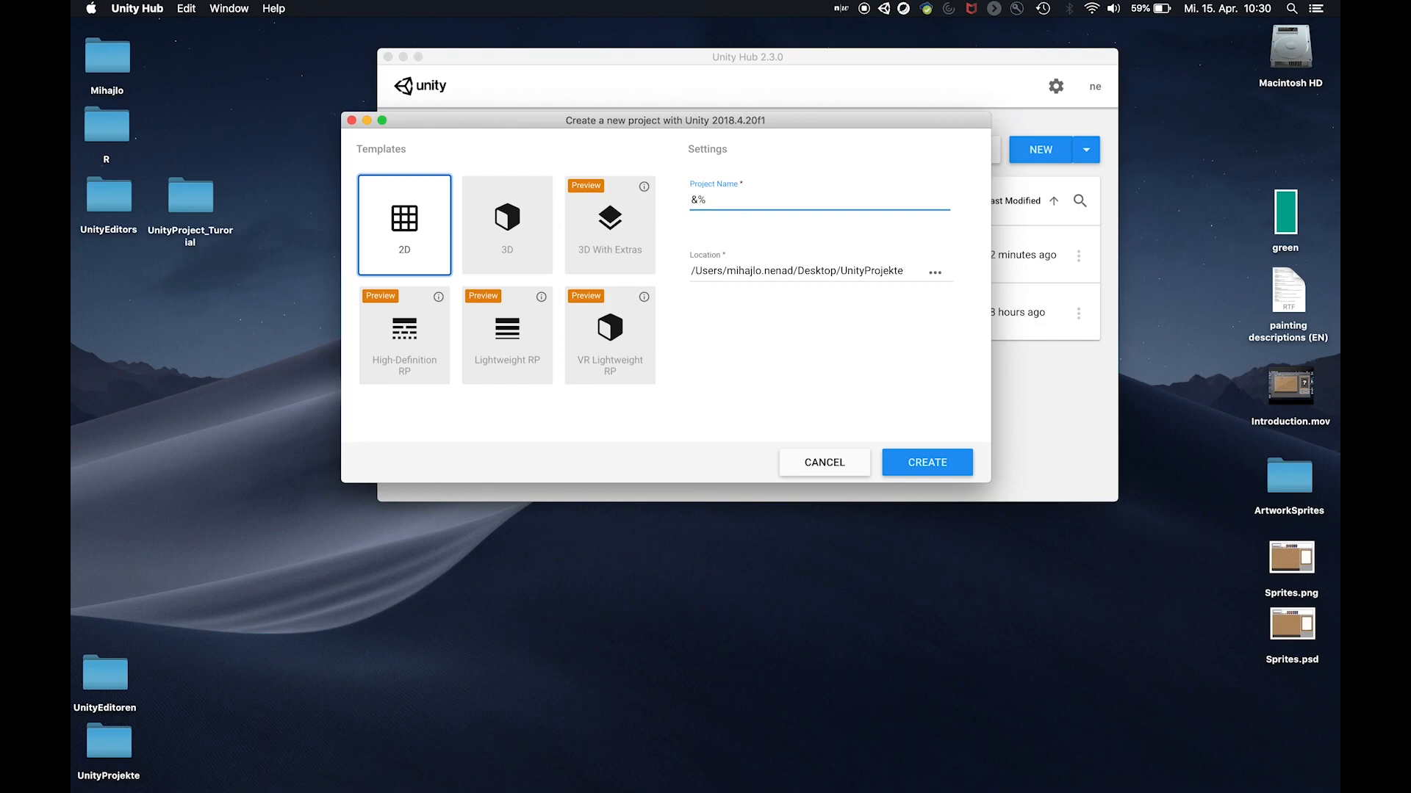
text(UnityTutorial)
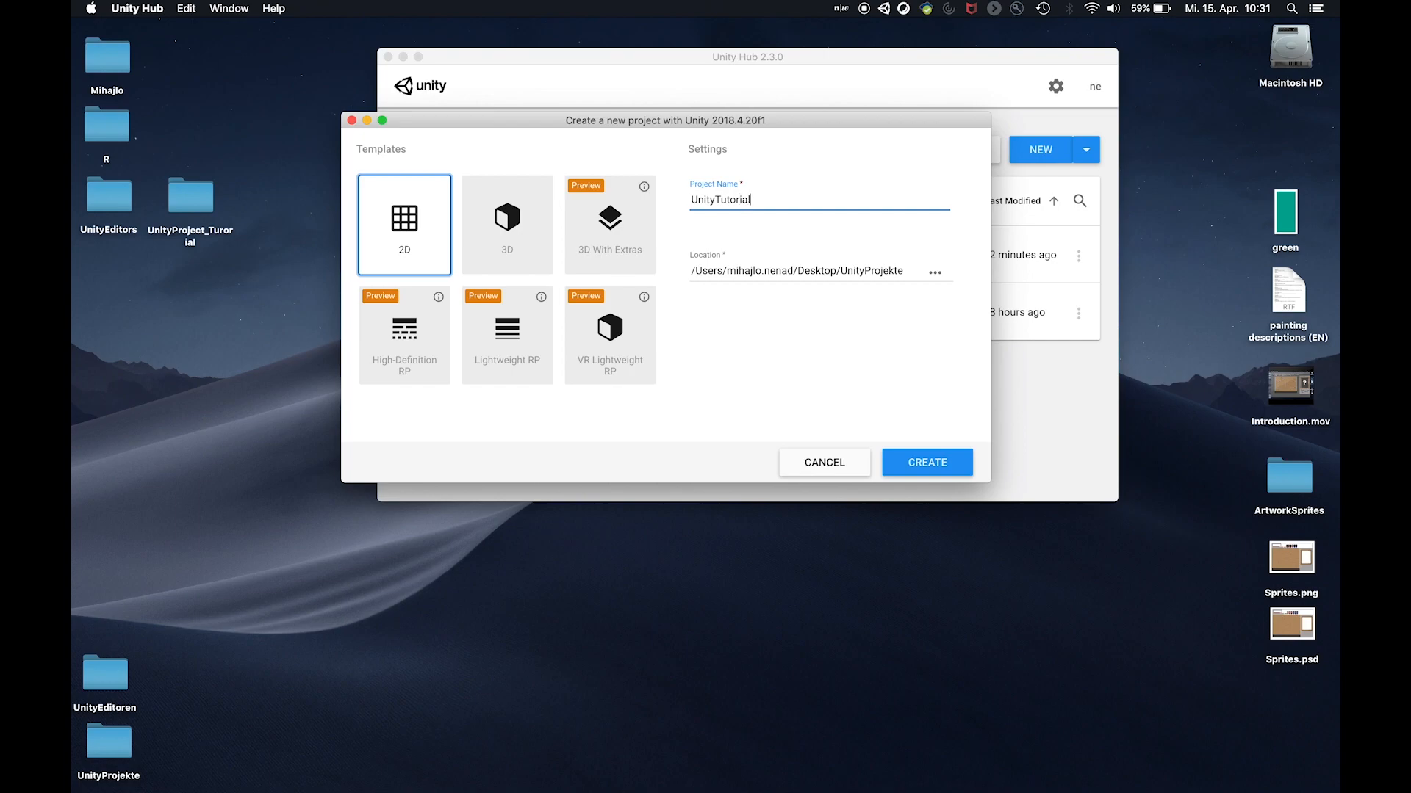
text(_ArtThief)
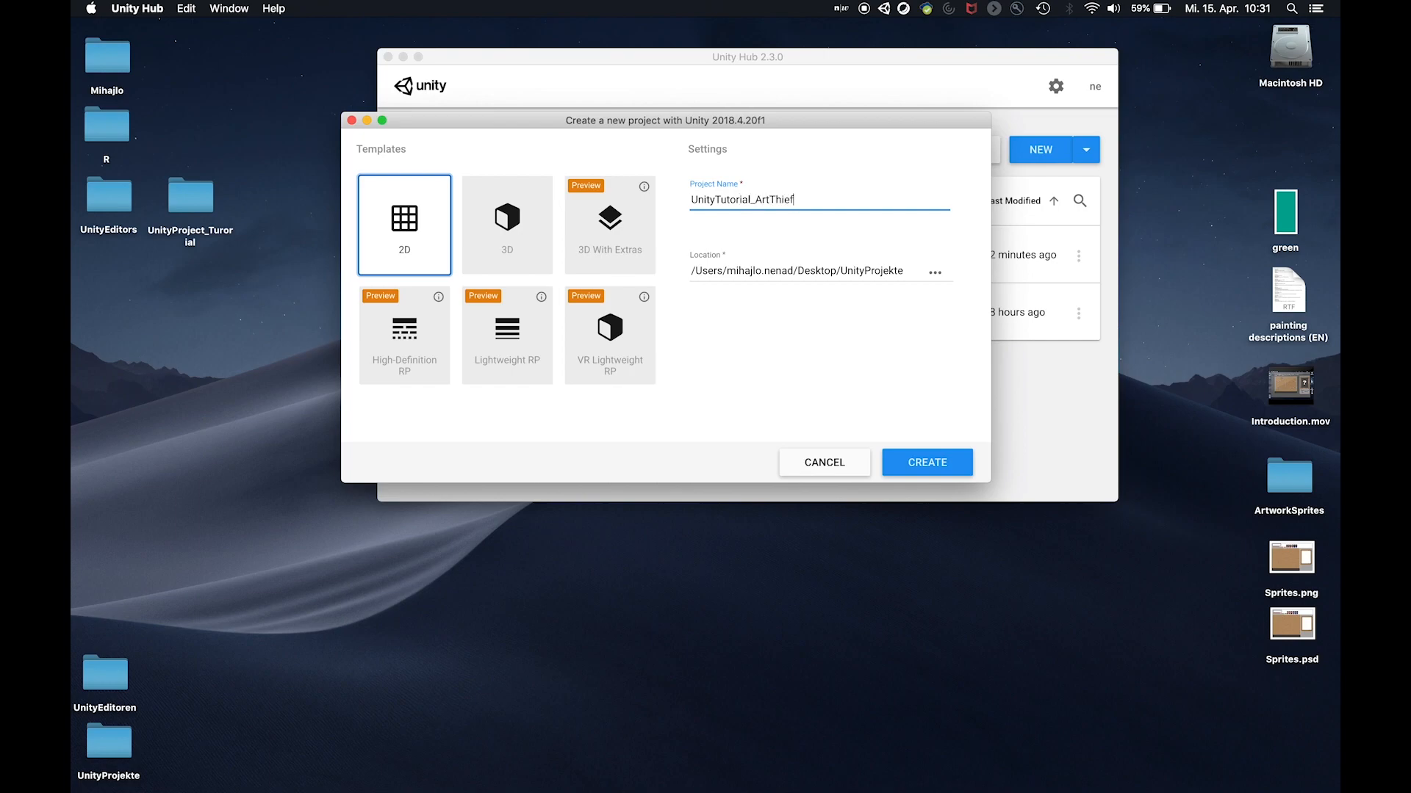
mouse_move(782, 343)
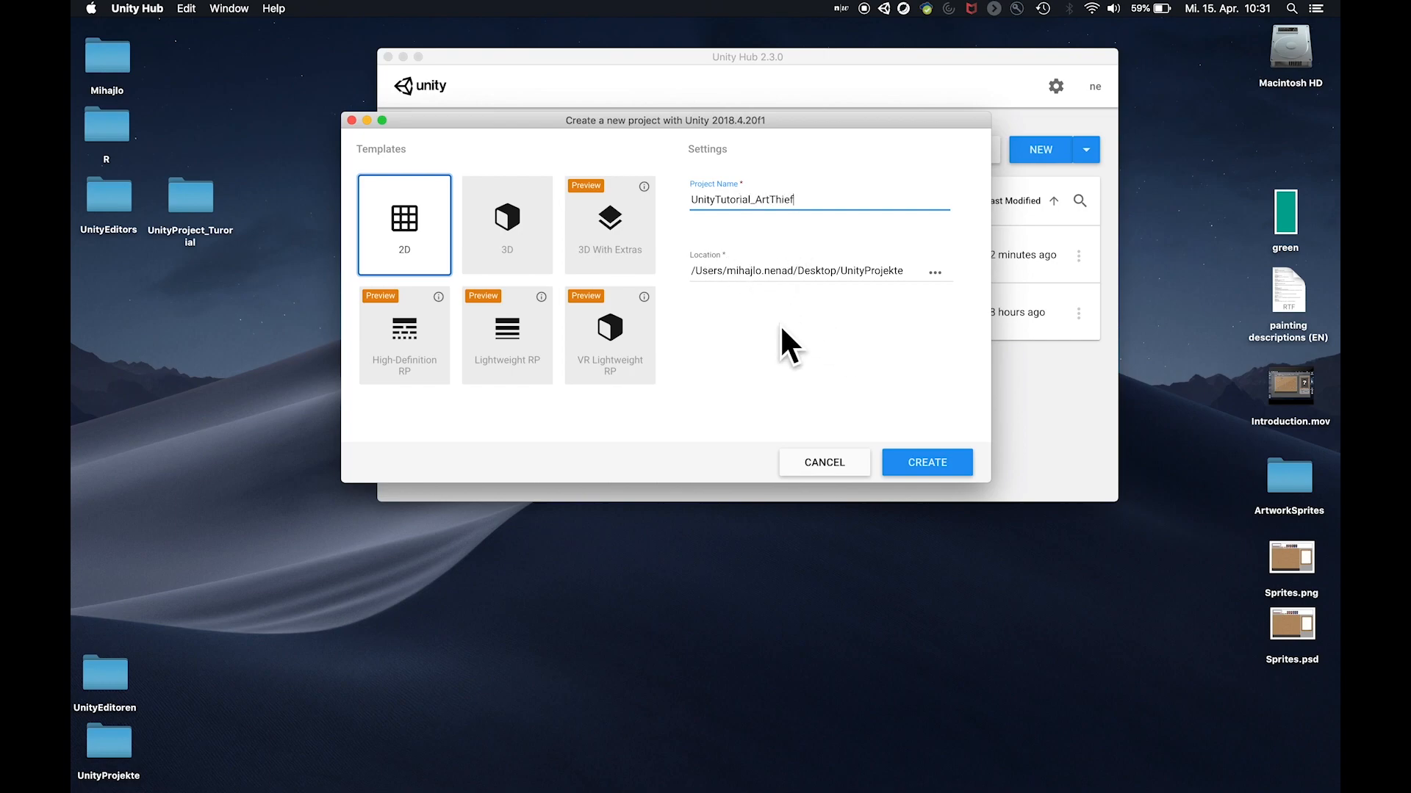
mouse_move(266, 202)
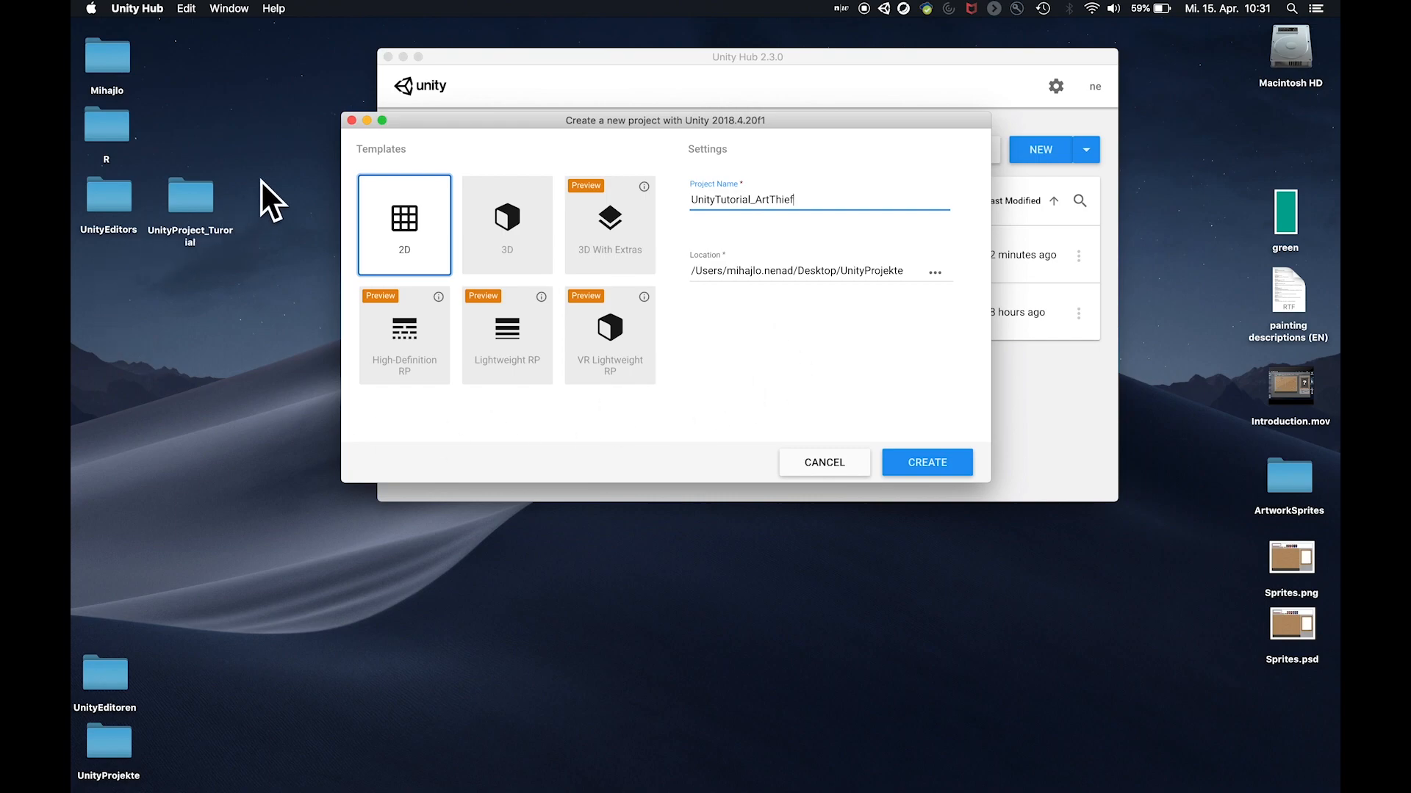
mouse_move(200, 218)
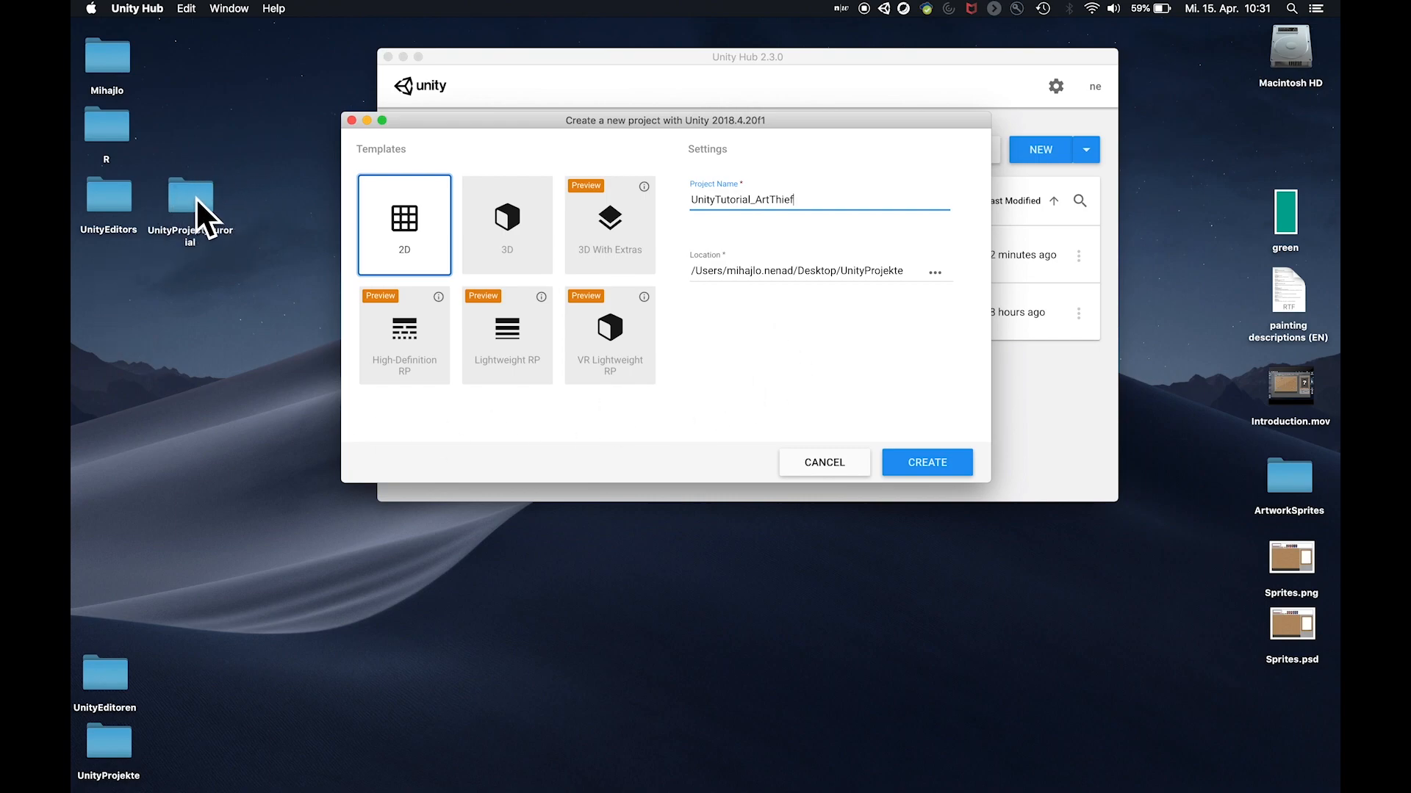
Save the project in the desktop UnityProject_Tutorial folder and create it
click(935, 272)
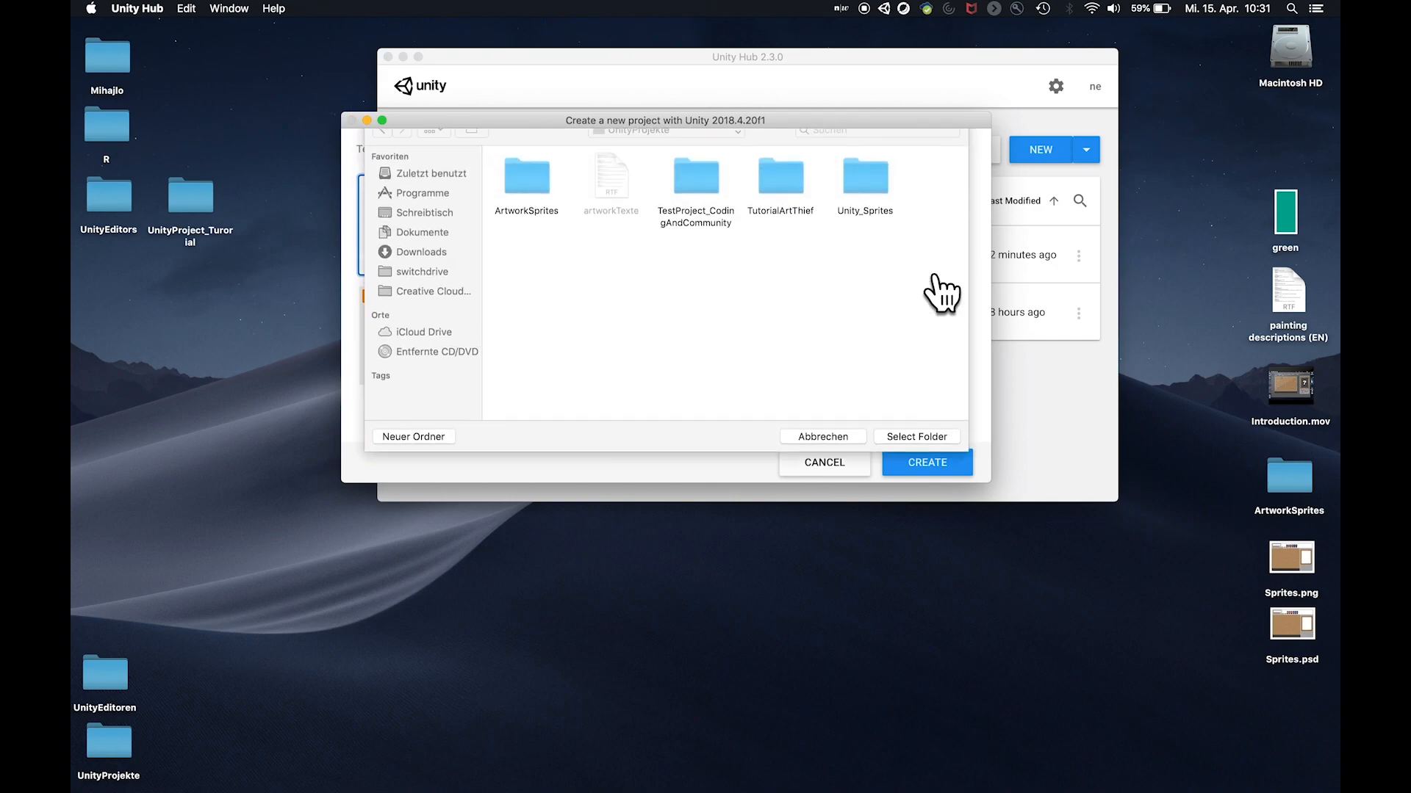
click(424, 227)
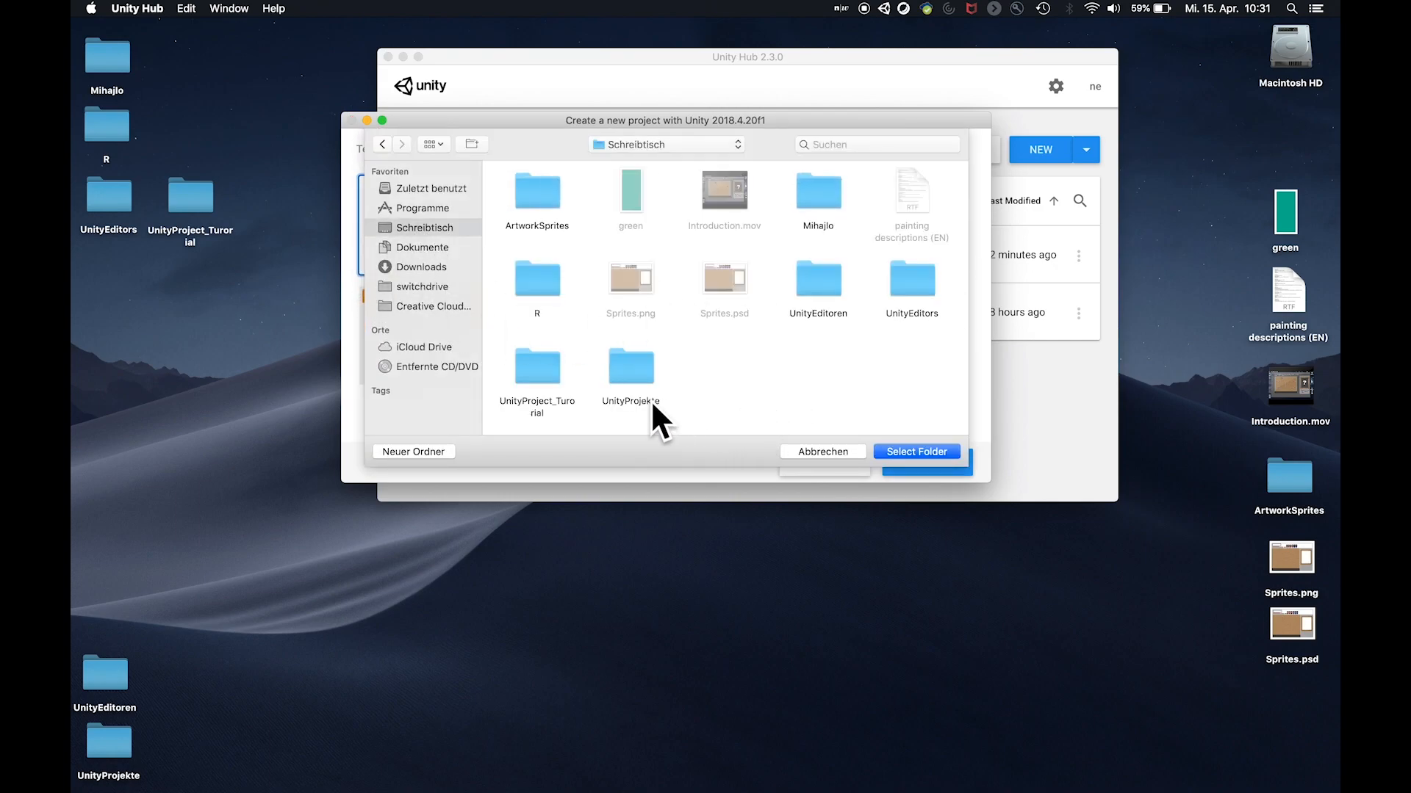
click(916, 451)
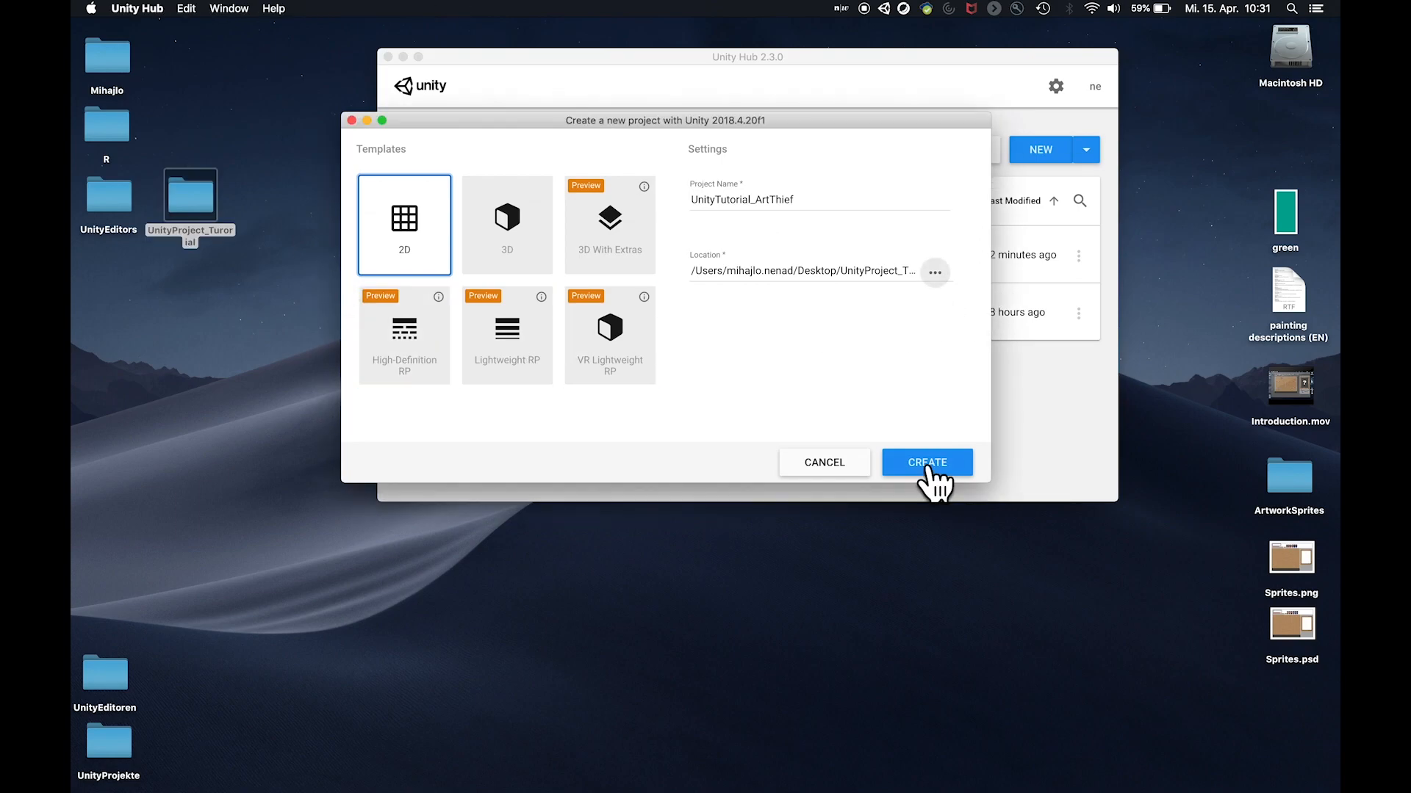
click(927, 462)
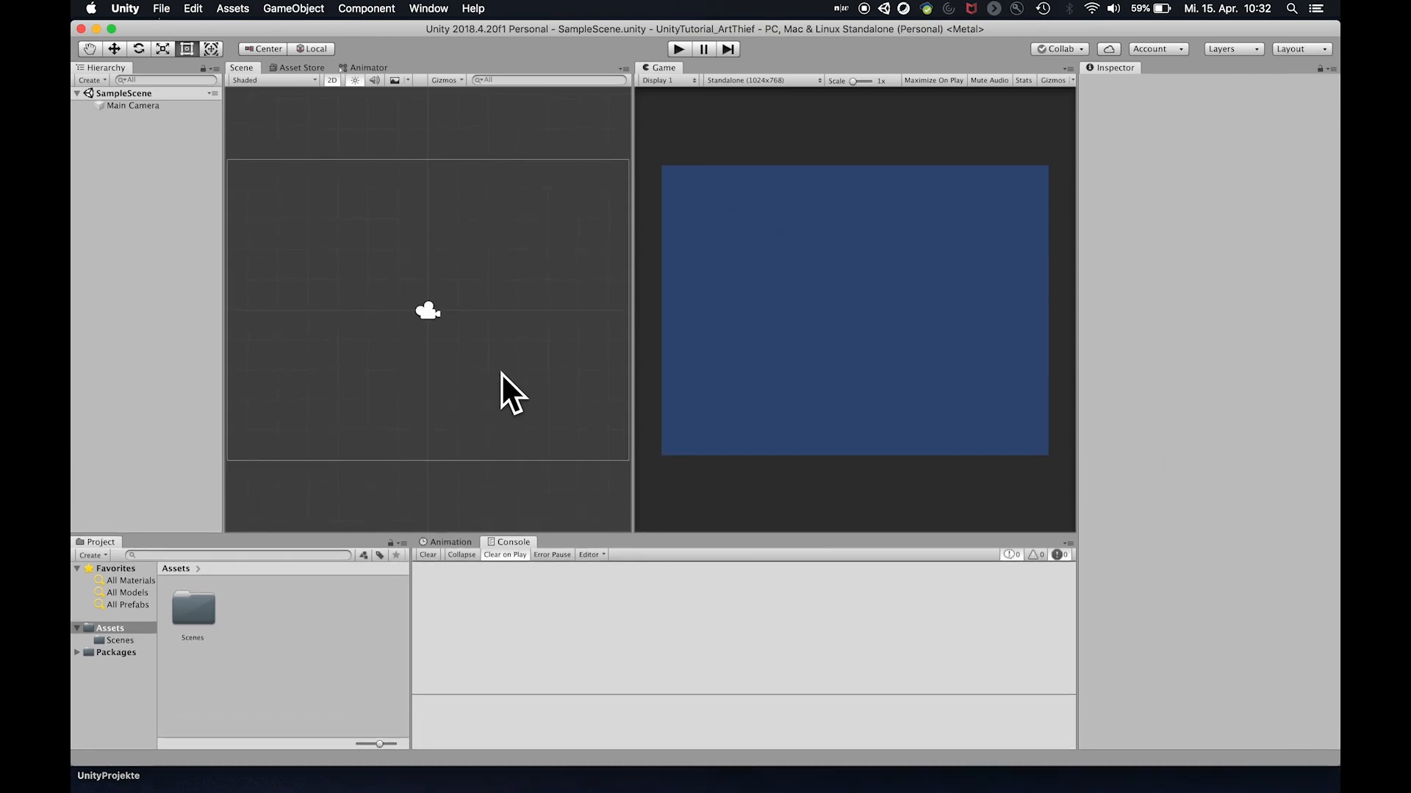
mouse_move(125, 104)
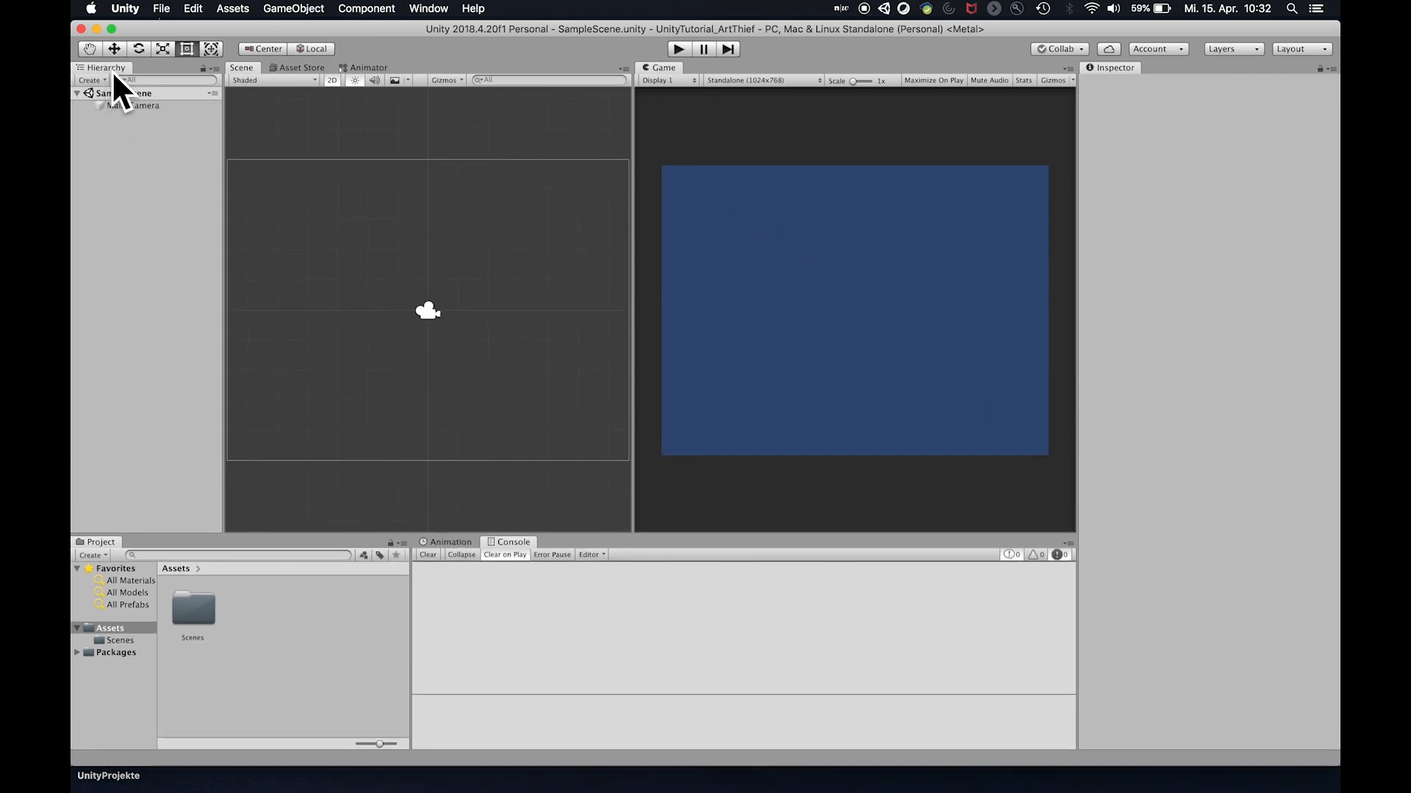
Select the Main Camera and pan the Scene view across the empty 2D scene
click(128, 105)
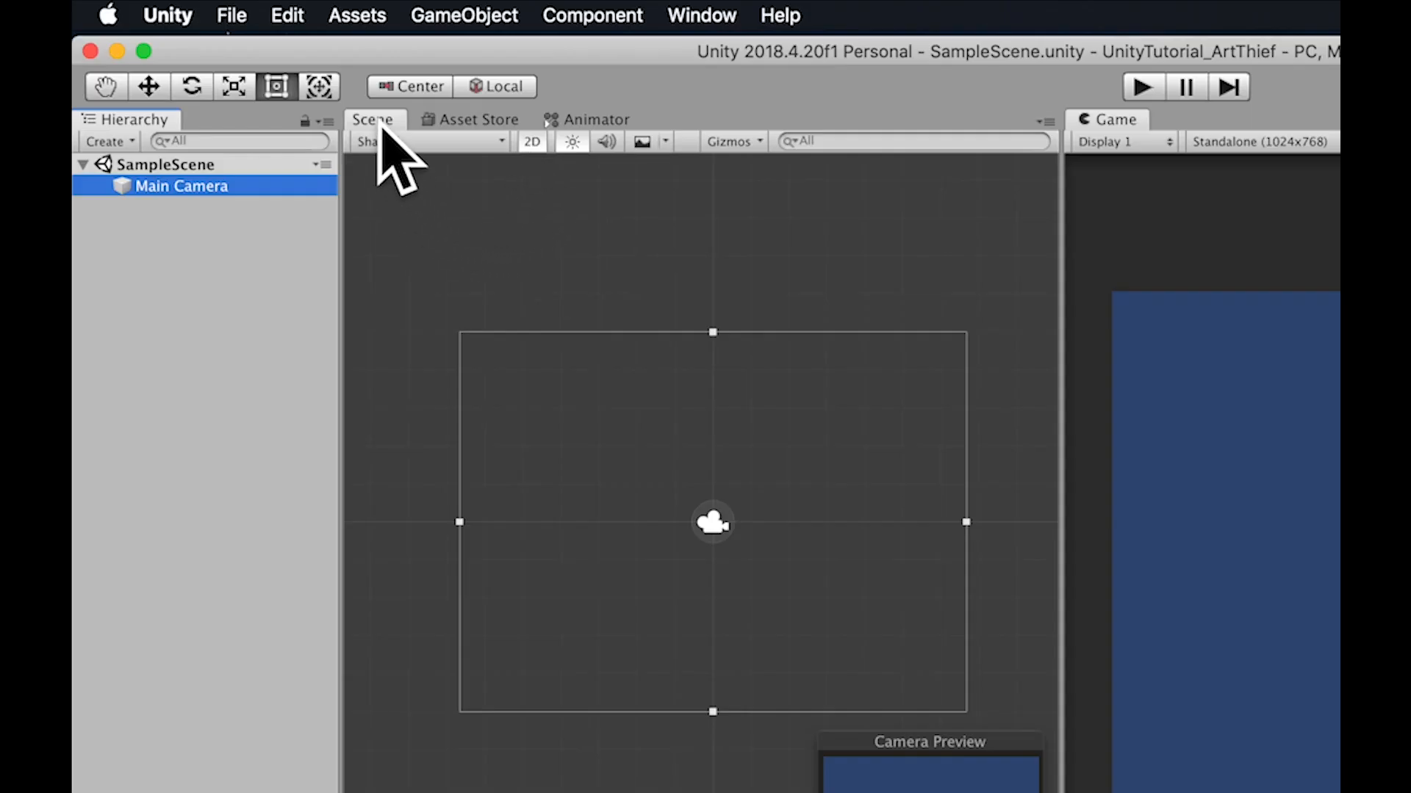
click(531, 142)
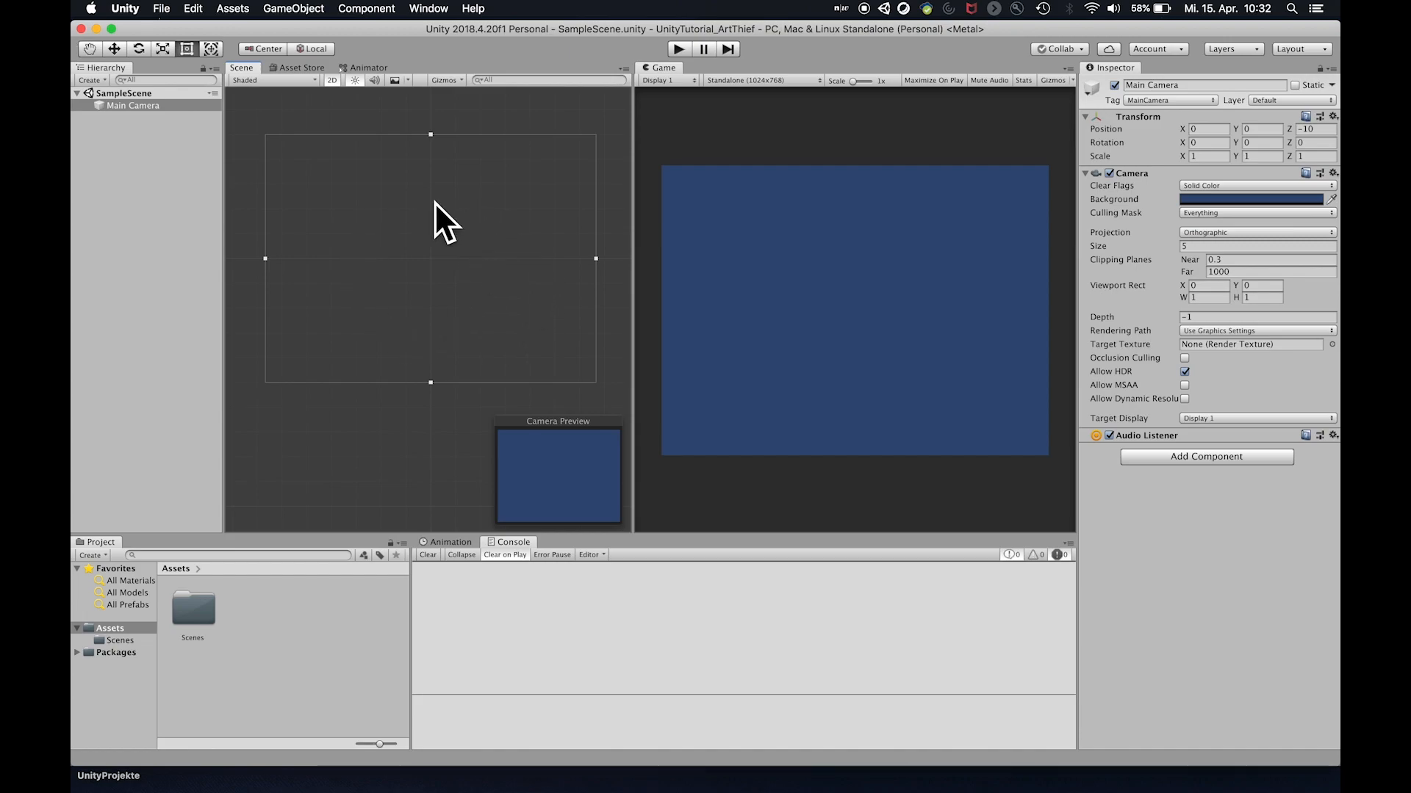
mouse_move(409, 246)
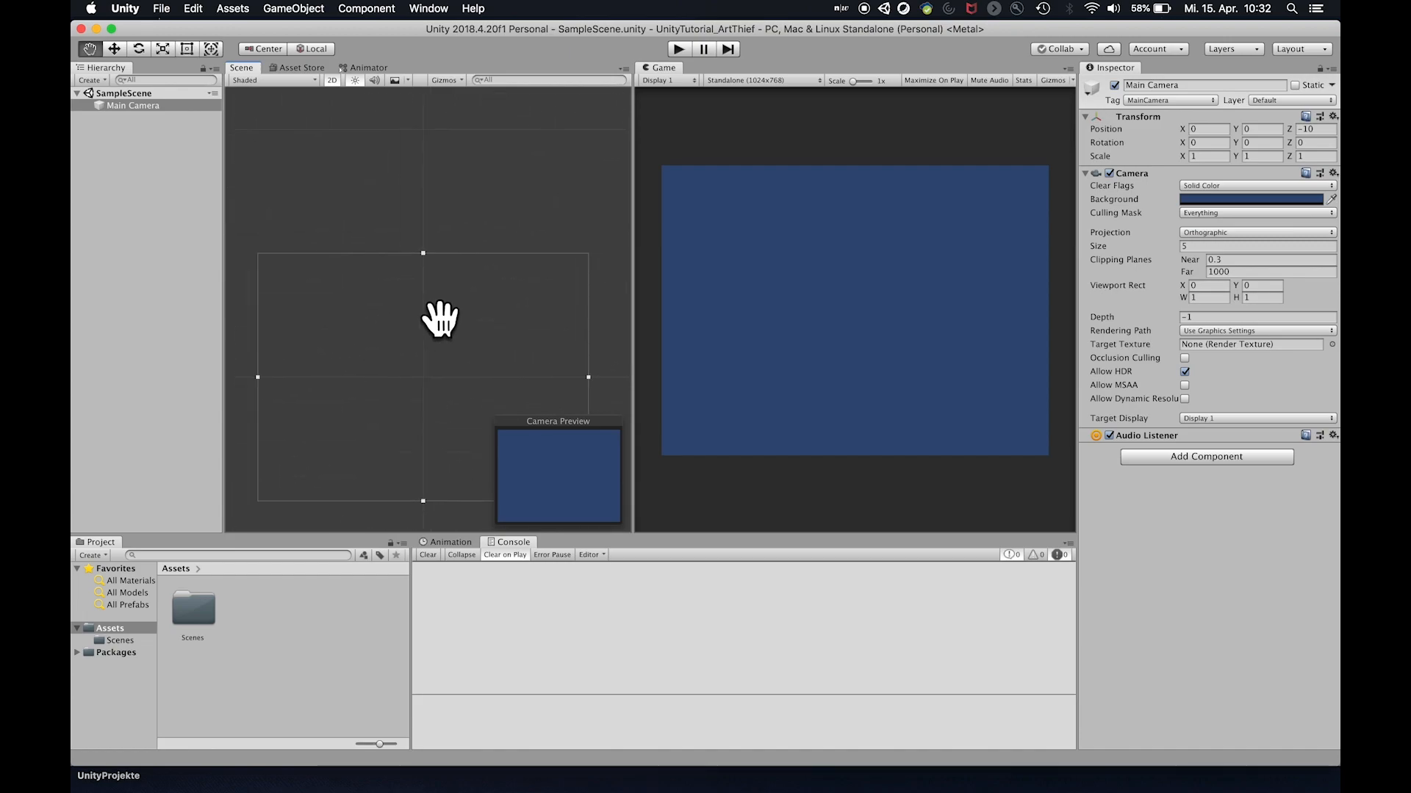
drag(441, 321, 521, 280)
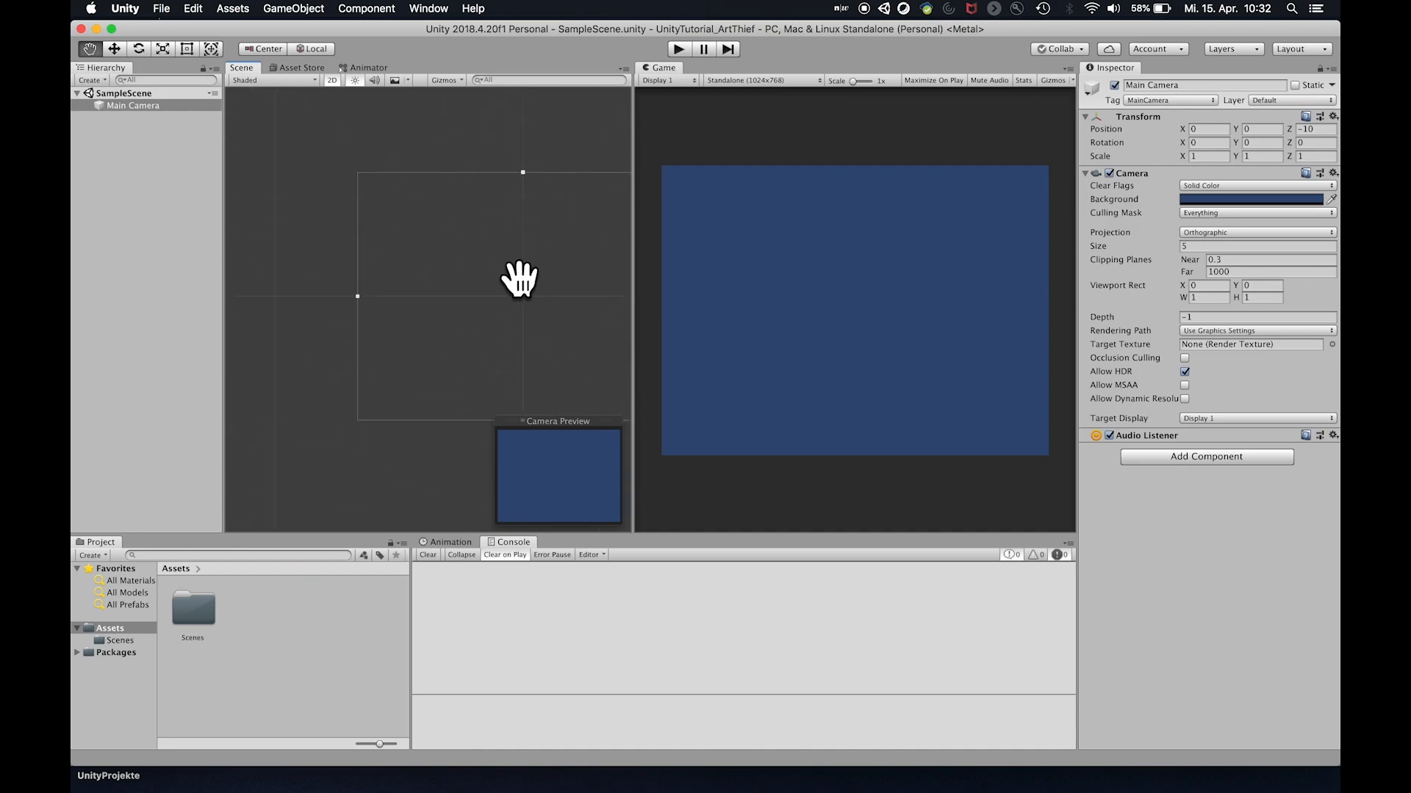
drag(520, 279, 456, 197)
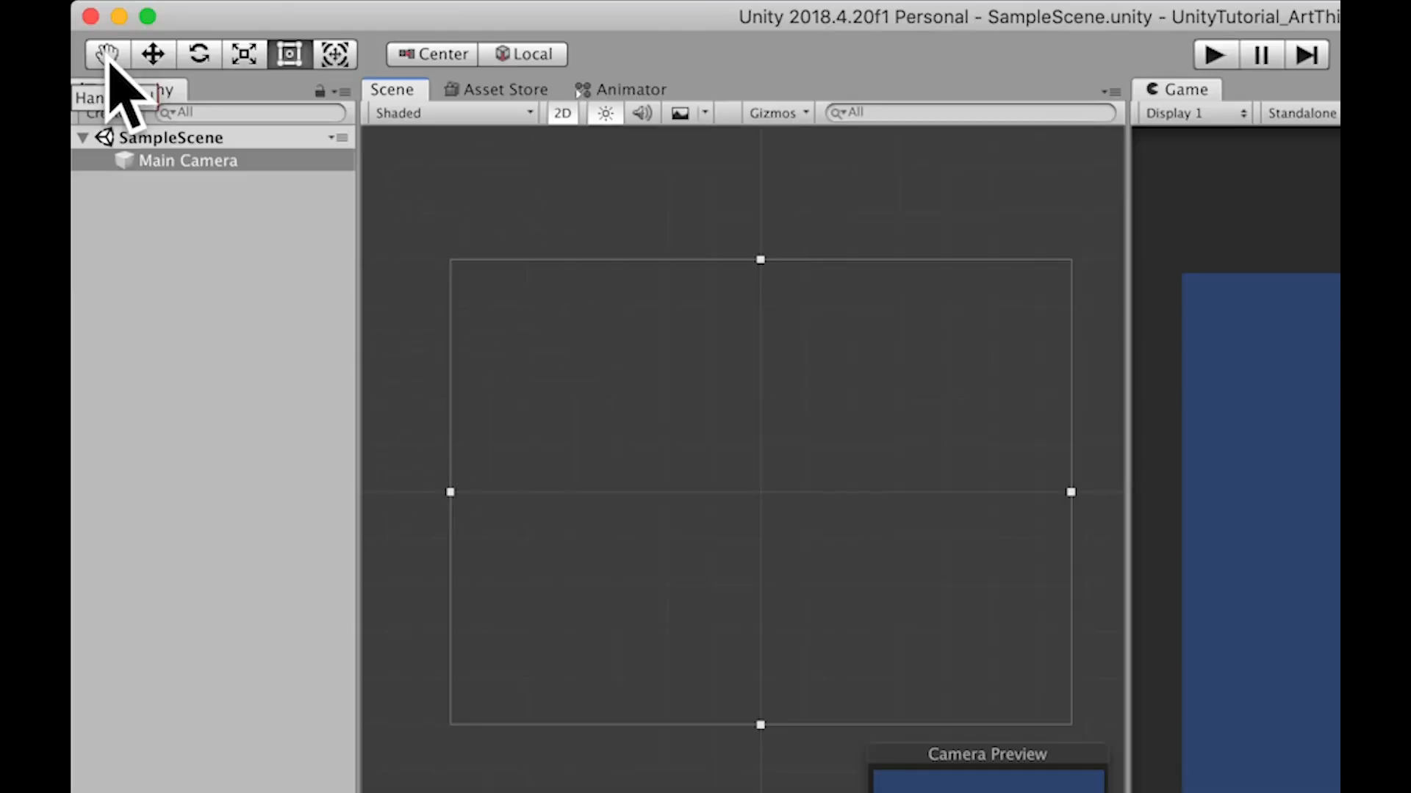
mouse_move(110, 53)
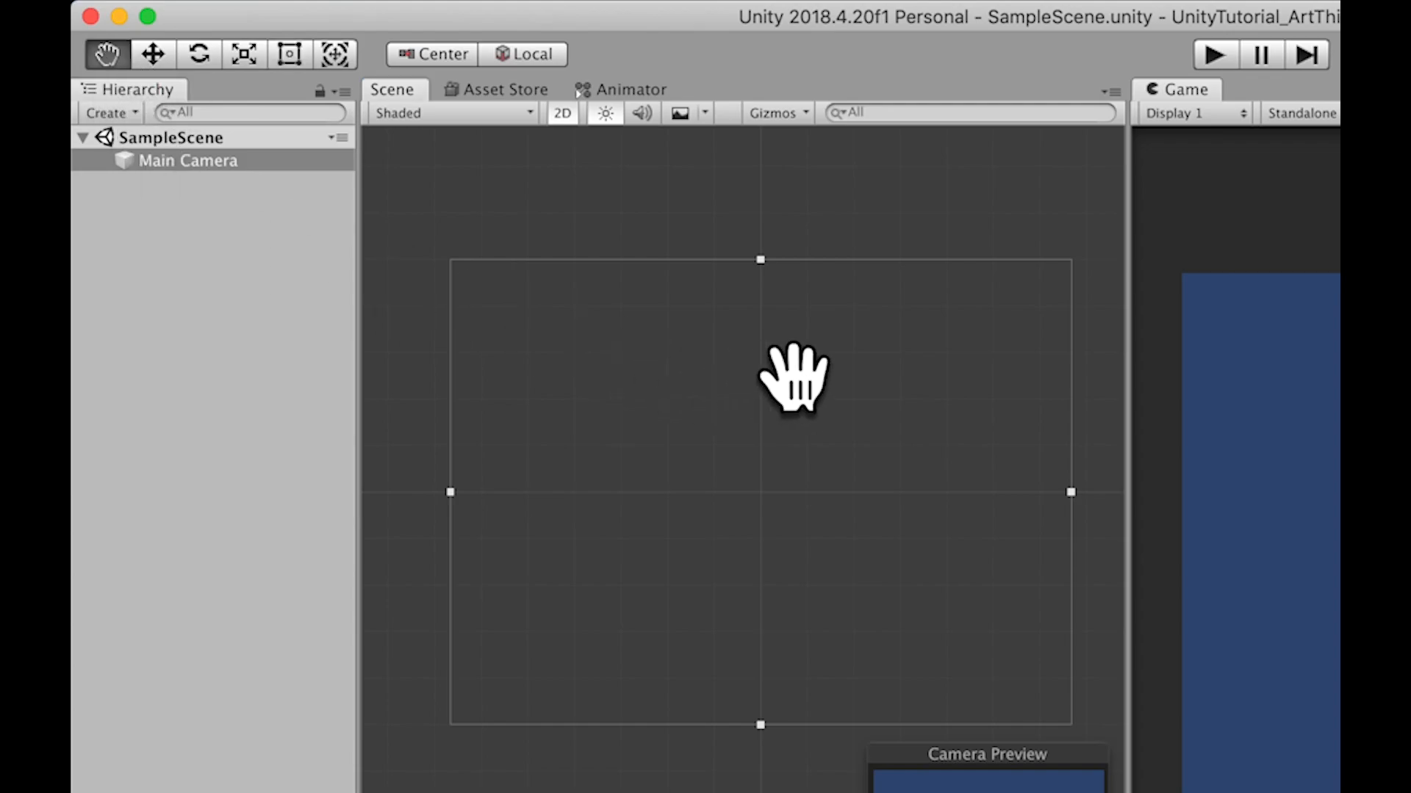
drag(797, 382, 621, 216)
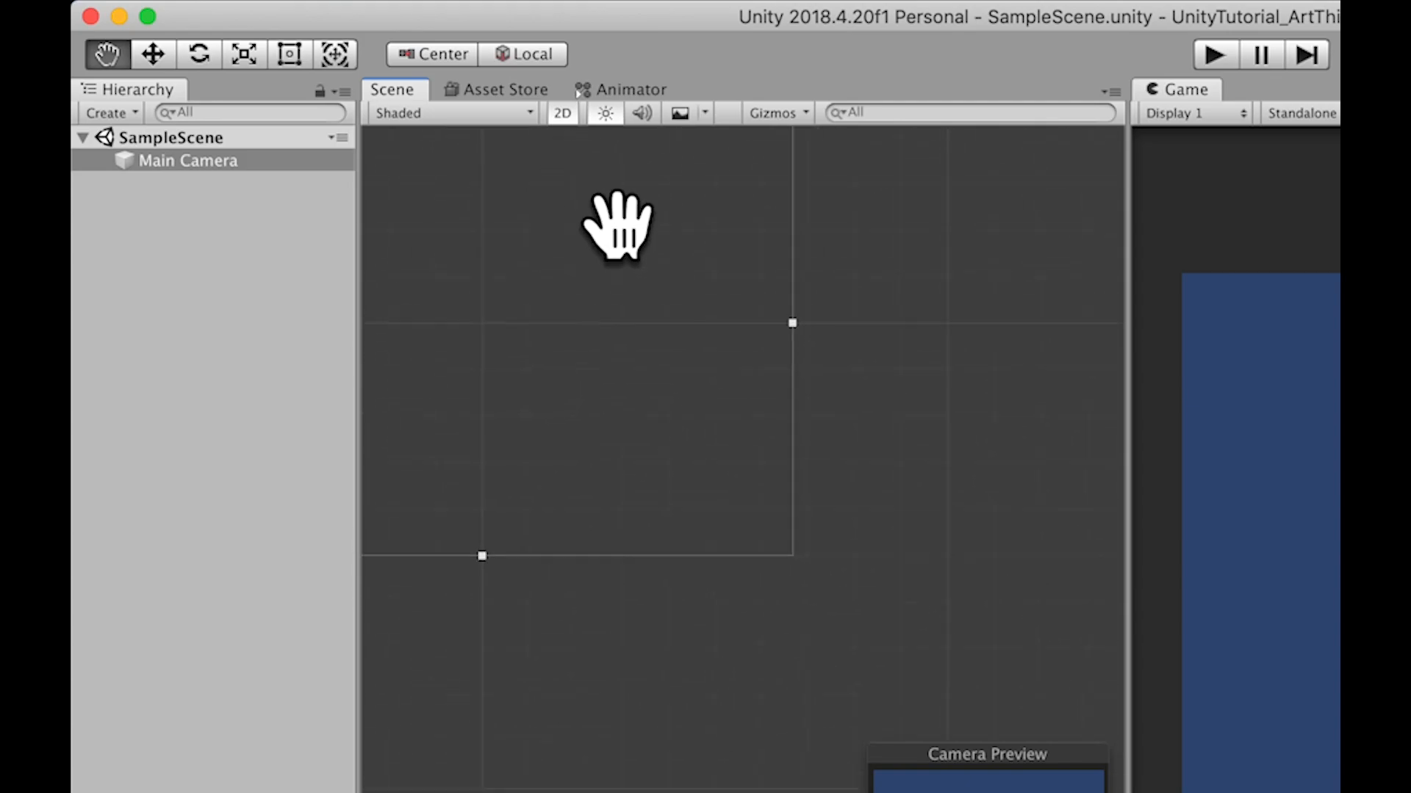
drag(617, 225, 823, 378)
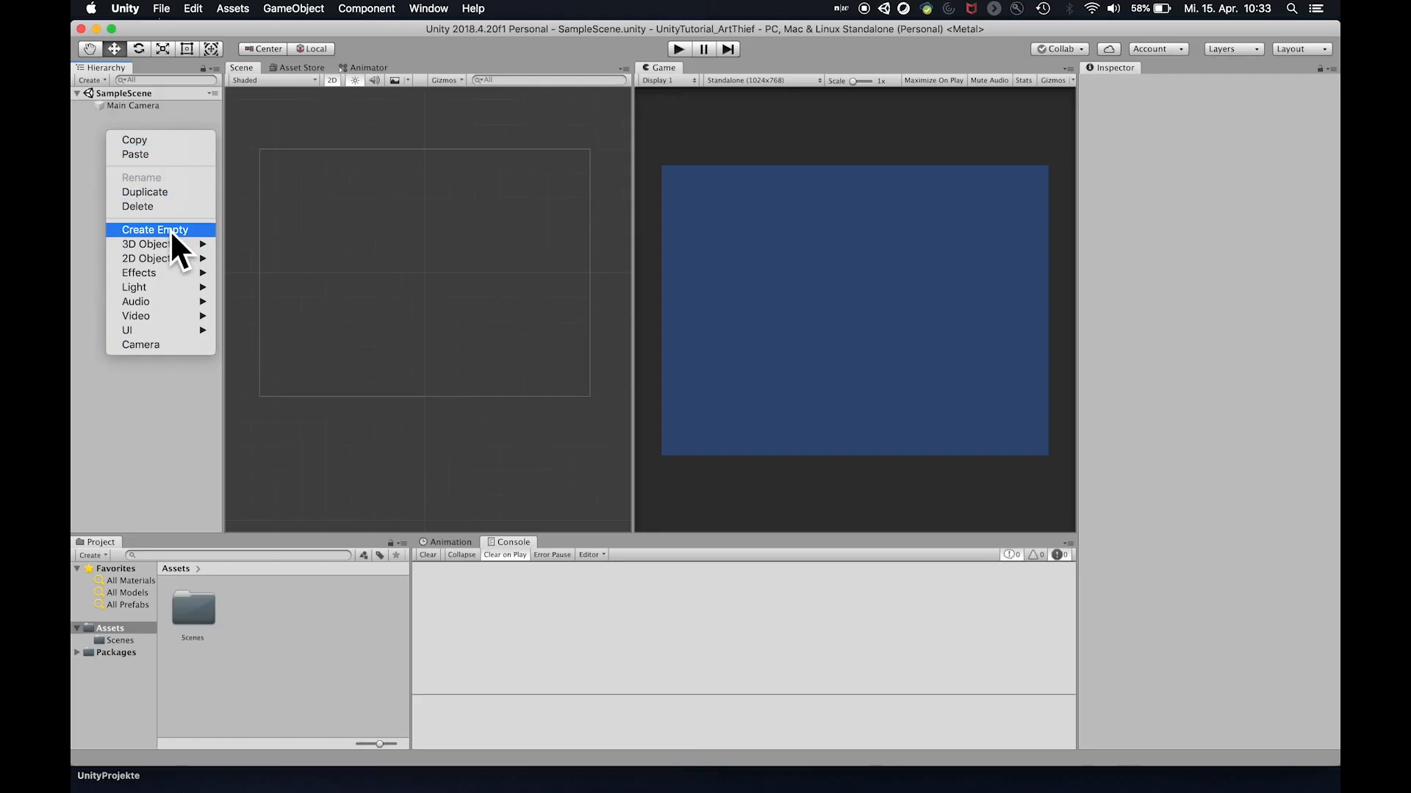
Dismiss the Hierarchy menu, select Main Camera, and lighten its background to light blue
click(160, 229)
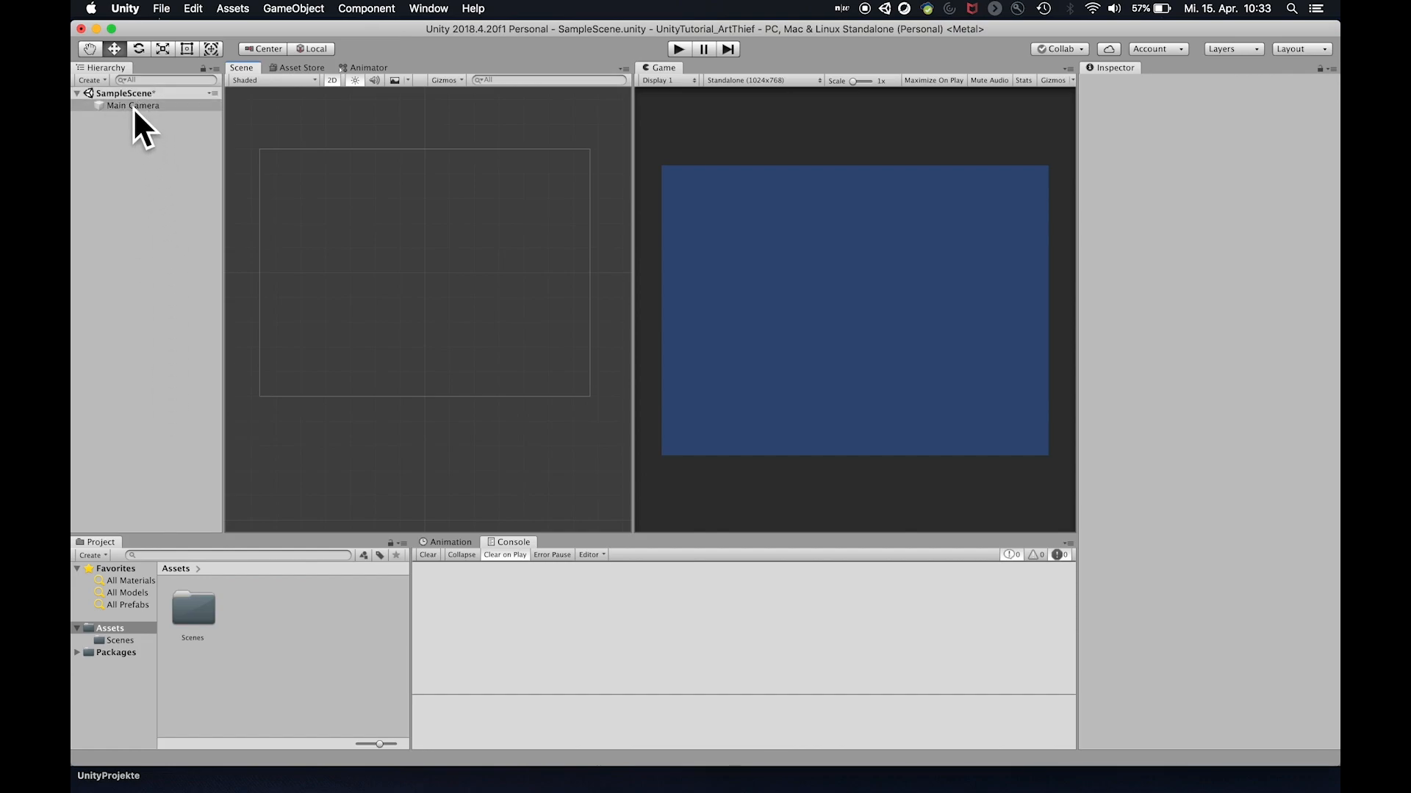
mouse_move(168, 145)
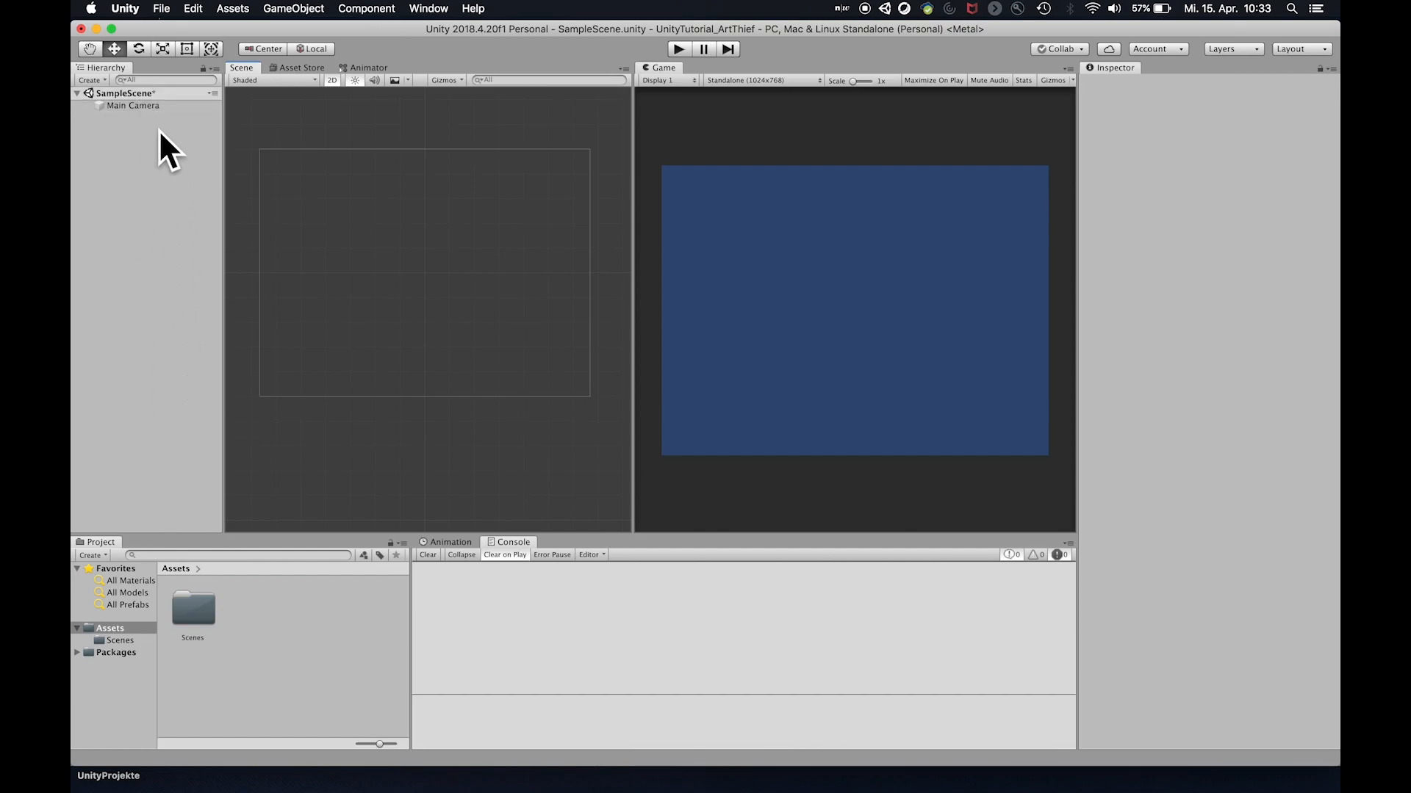
click(131, 105)
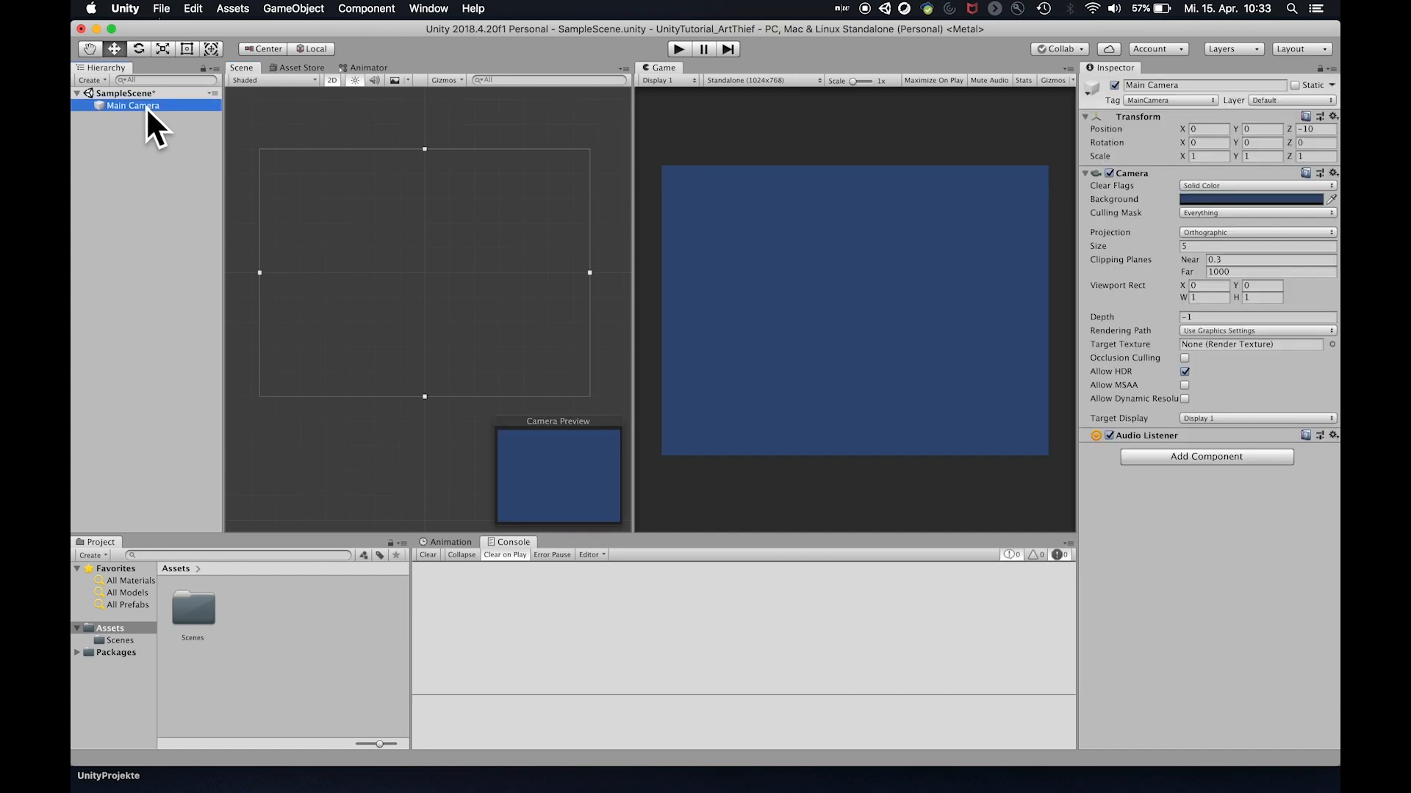
mouse_move(1196, 136)
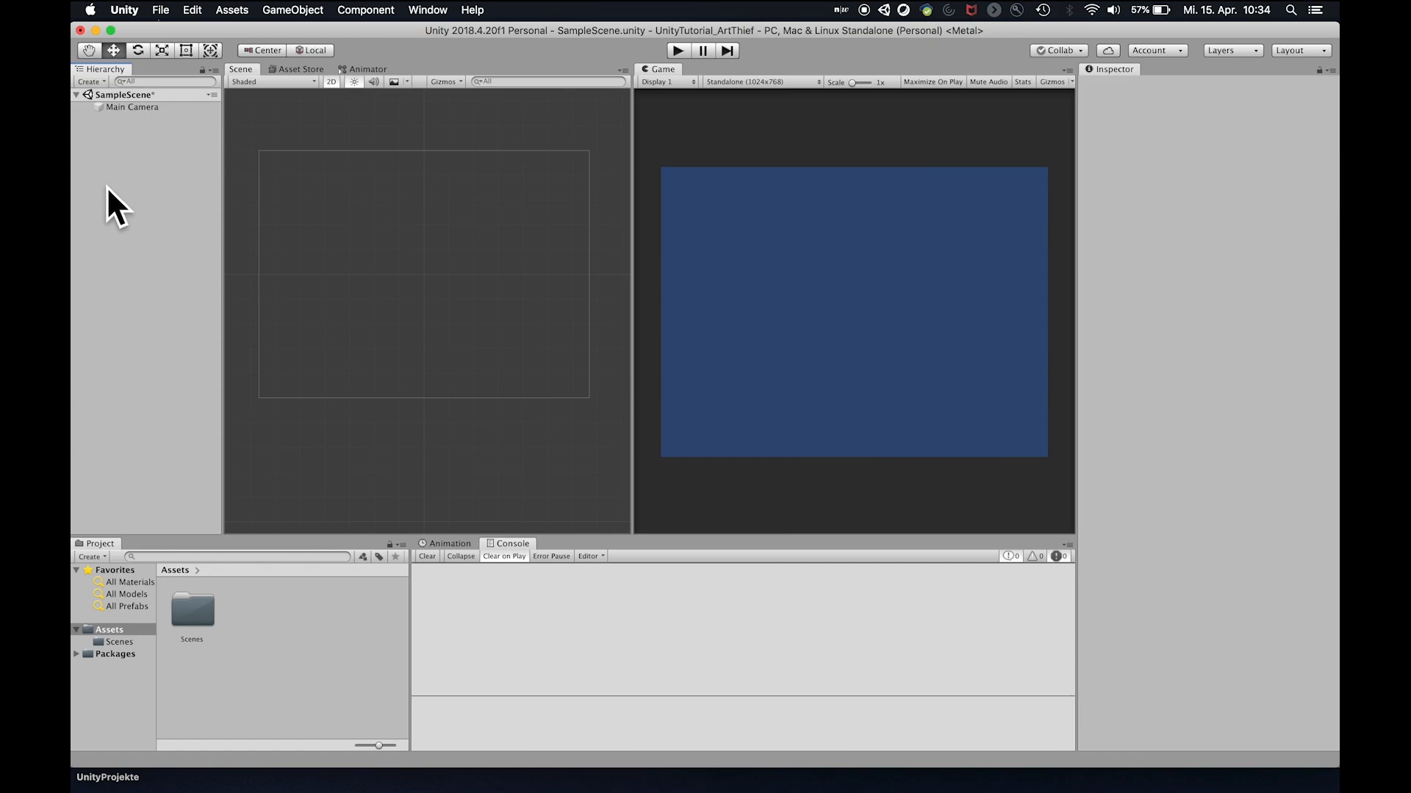
mouse_move(1156, 96)
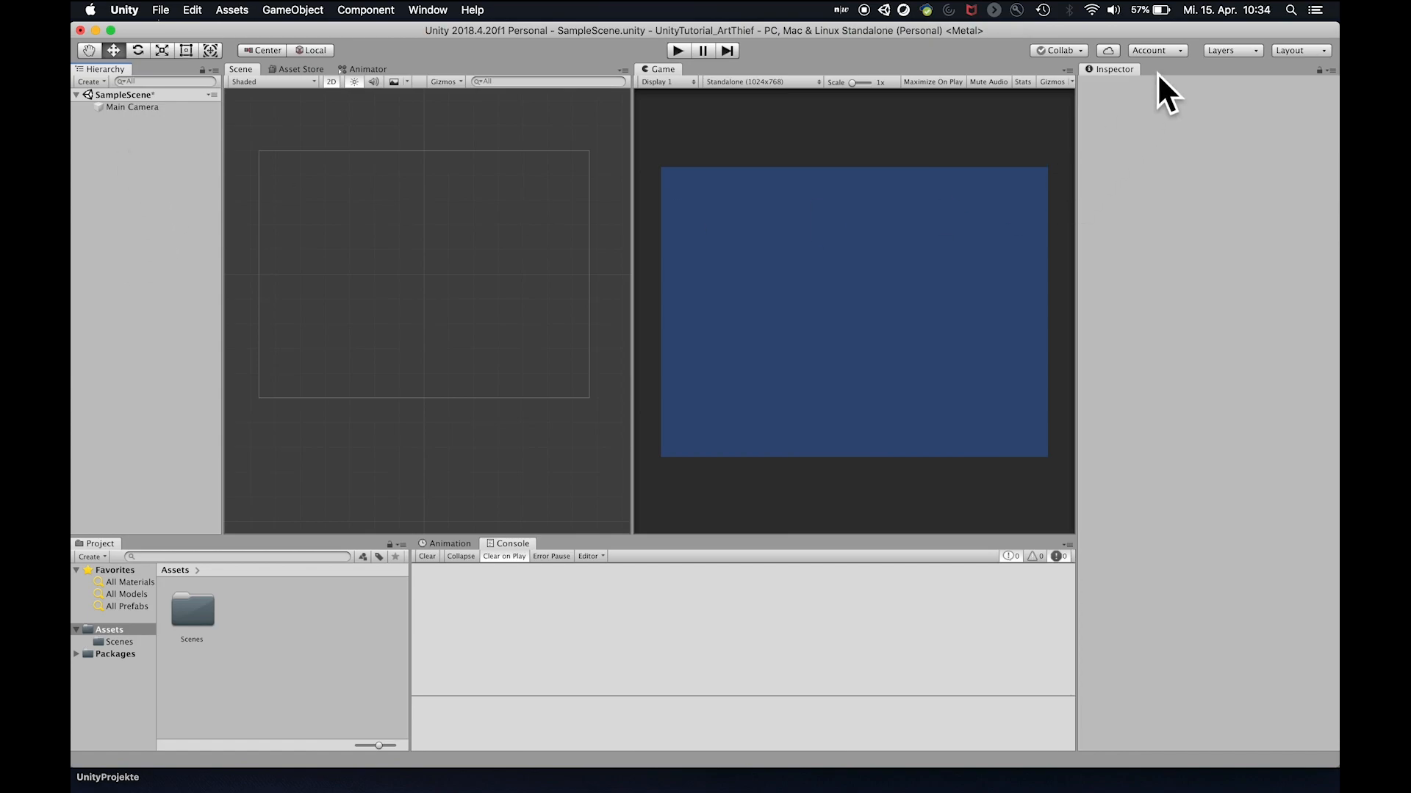
click(133, 107)
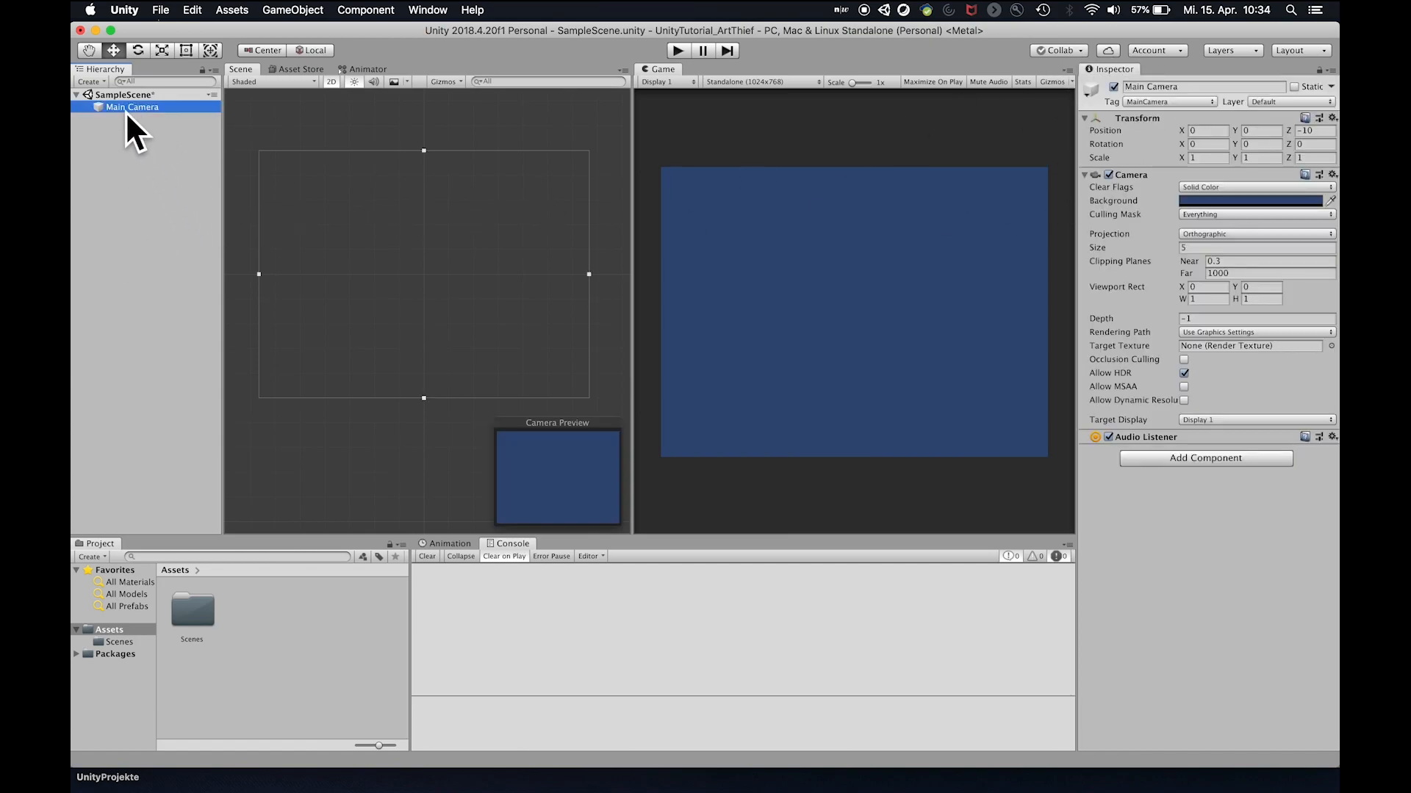
mouse_move(1170, 160)
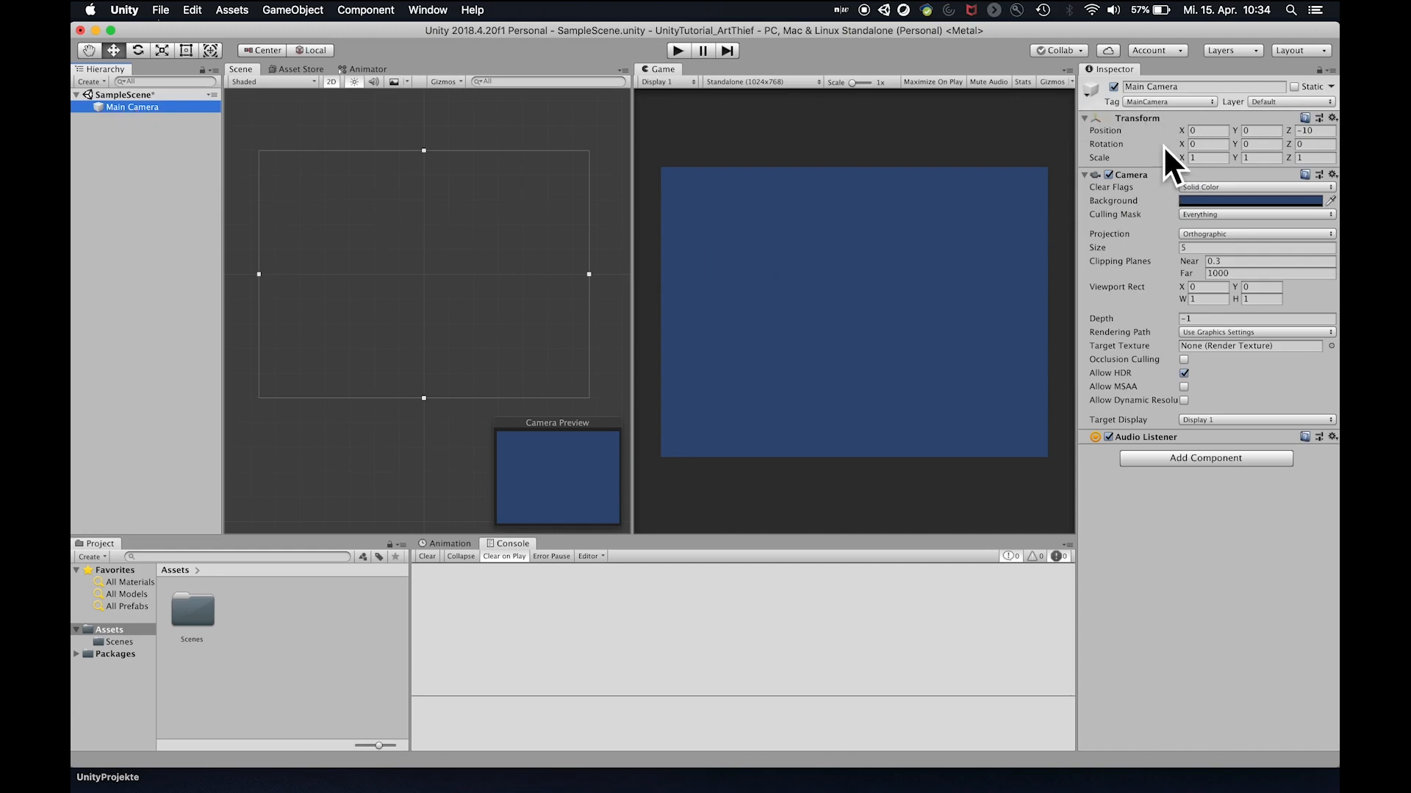
mouse_move(1130, 203)
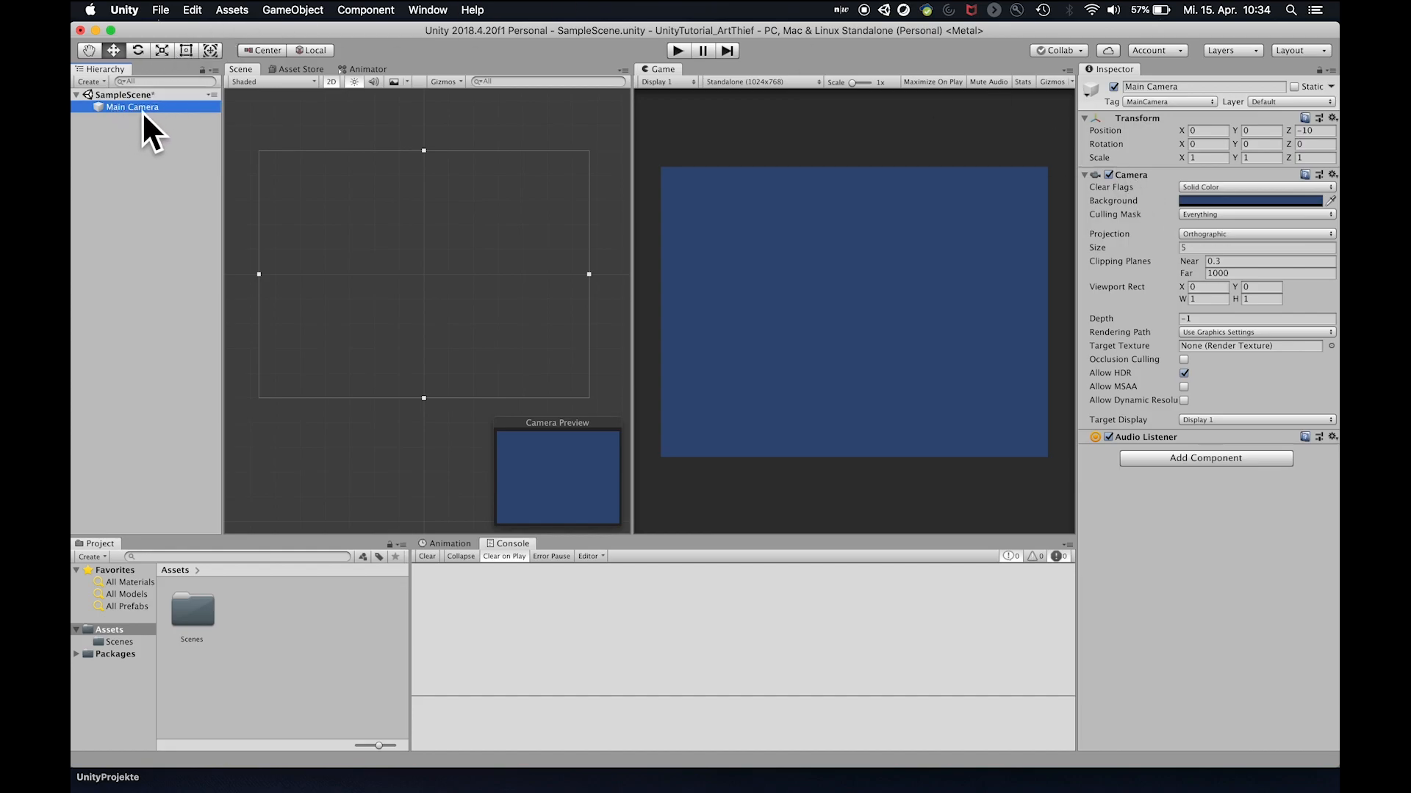
click(1248, 199)
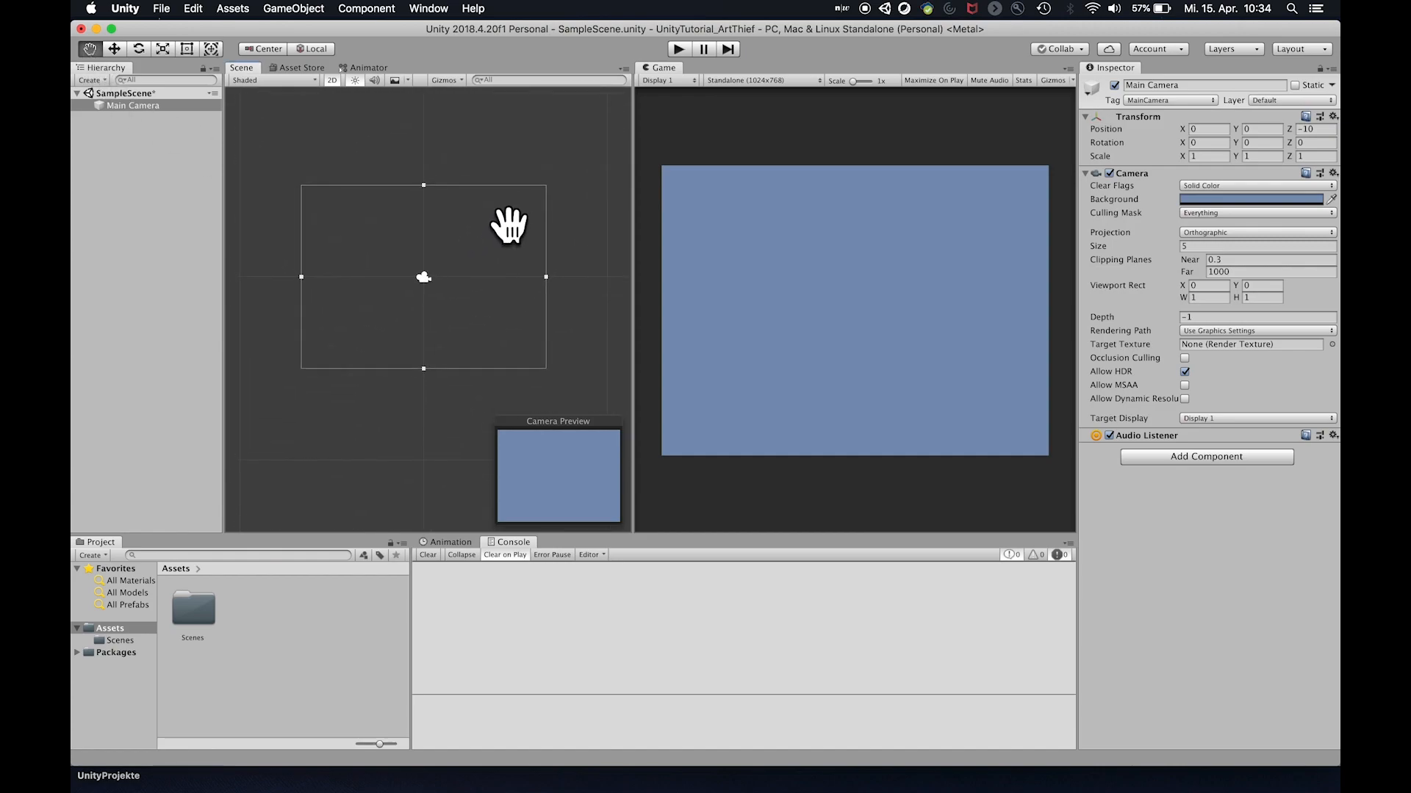
mouse_move(321, 103)
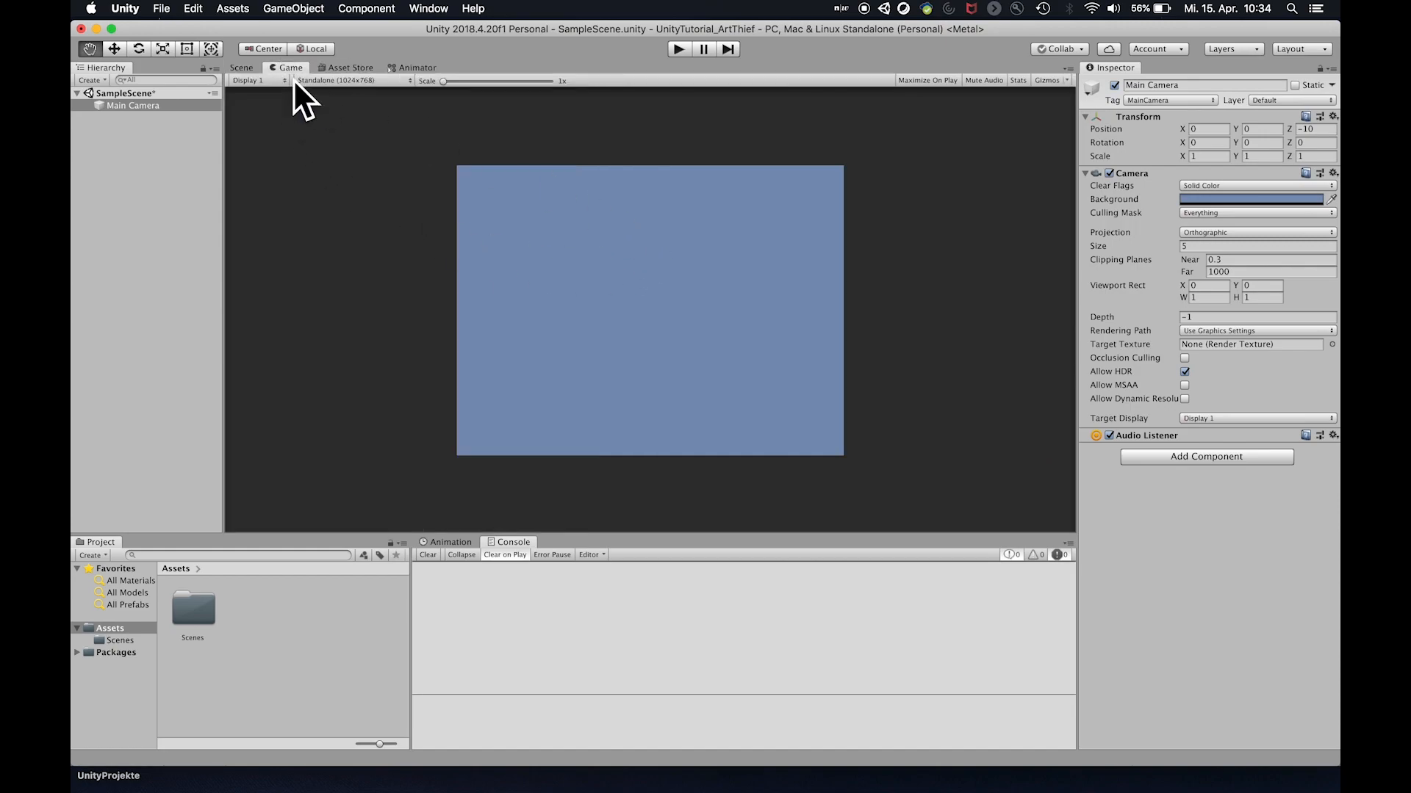
Switch between the Scene, Game and Asset Store views
click(241, 67)
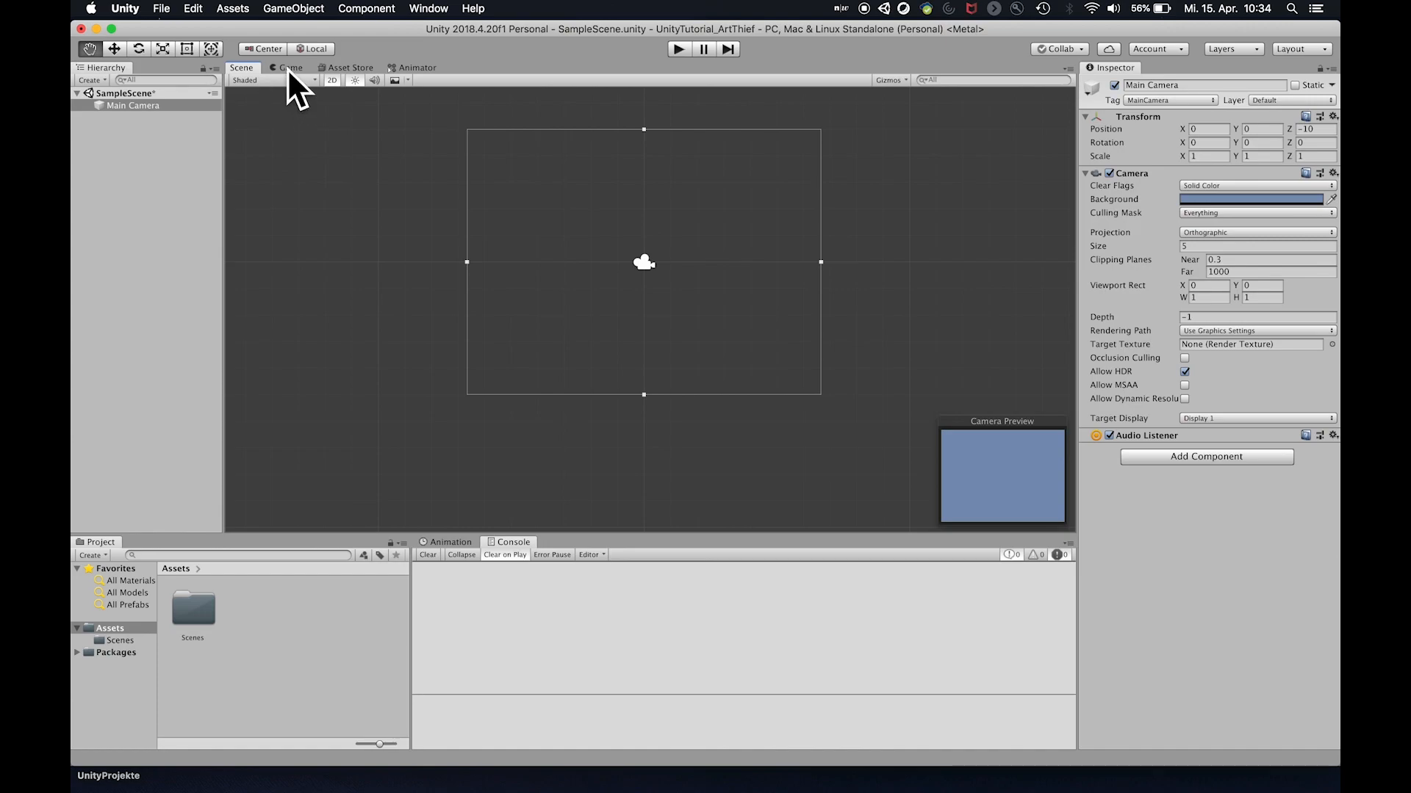
click(289, 67)
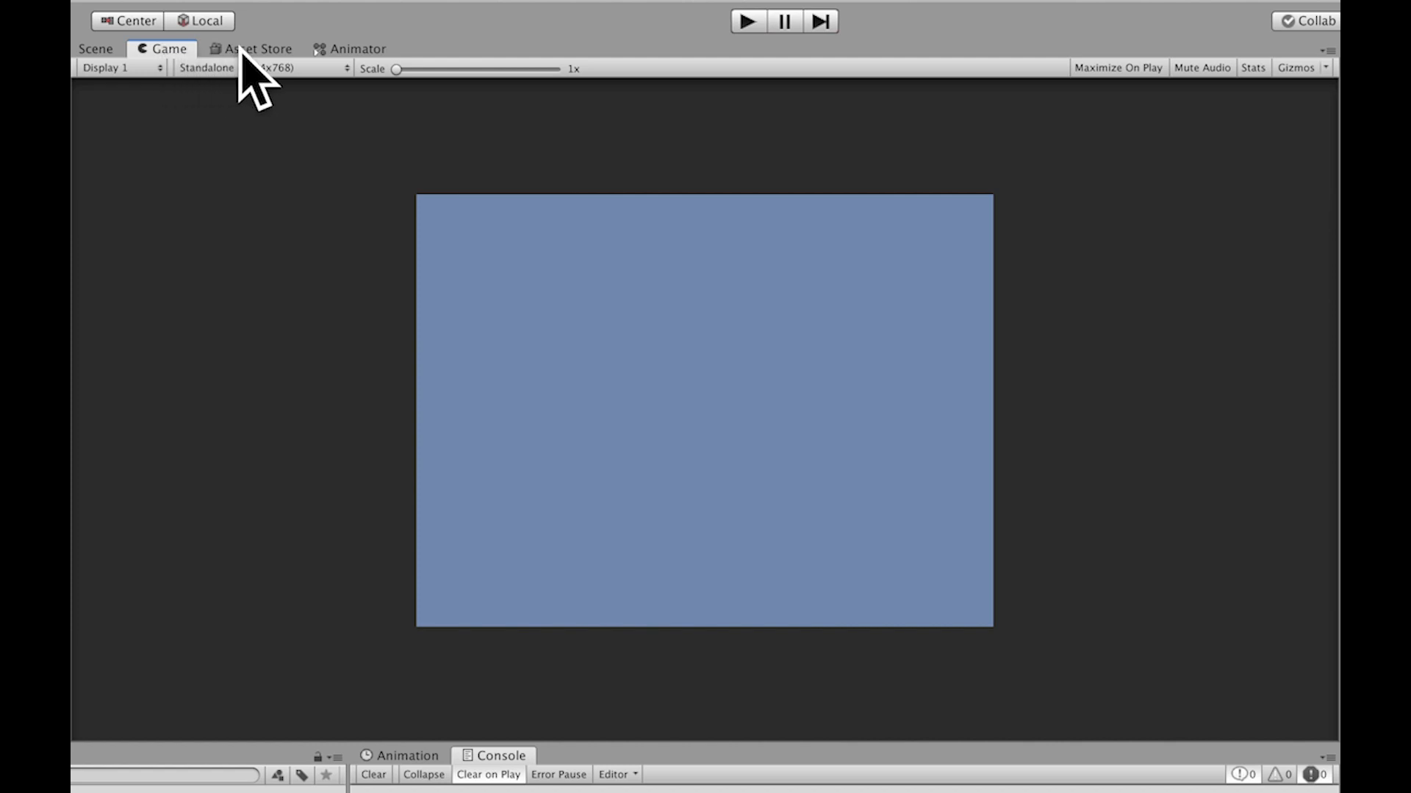
click(252, 48)
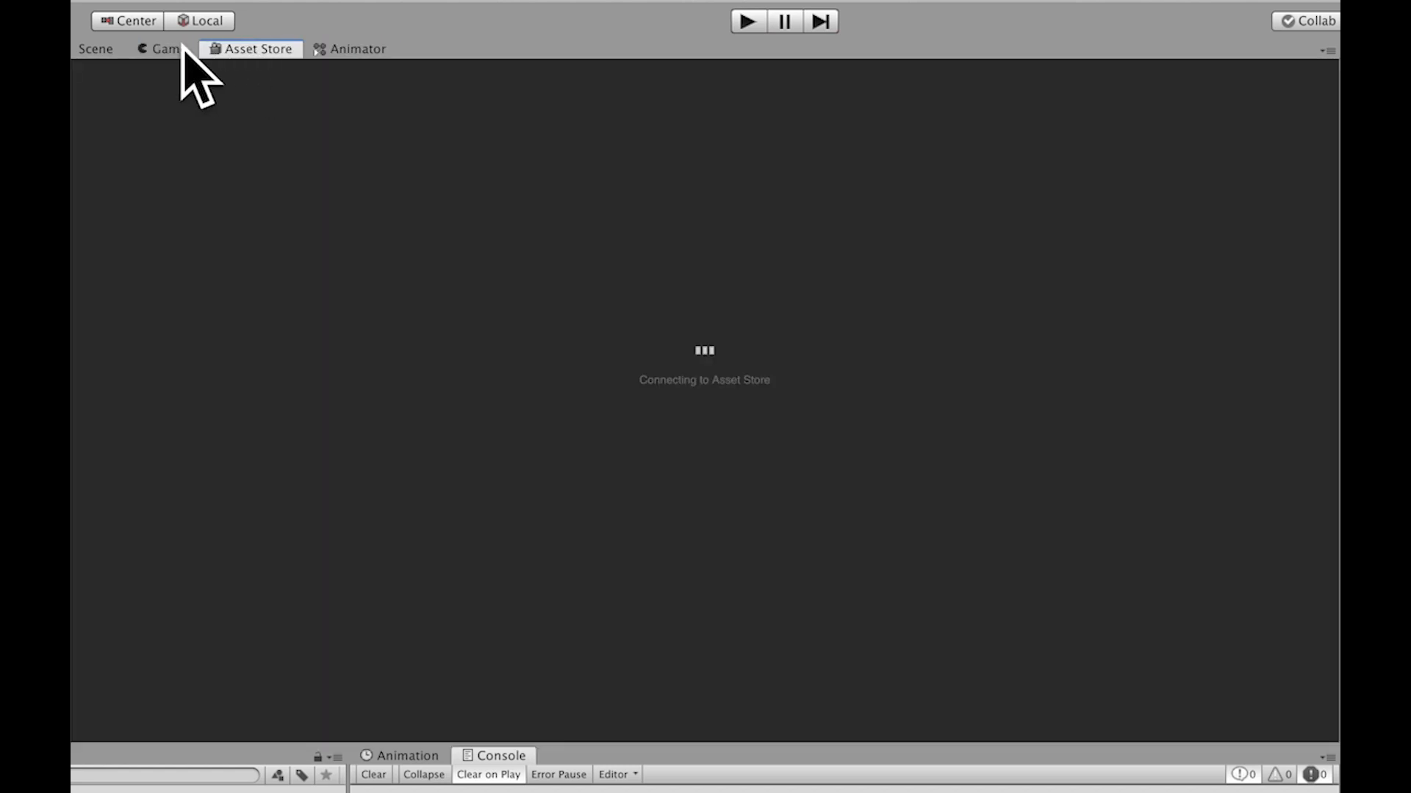
click(162, 50)
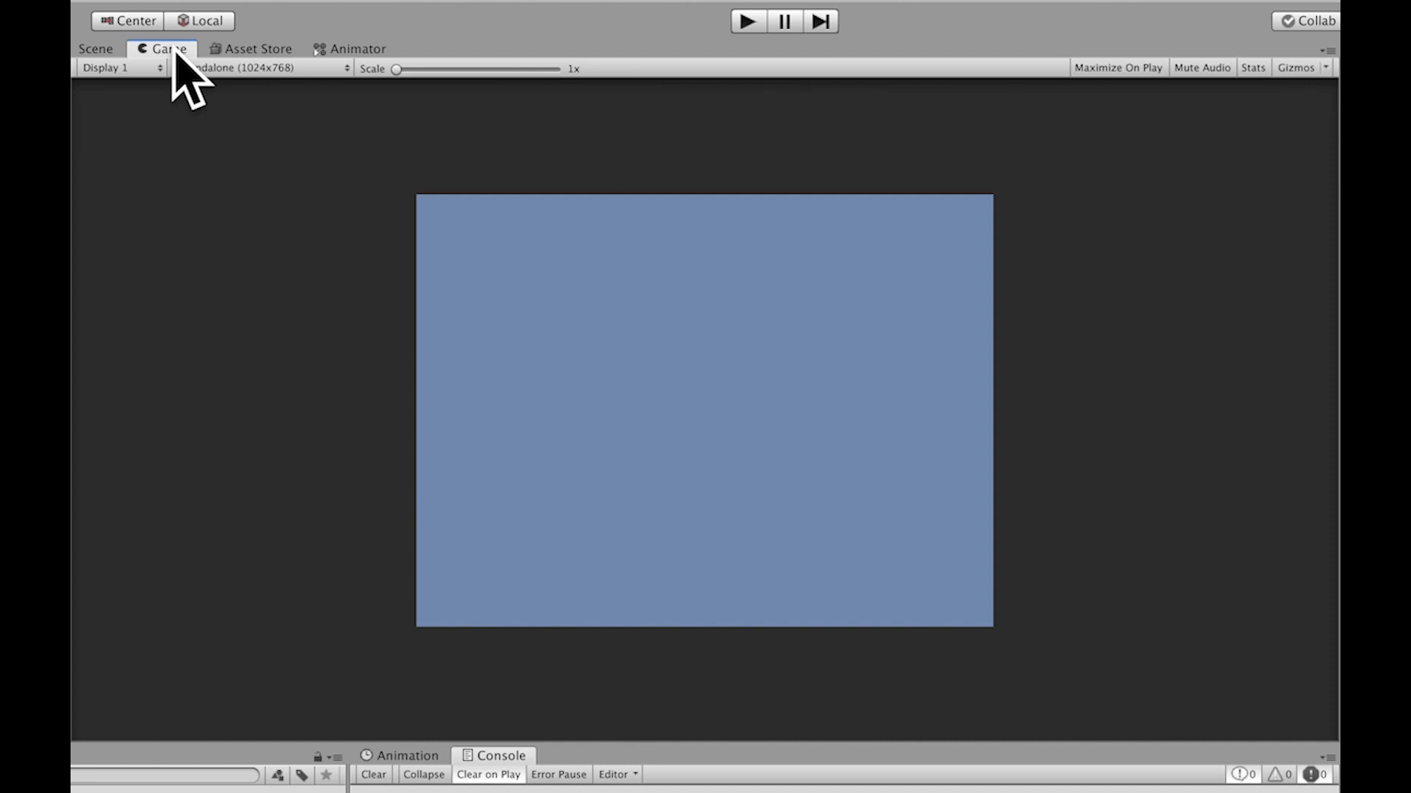
mouse_move(180, 81)
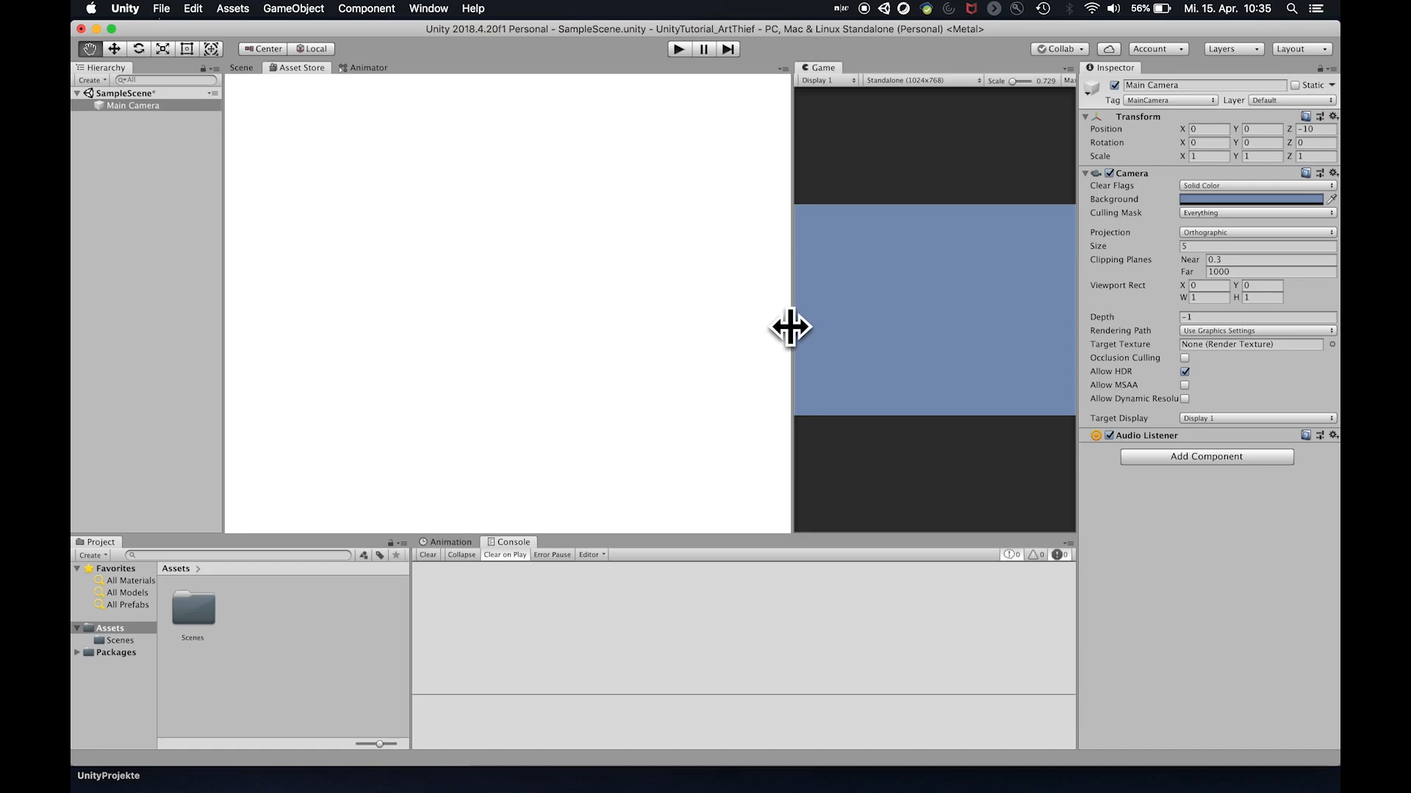
Close the Asset Store and Animator tabs
click(298, 67)
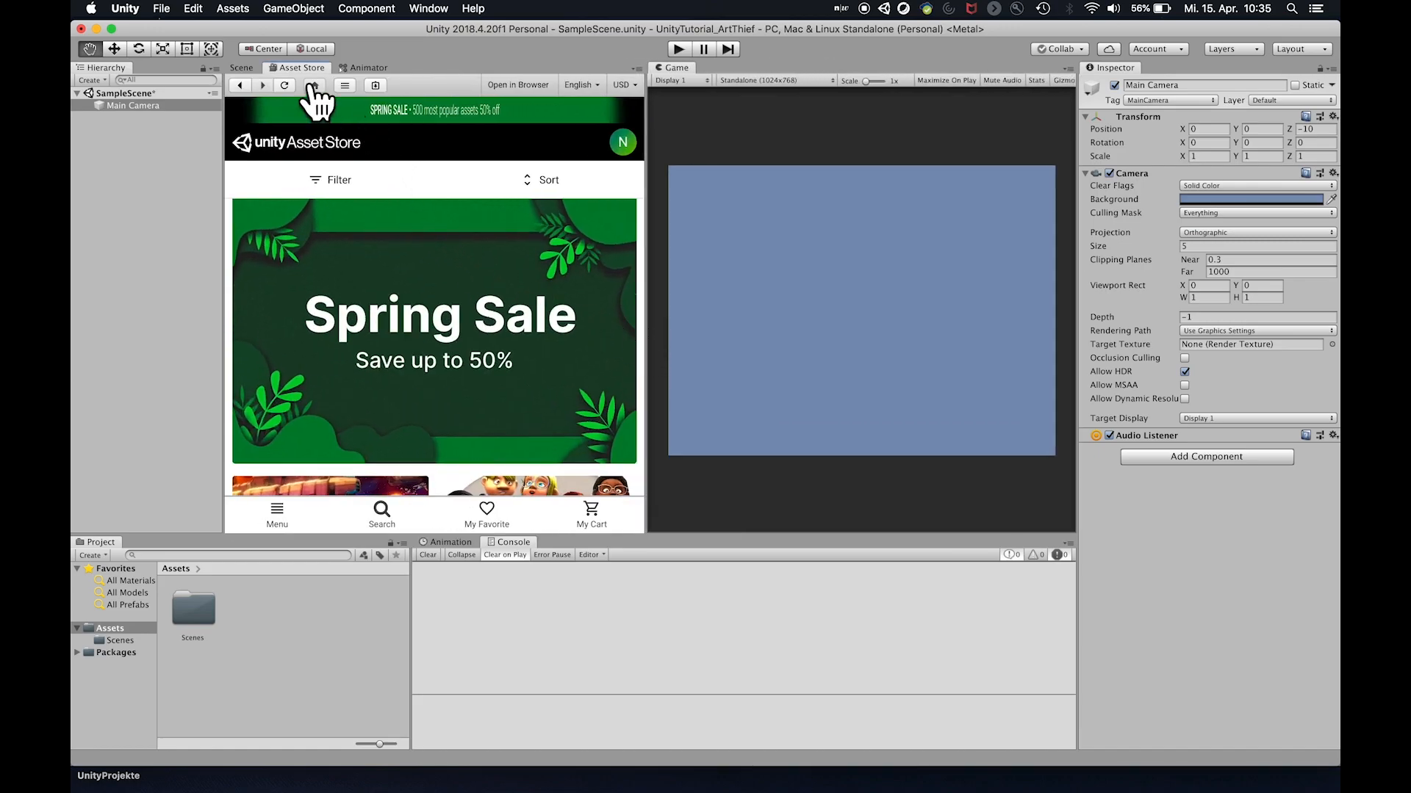
mouse_move(308, 94)
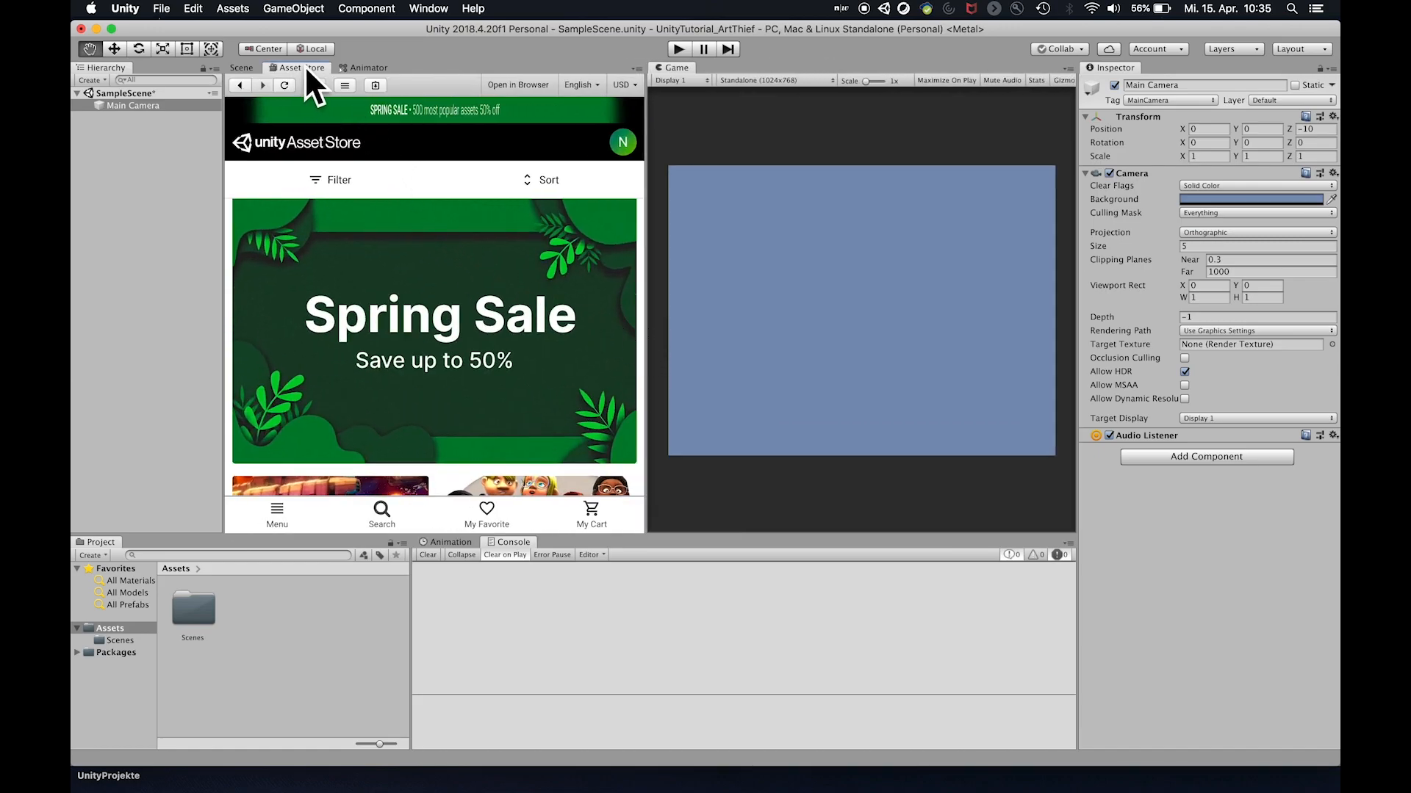
right_click(296, 67)
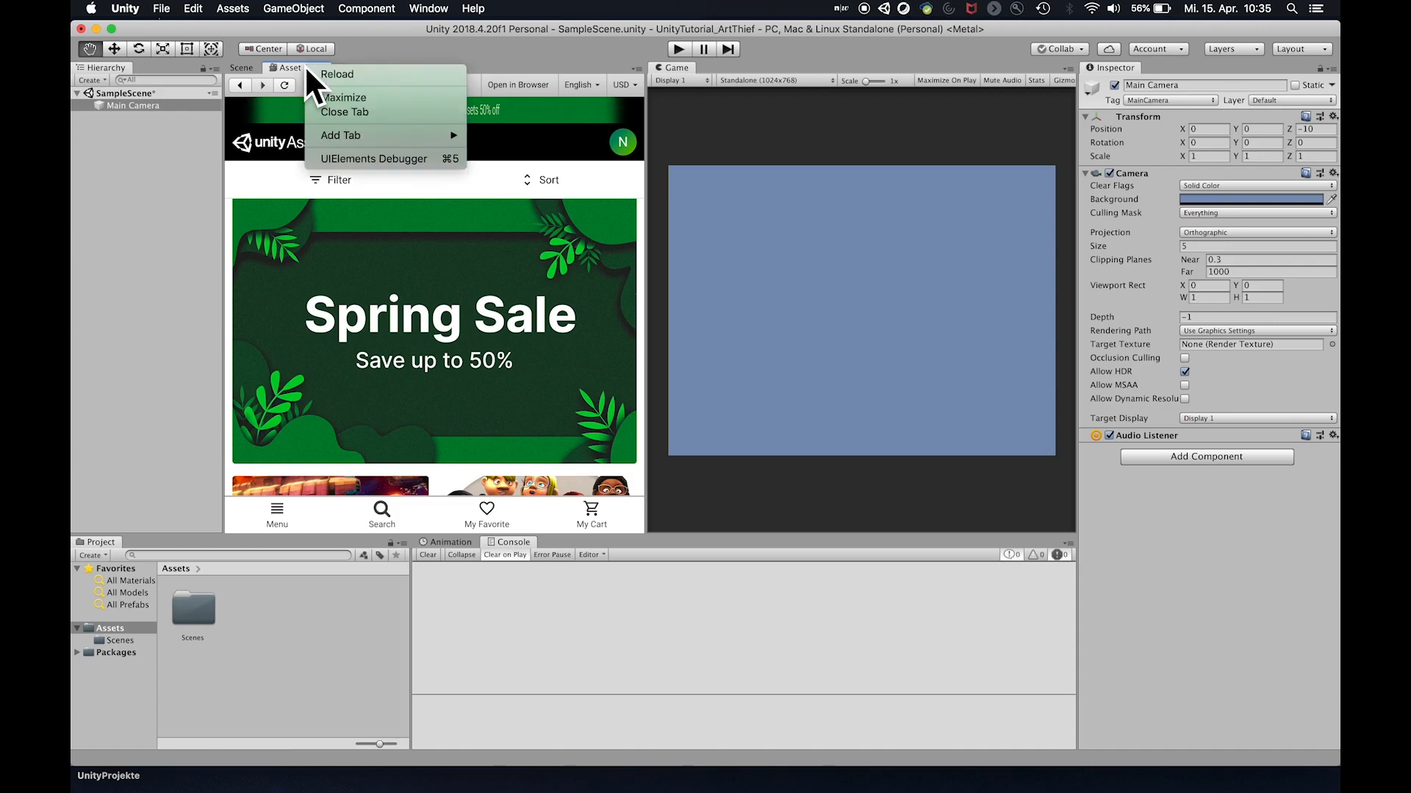
click(336, 74)
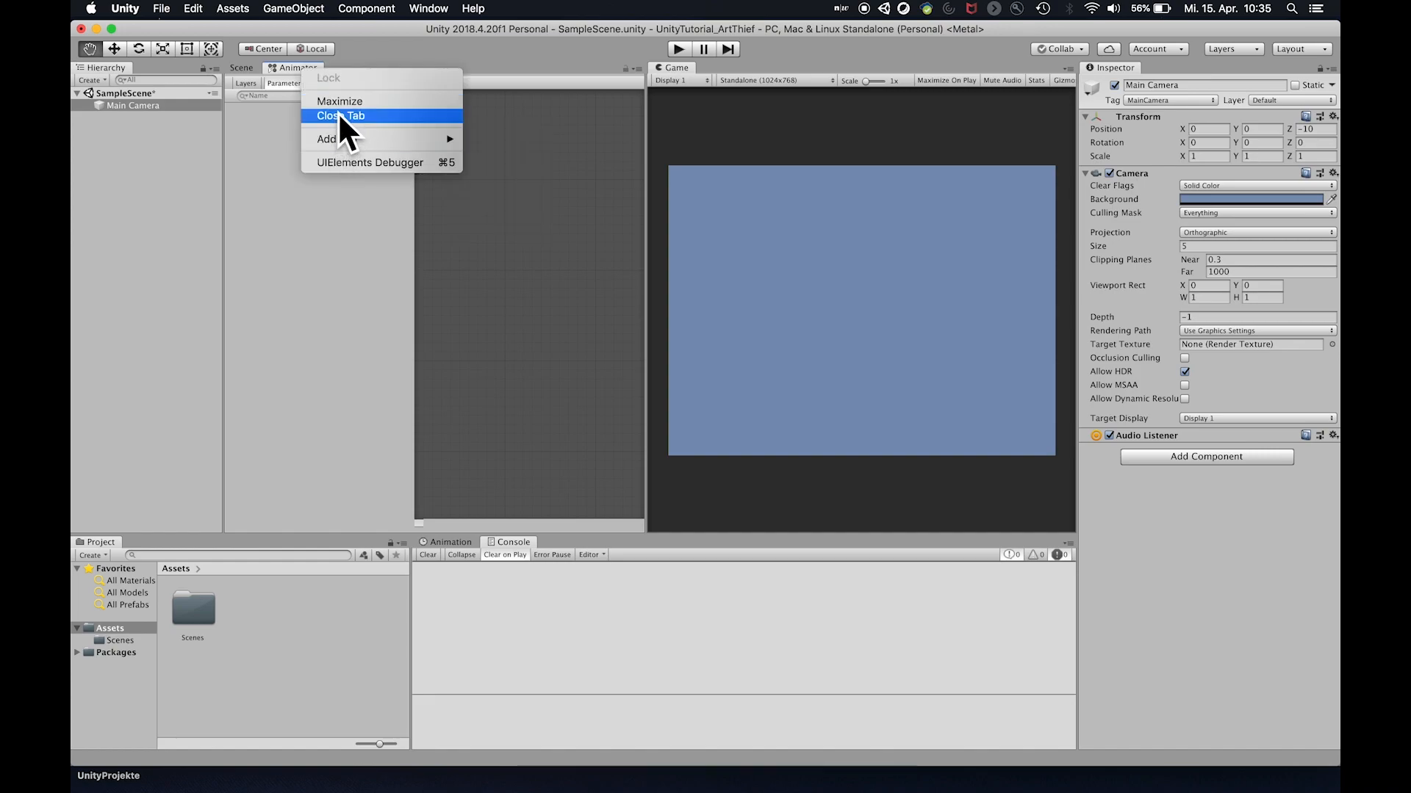
click(352, 116)
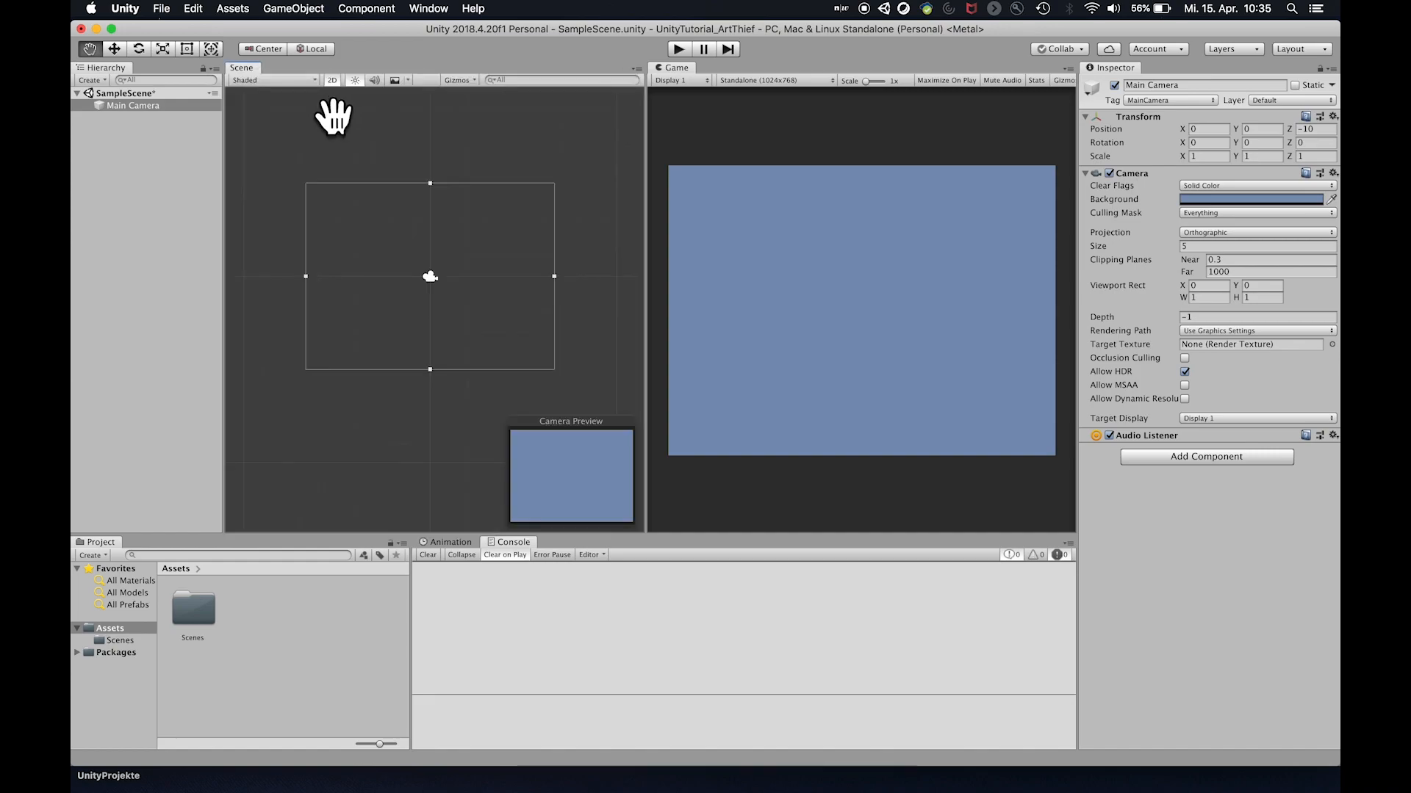
mouse_move(951, 228)
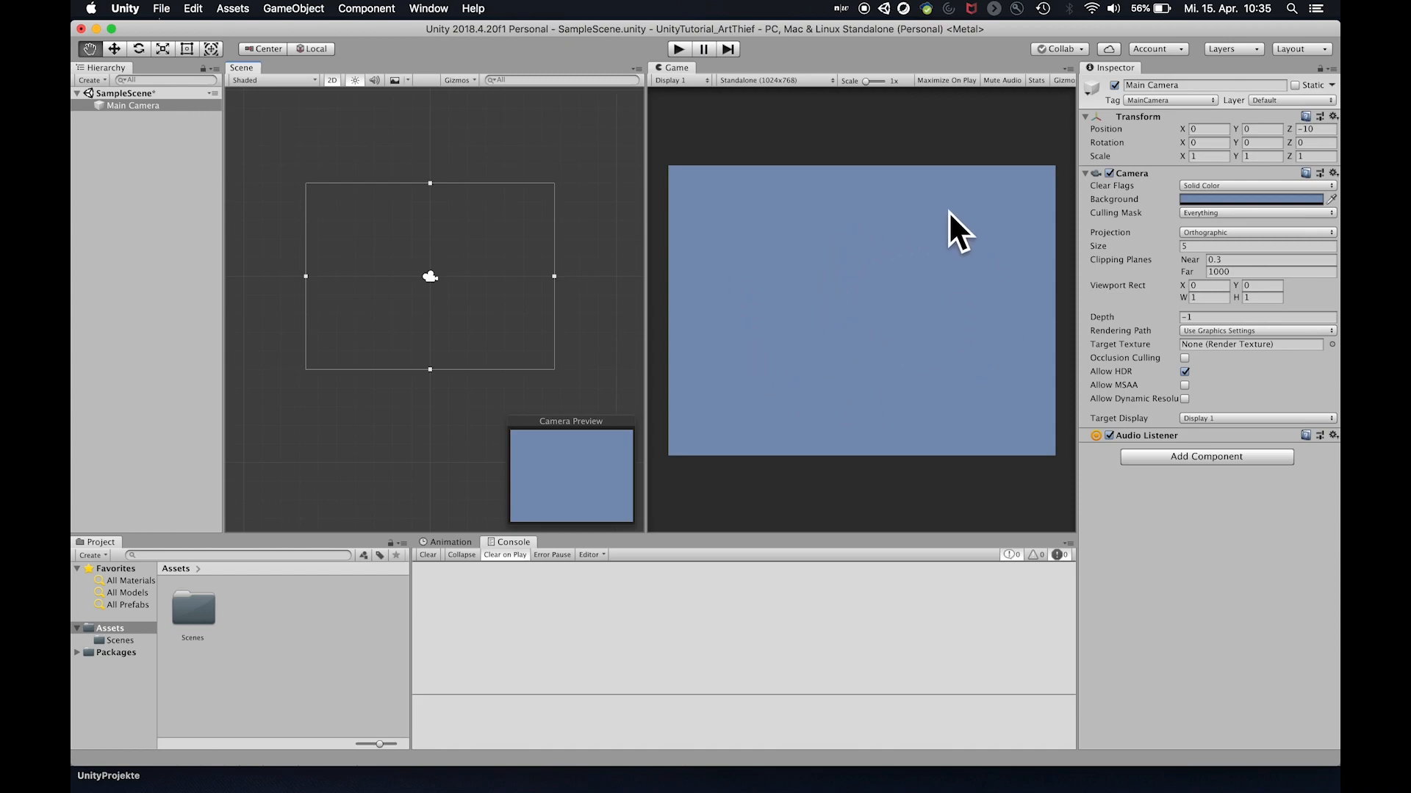
mouse_move(887, 236)
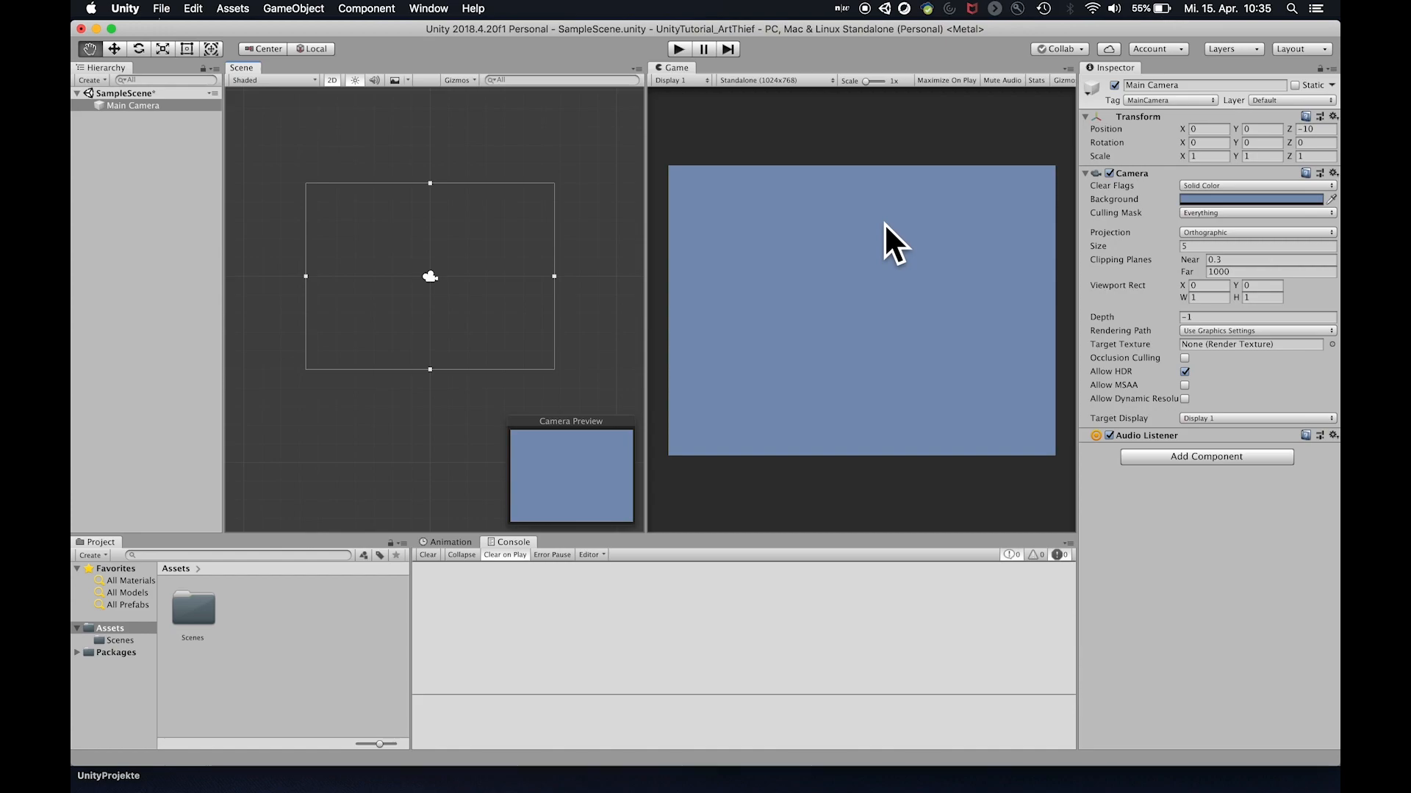
mouse_move(496, 197)
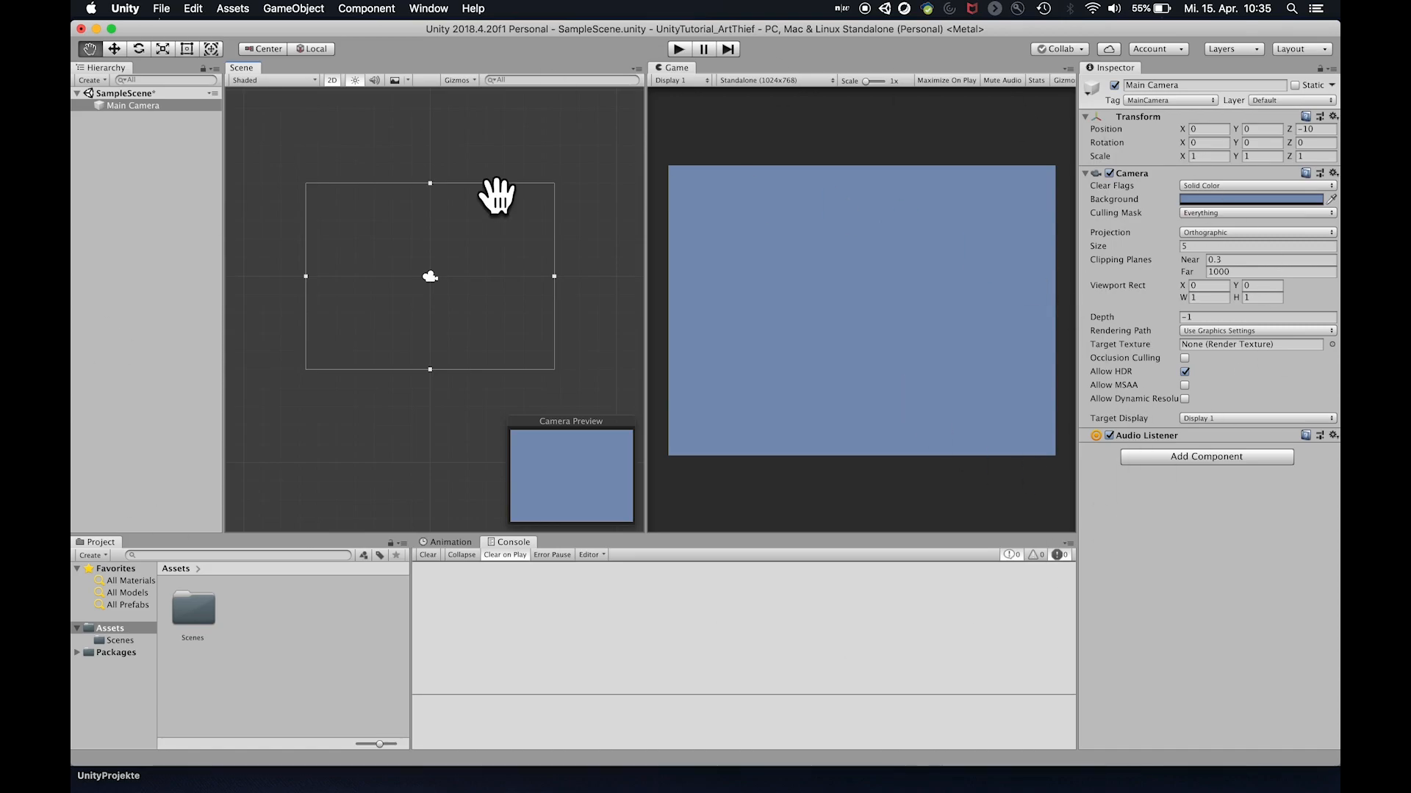
mouse_move(784, 84)
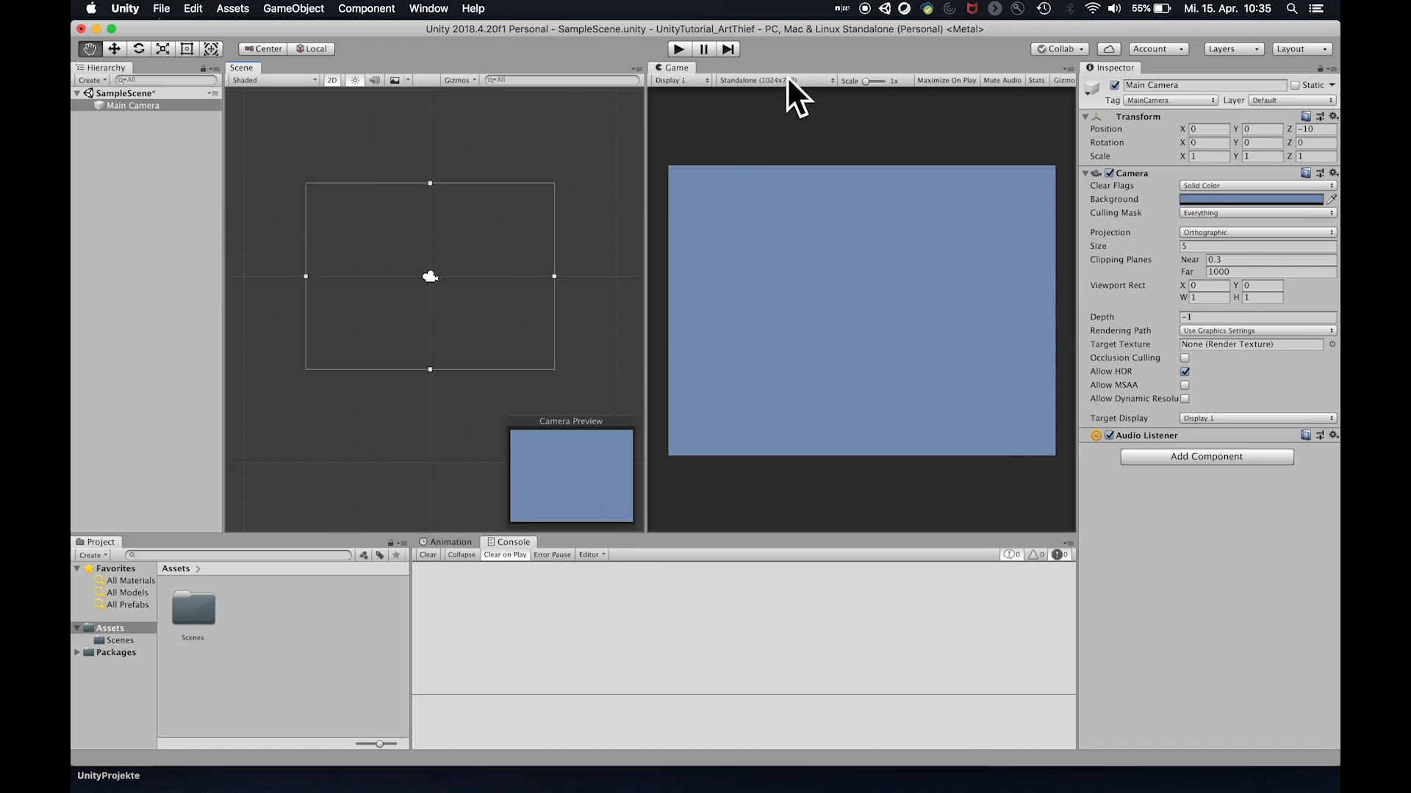
Switch the Game view aspect to Free Aspect, then to Standalone (1024x768)
click(776, 81)
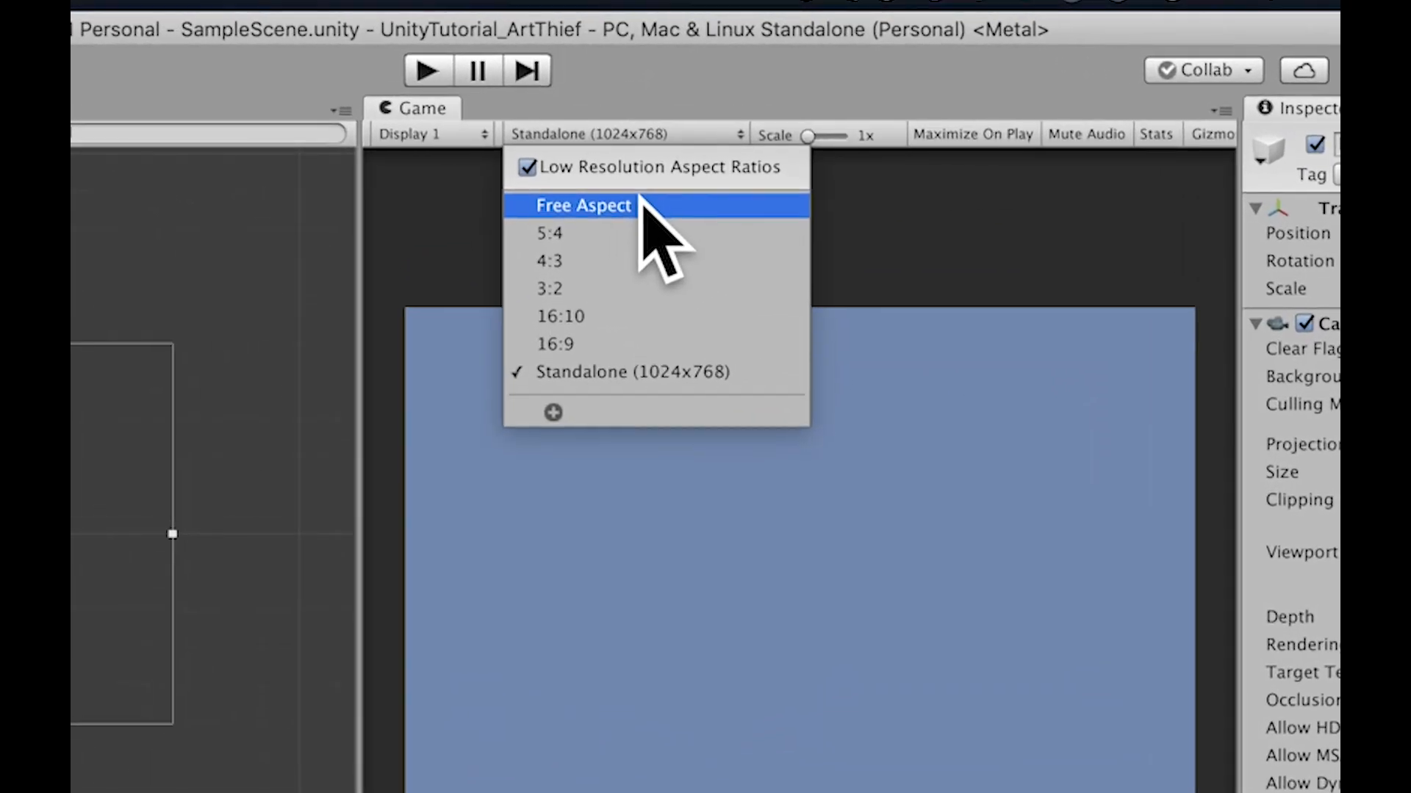
click(584, 206)
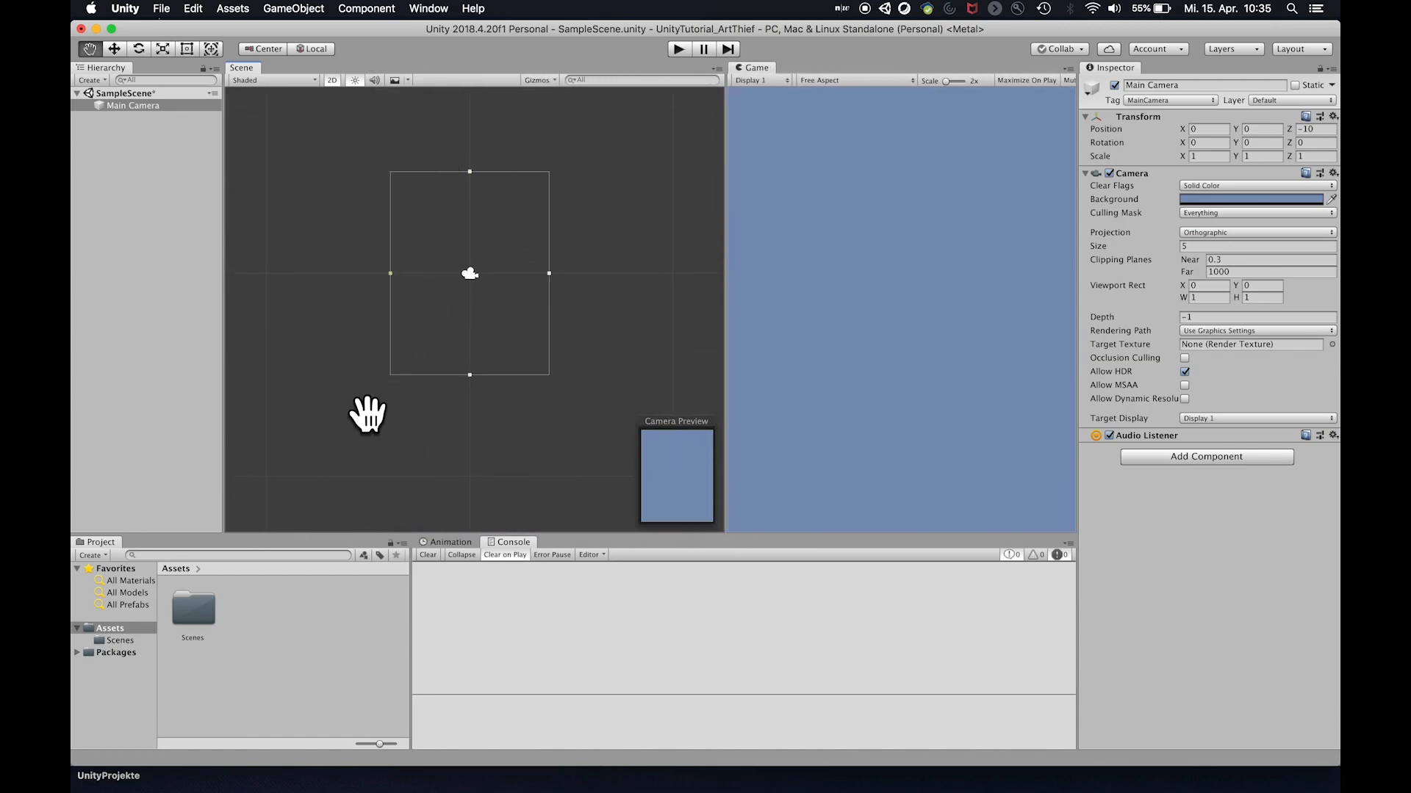
mouse_move(647, 494)
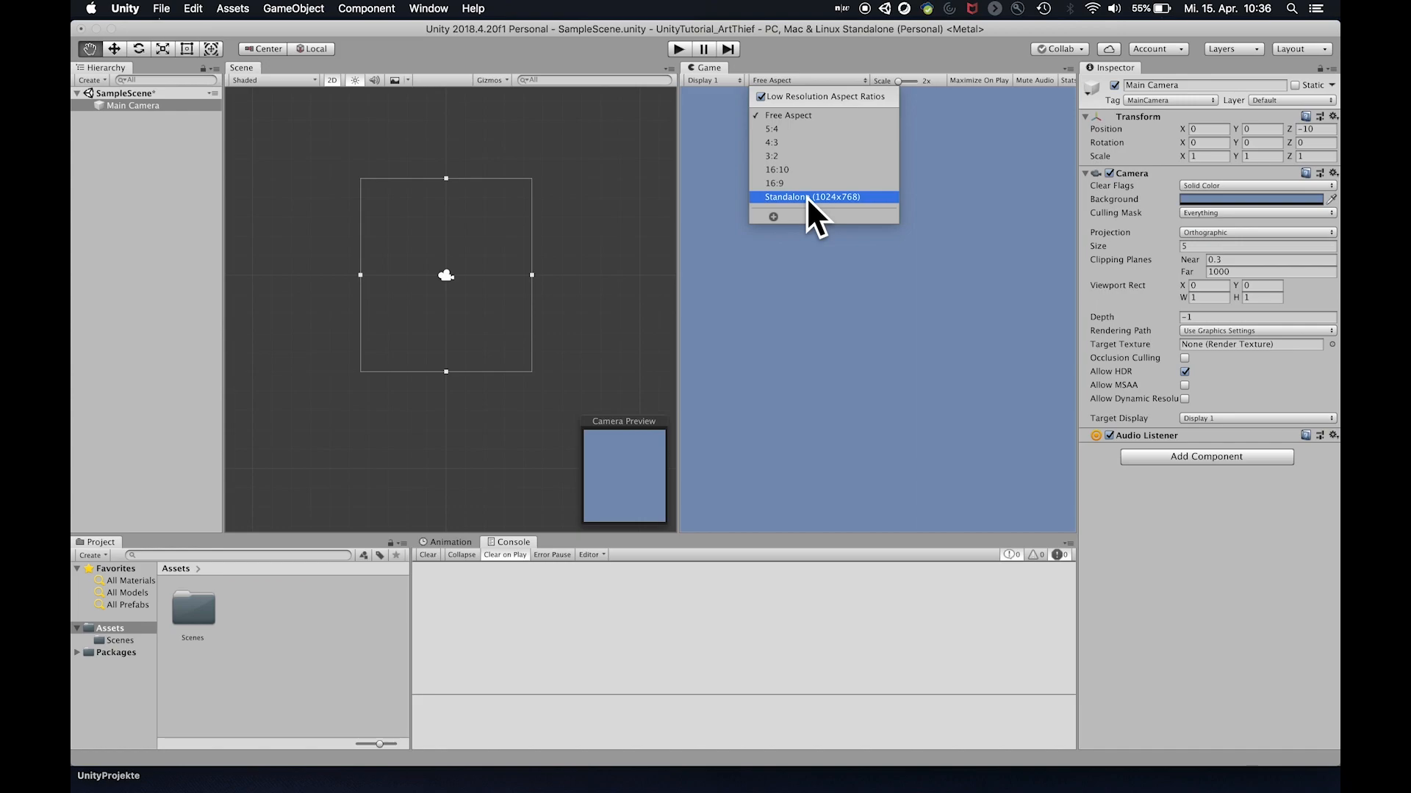
click(818, 196)
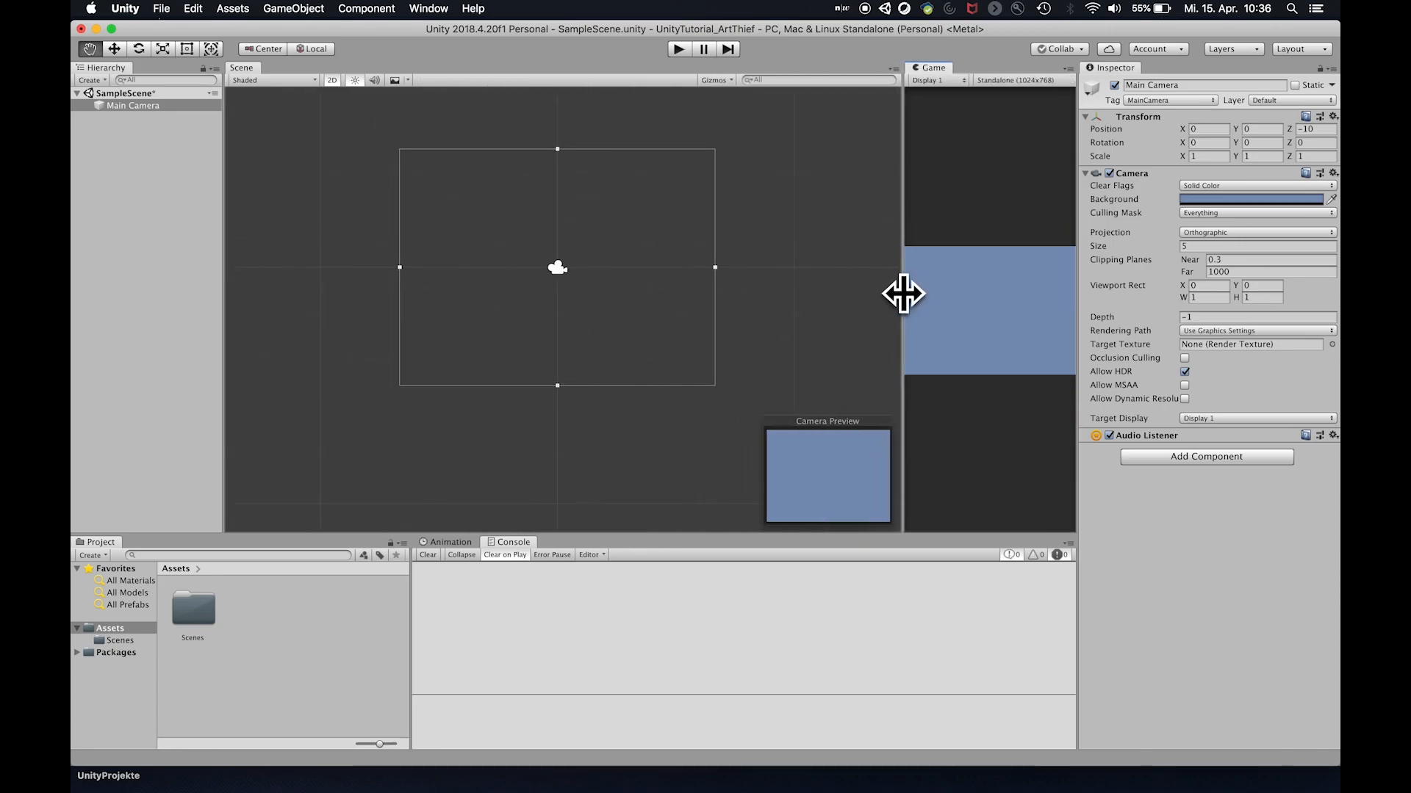
Widen the Game view by shrinking the Scene view, then select the Move Tool
drag(899, 297, 624, 306)
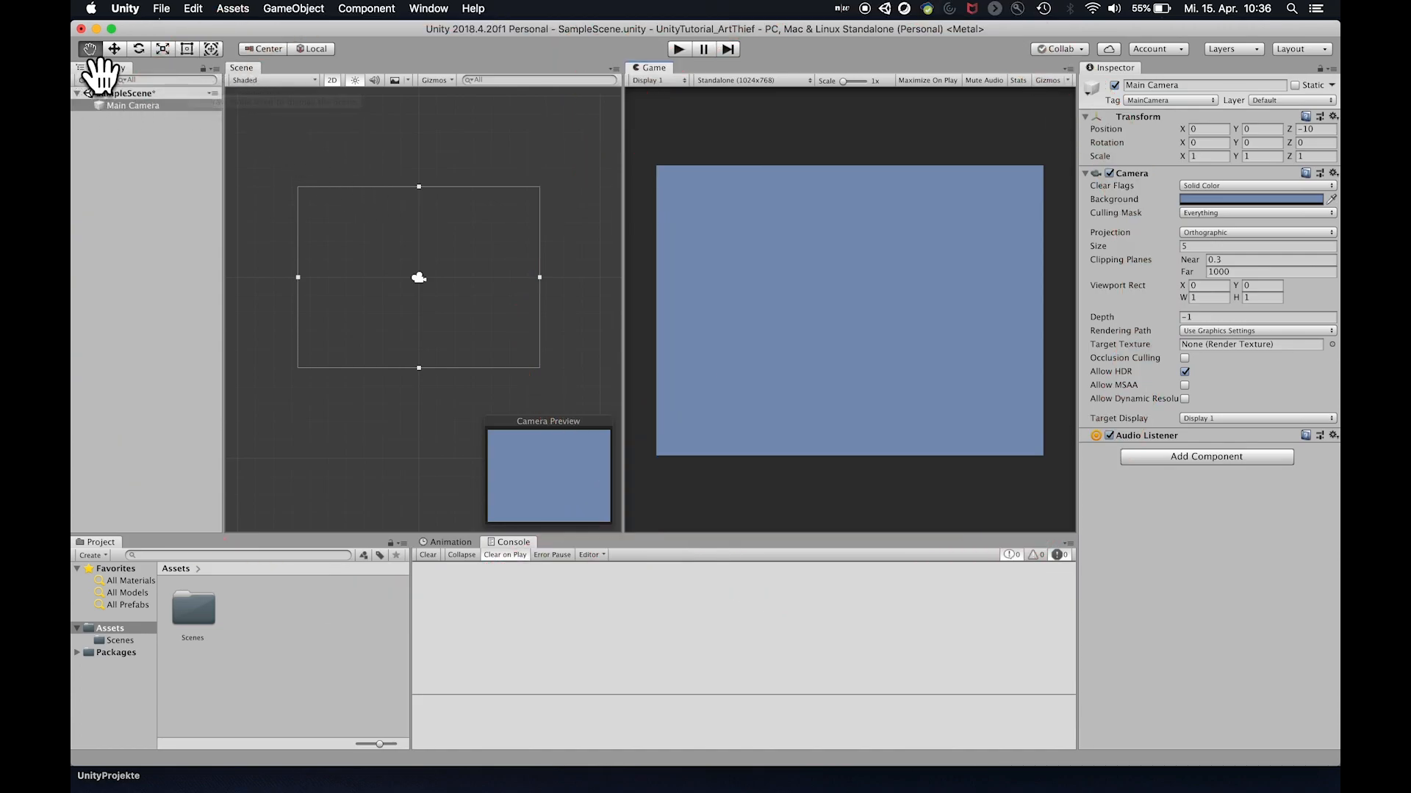
click(117, 48)
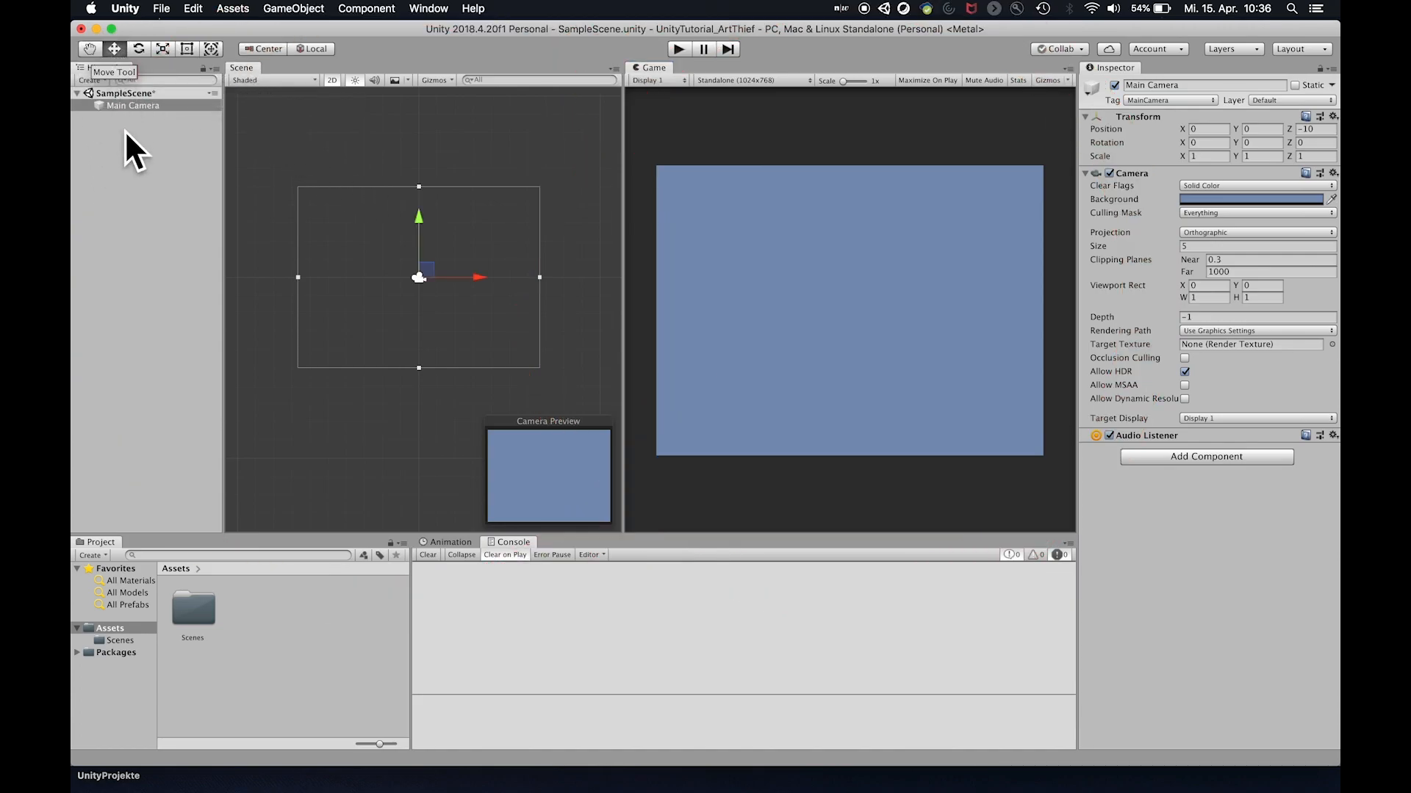
mouse_move(147, 375)
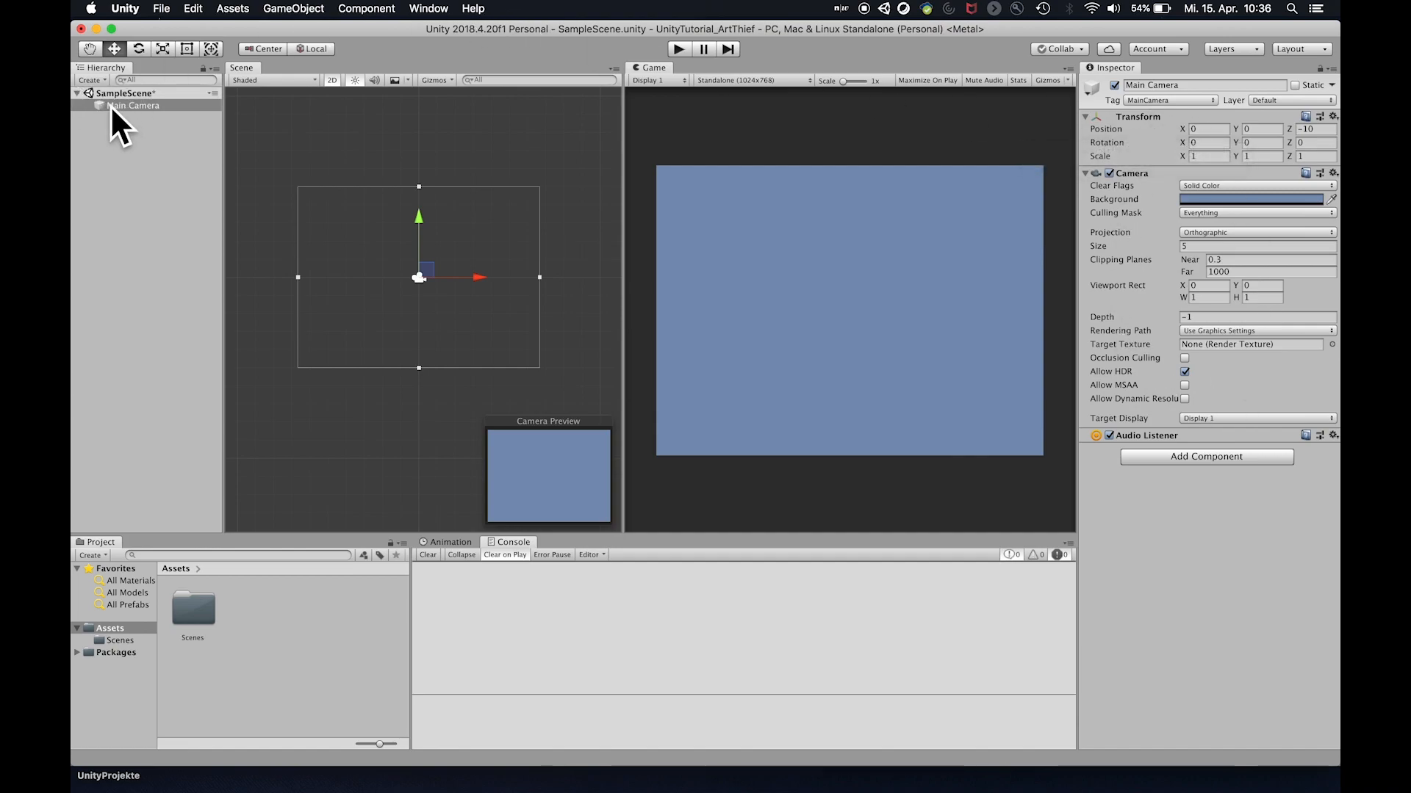
mouse_move(137, 154)
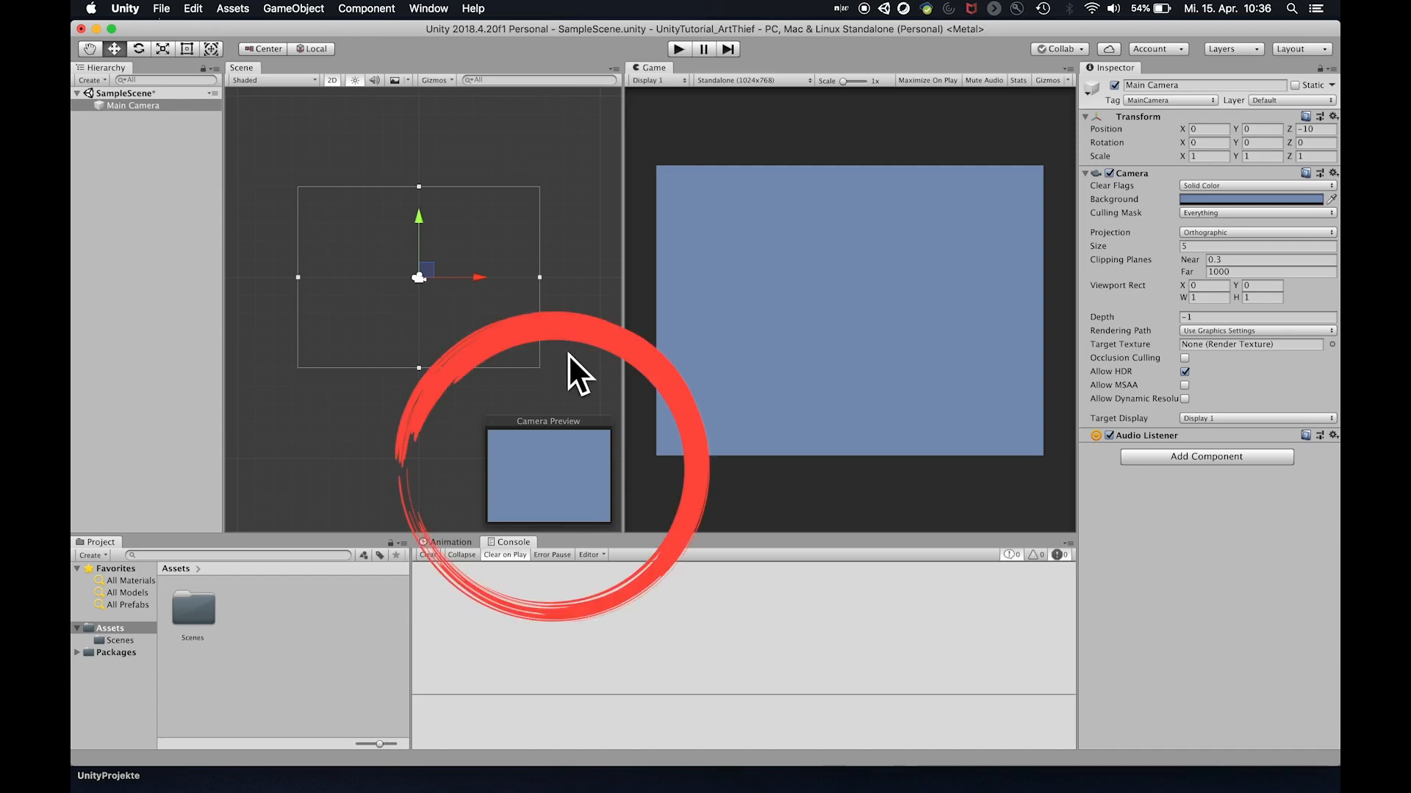
mouse_move(544, 447)
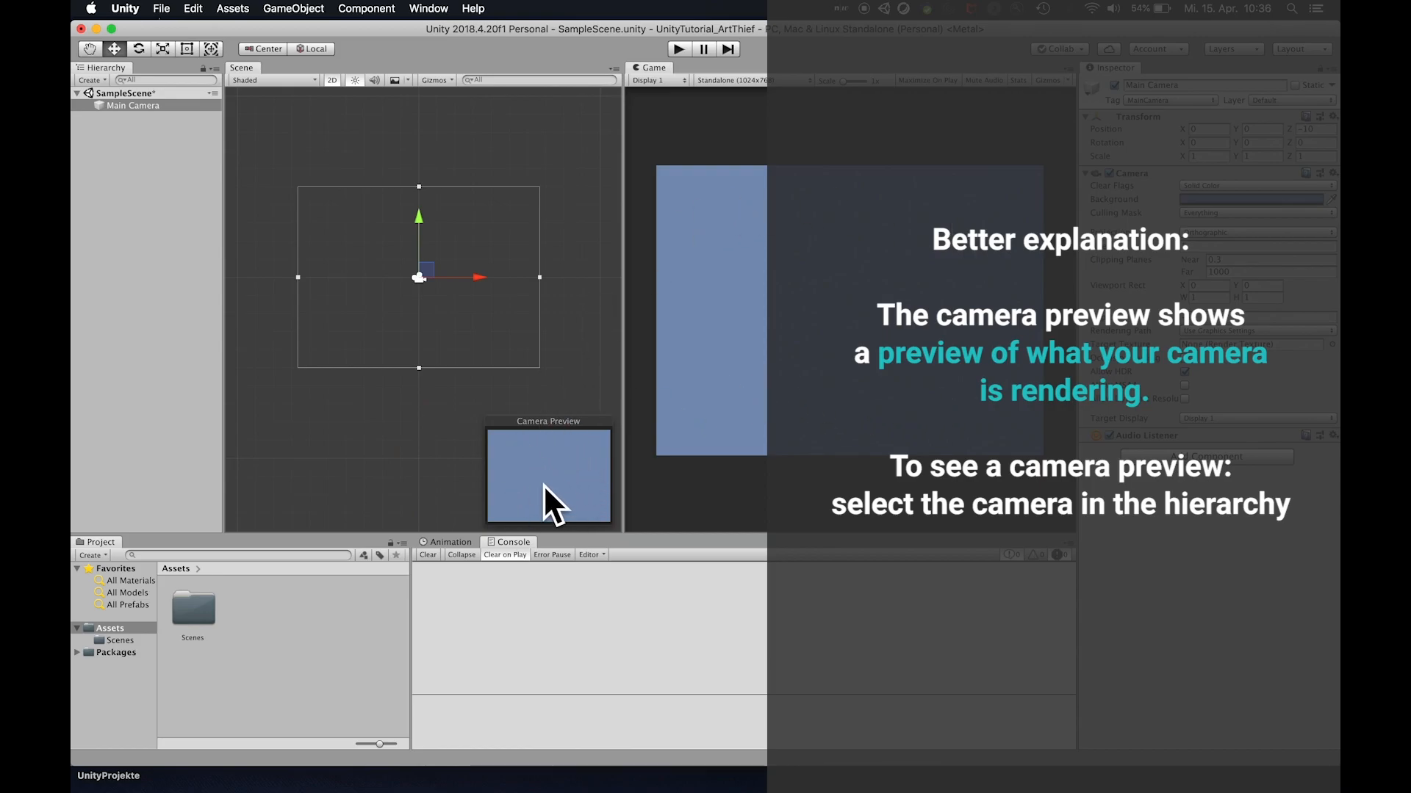
mouse_move(803, 274)
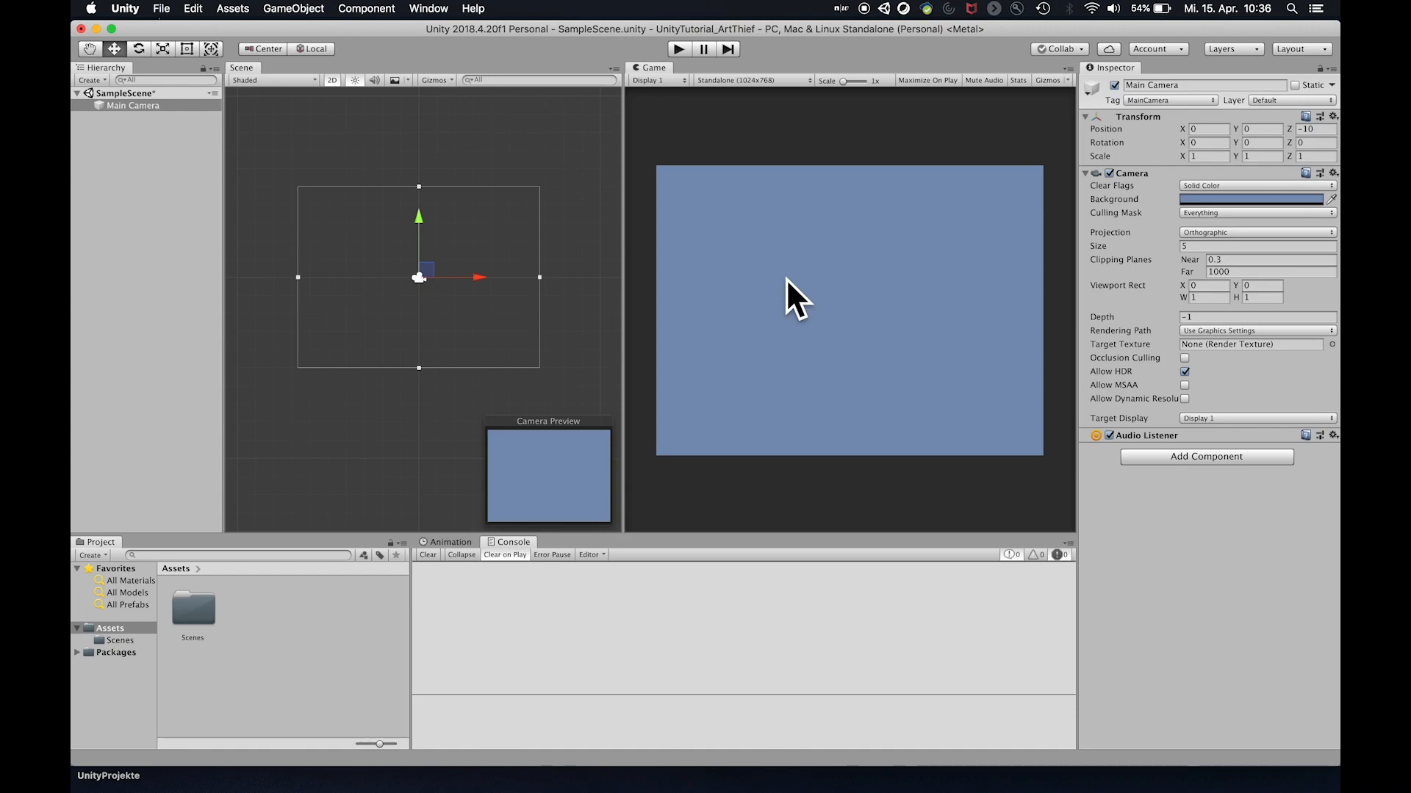
mouse_move(706, 603)
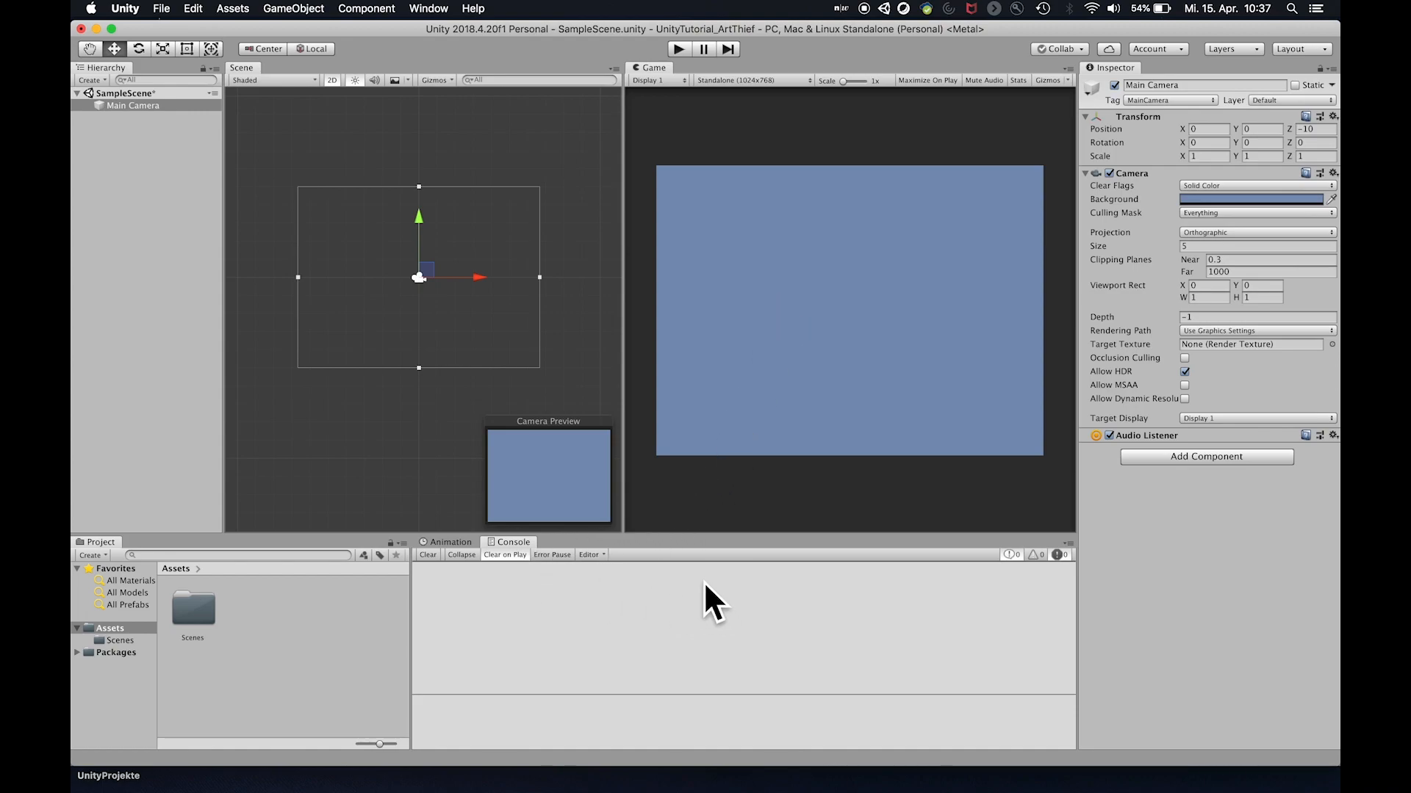
Close the Animation tab and dock the Console separately beside the Project browser
click(450, 542)
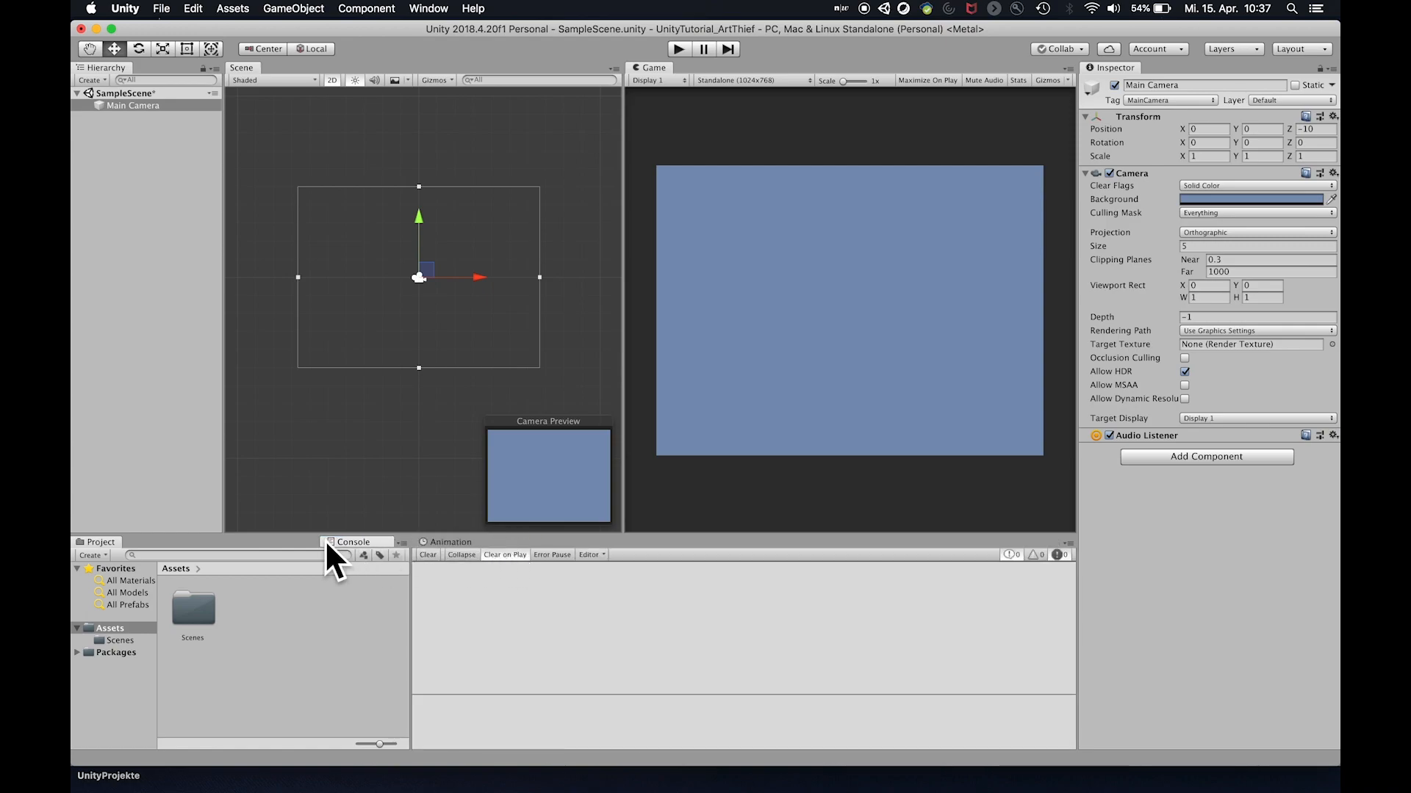
click(449, 541)
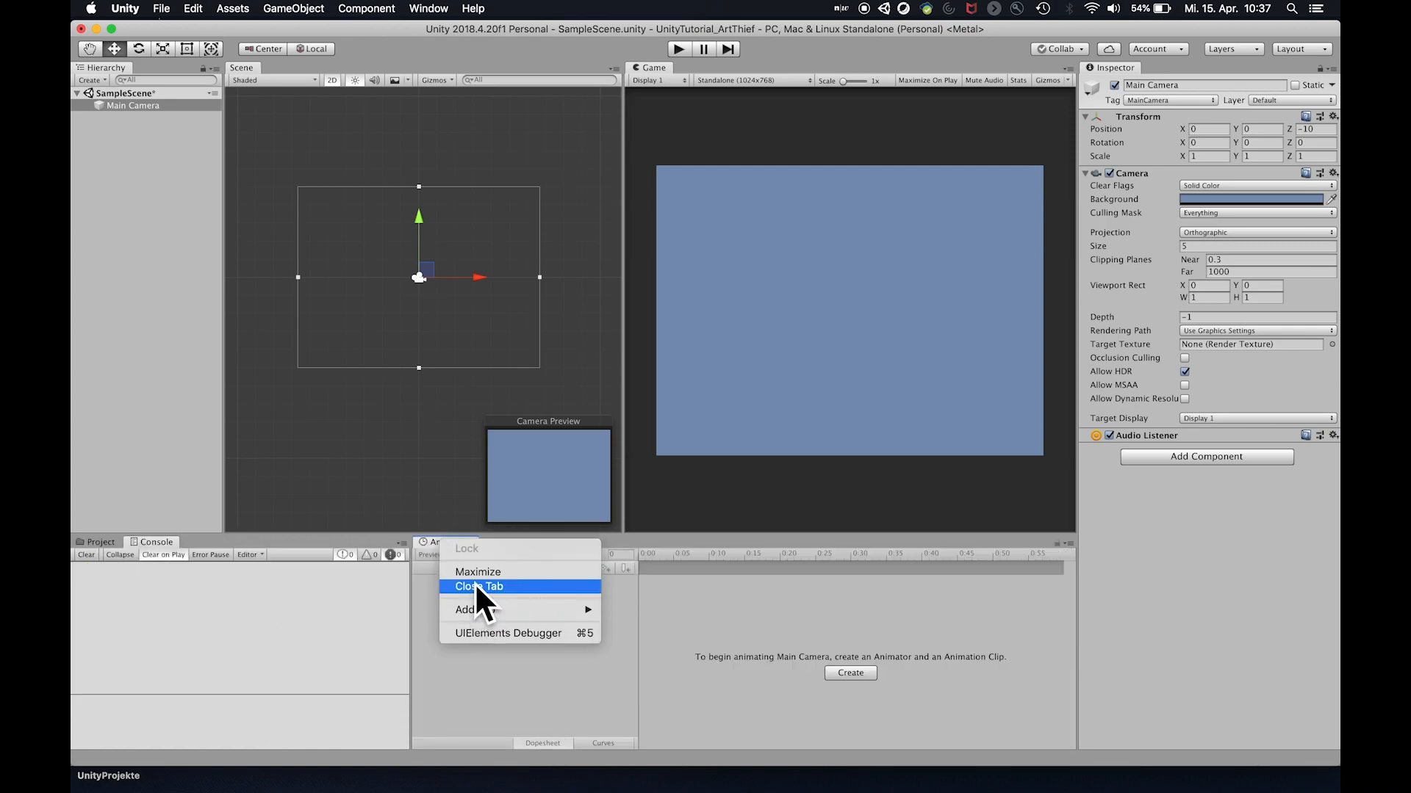
click(479, 587)
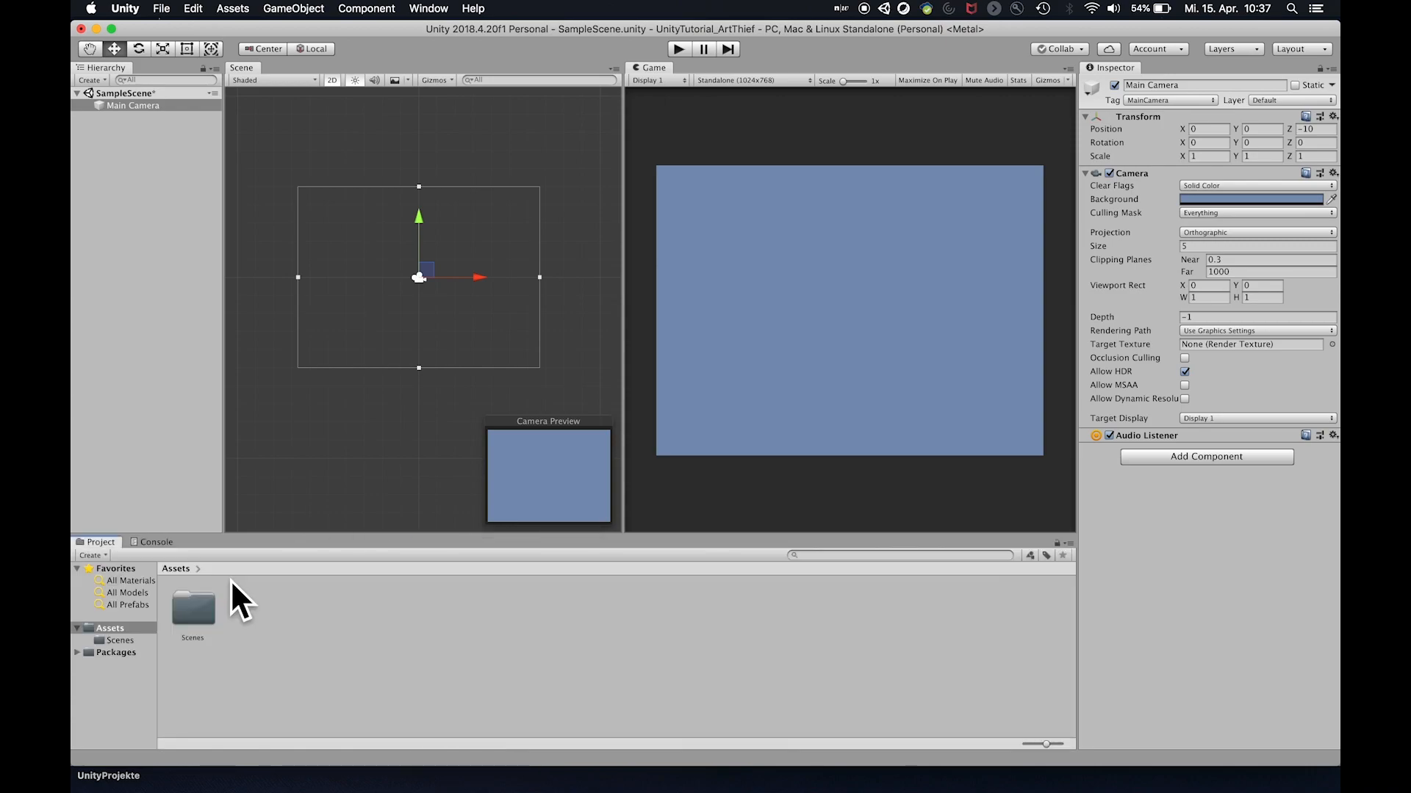
mouse_move(160, 557)
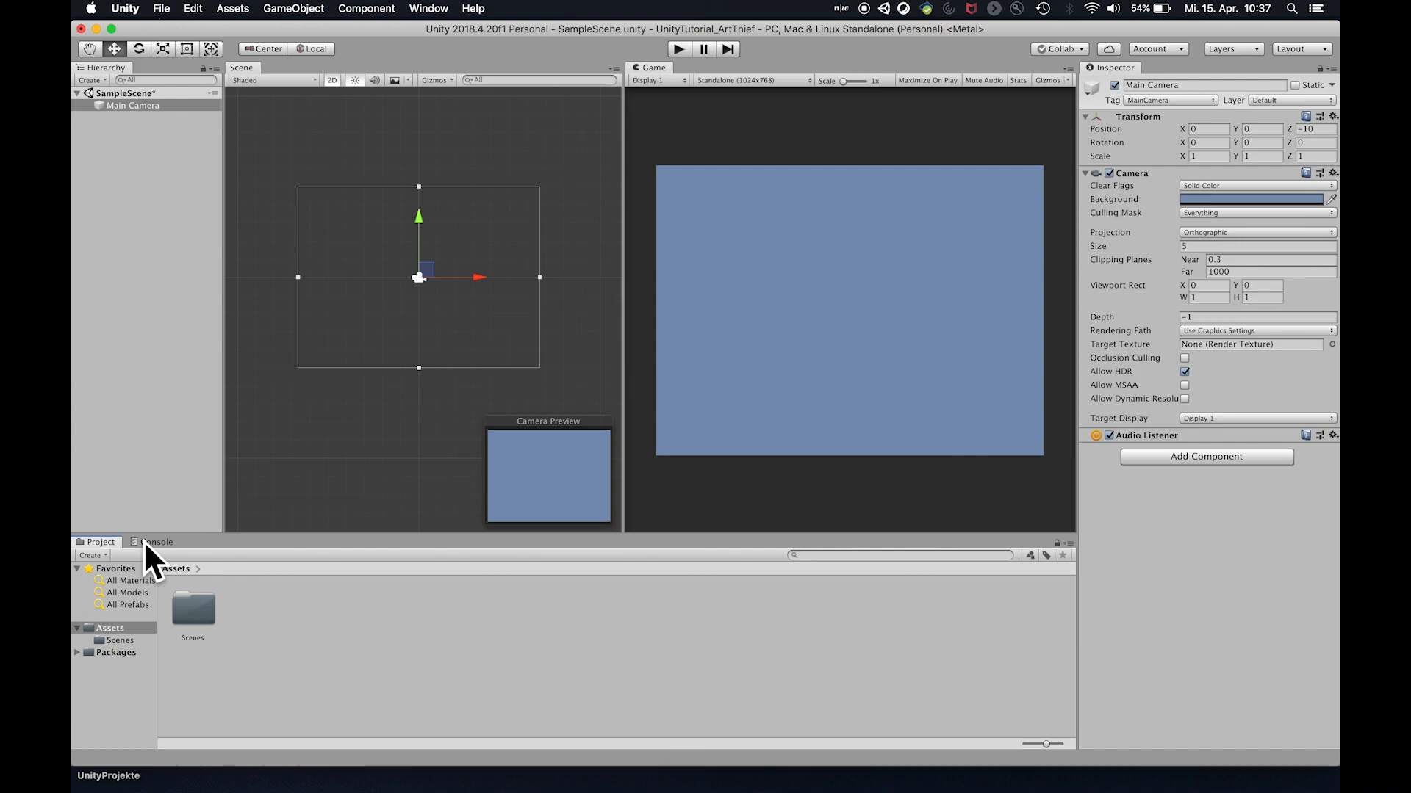
click(154, 542)
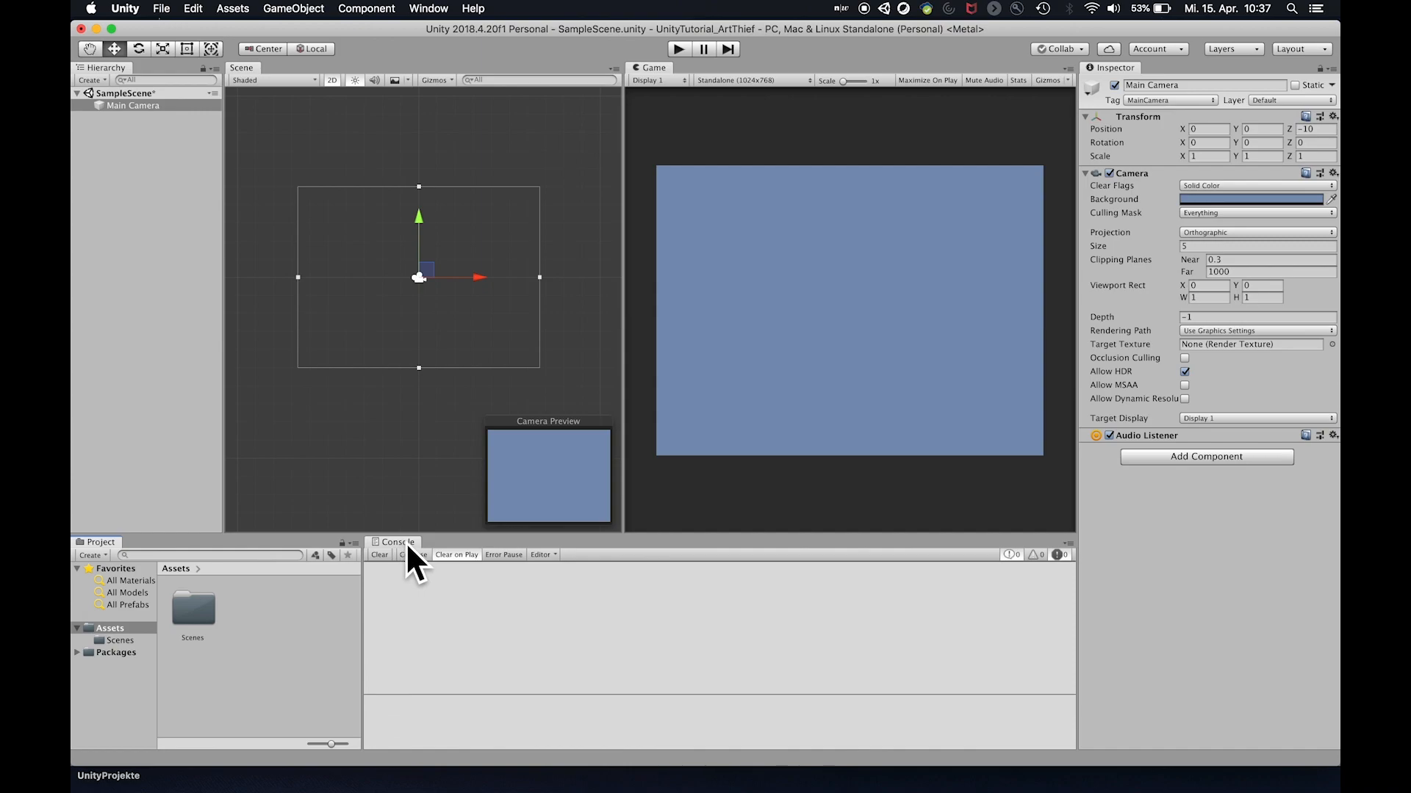
mouse_move(480, 619)
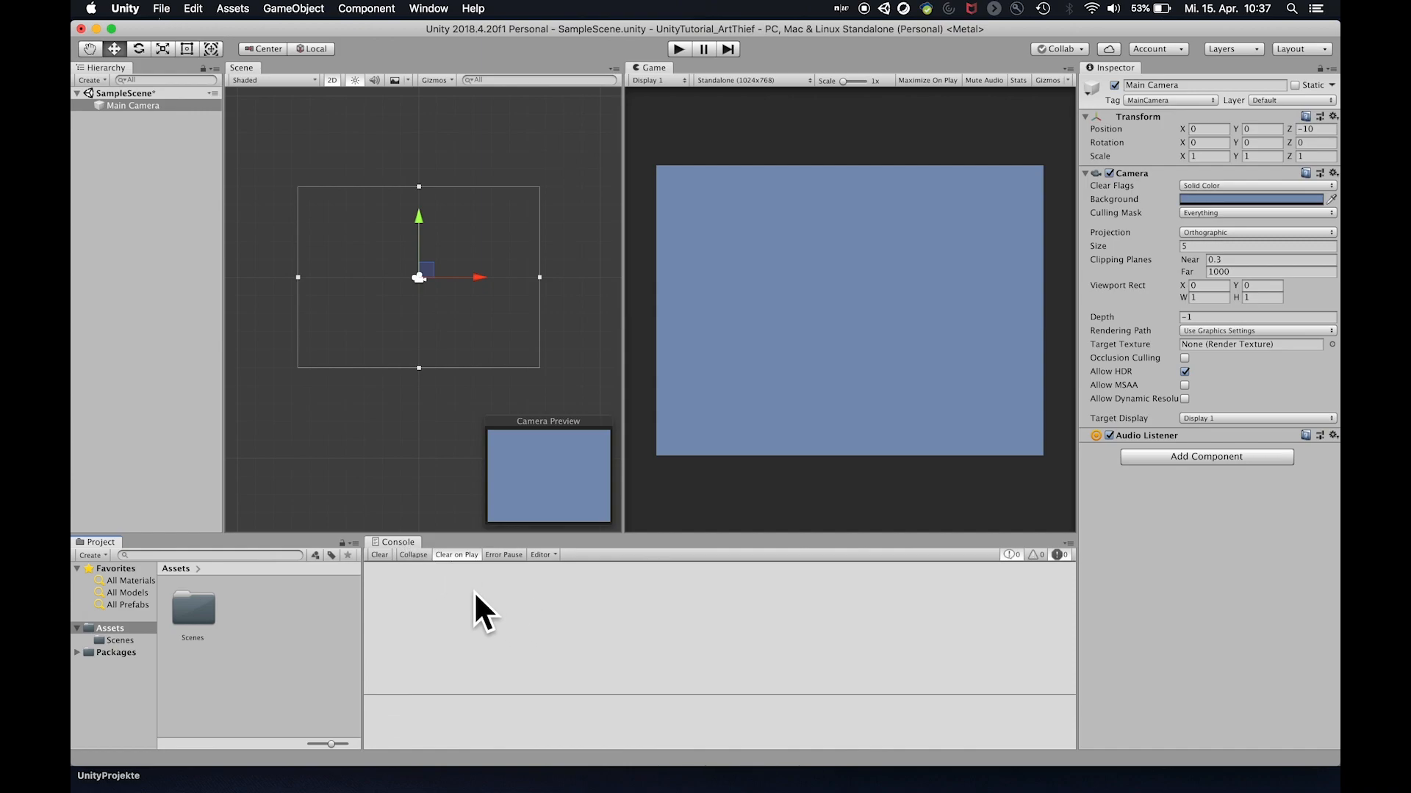
mouse_move(875, 622)
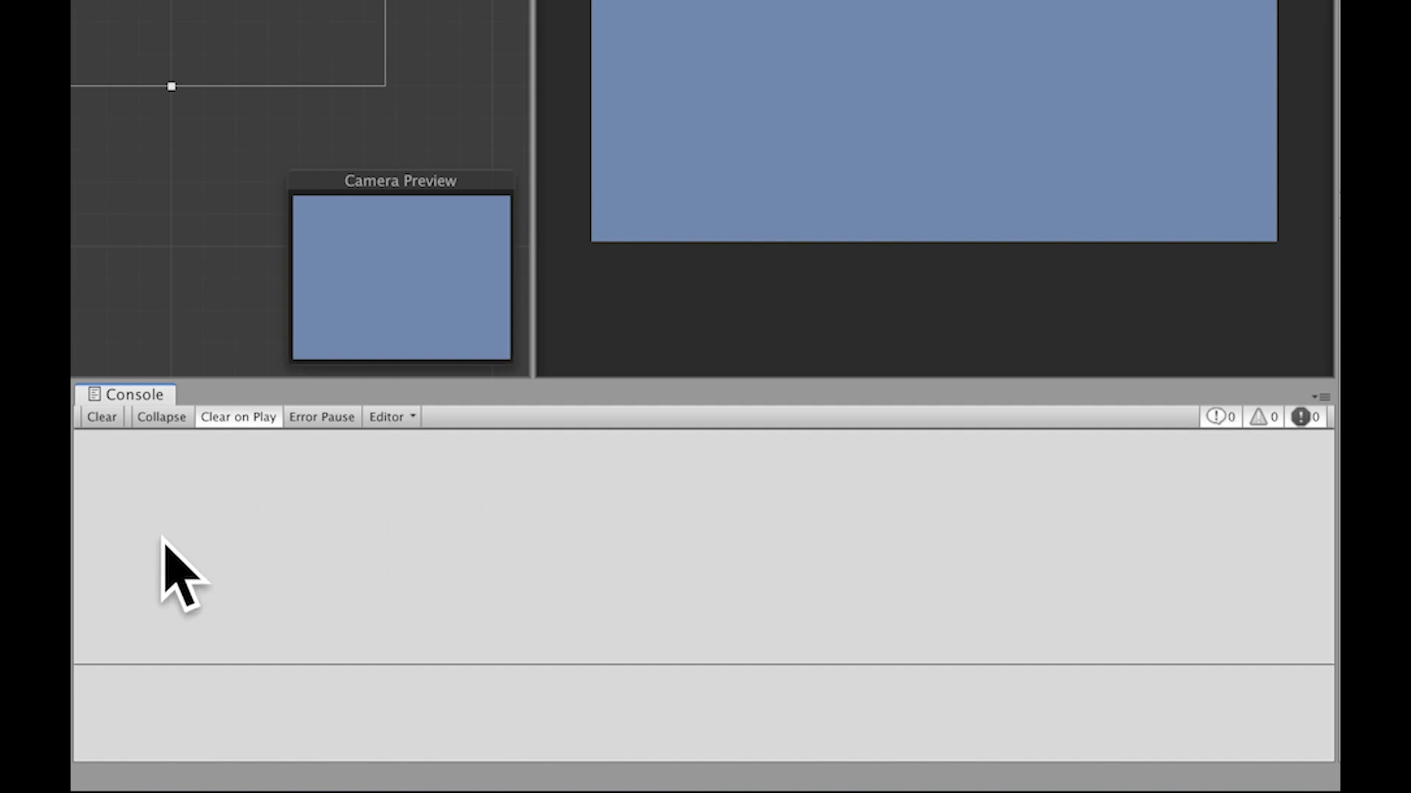
mouse_move(256, 506)
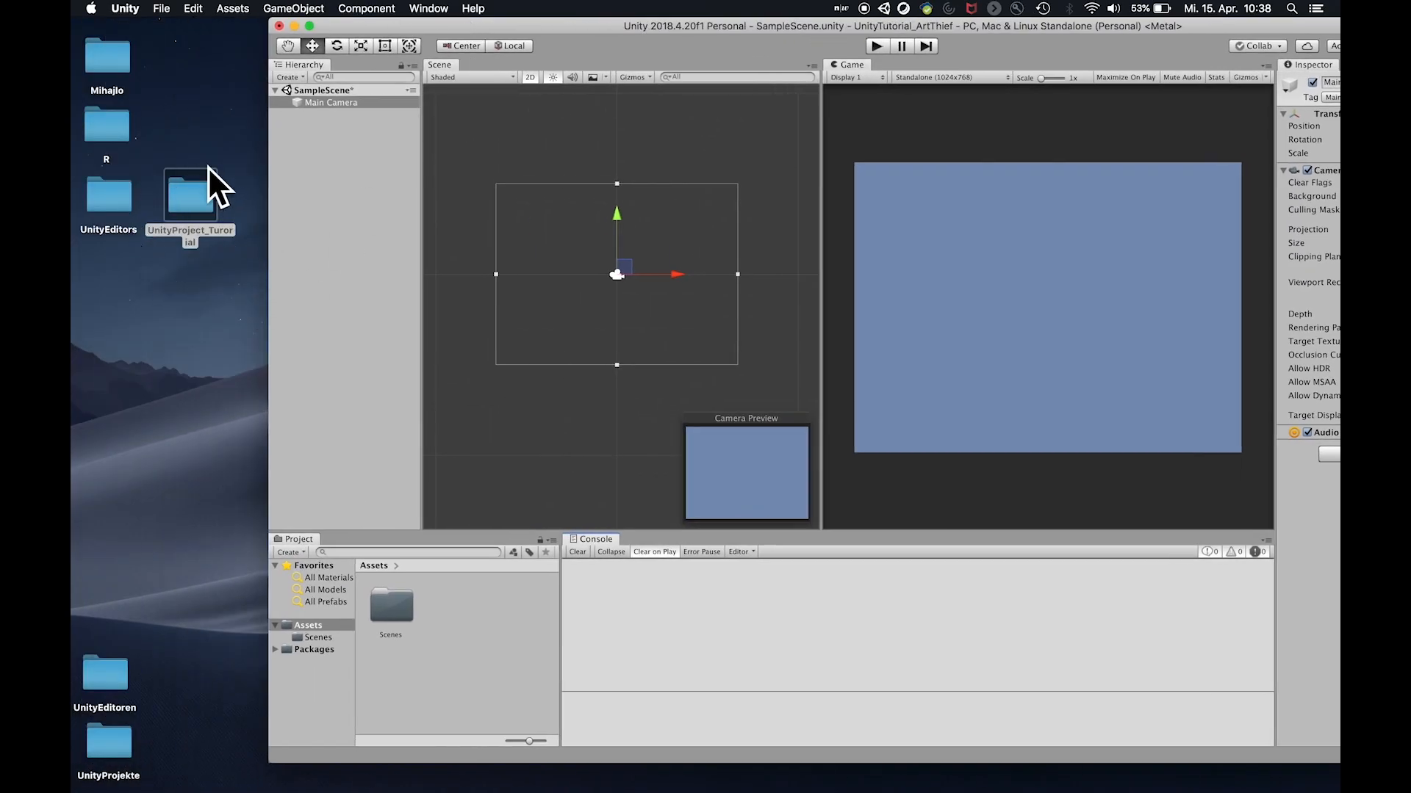
Open the UnityTutorial_ArtThief folder from the desktop in Finder and browse into Assets/Scenes
click(189, 197)
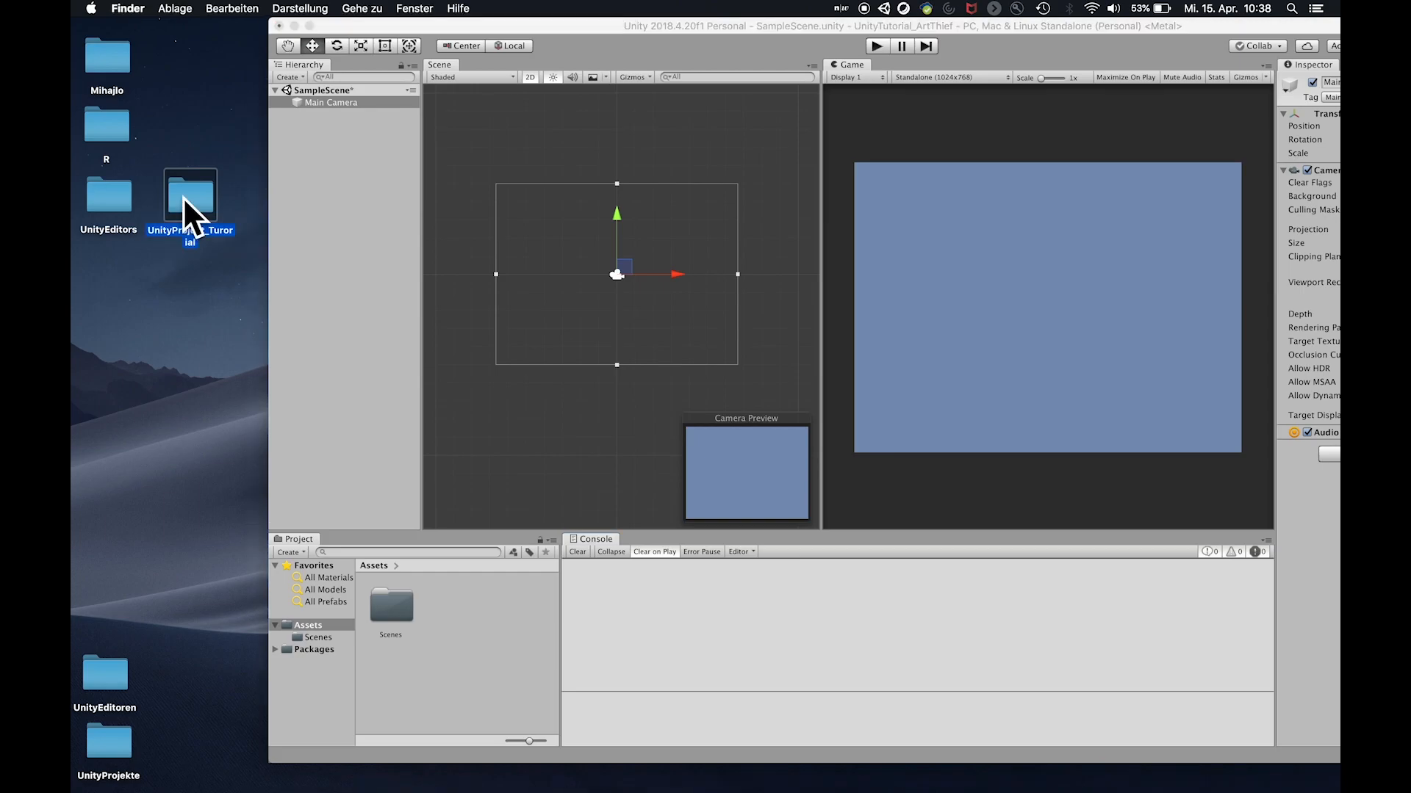
double_click(189, 197)
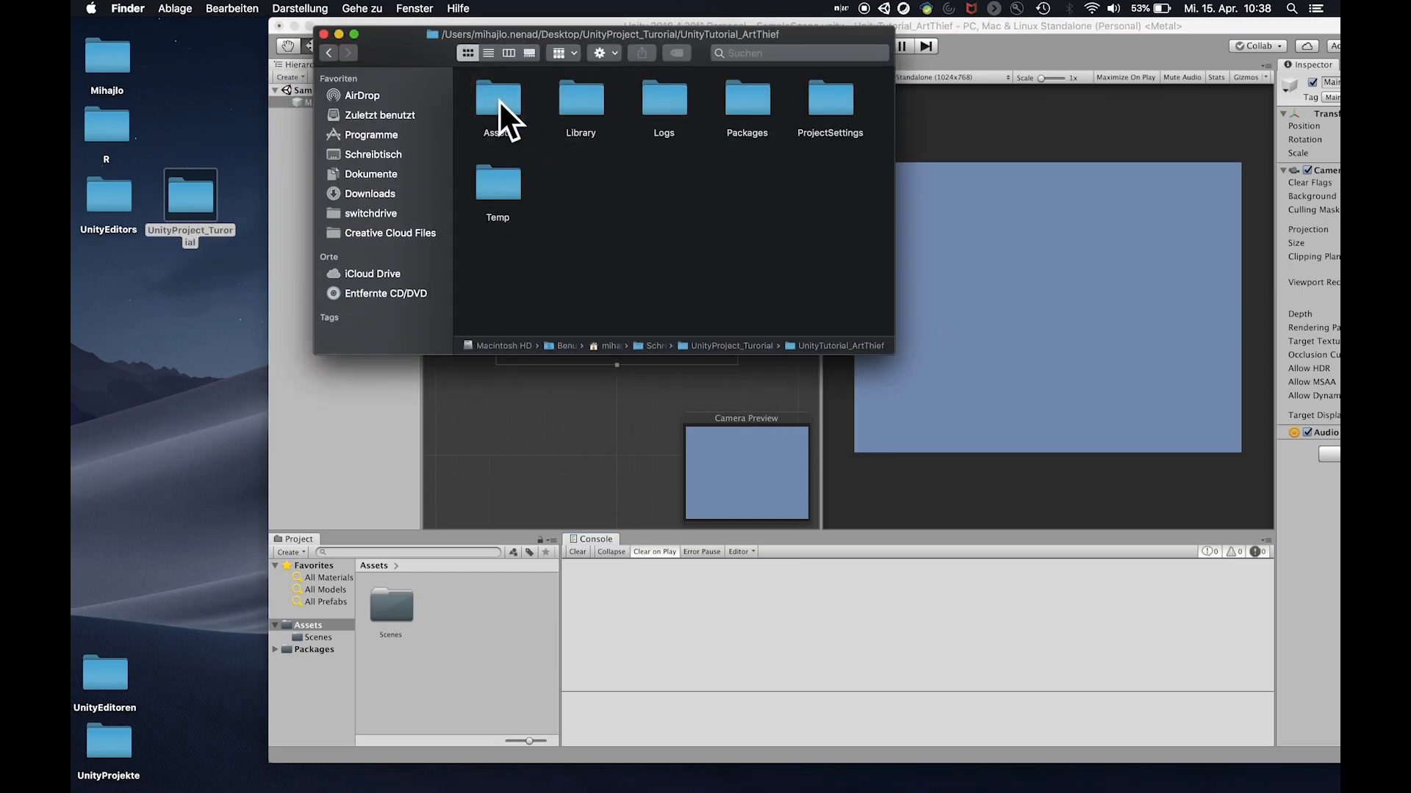
mouse_move(706, 239)
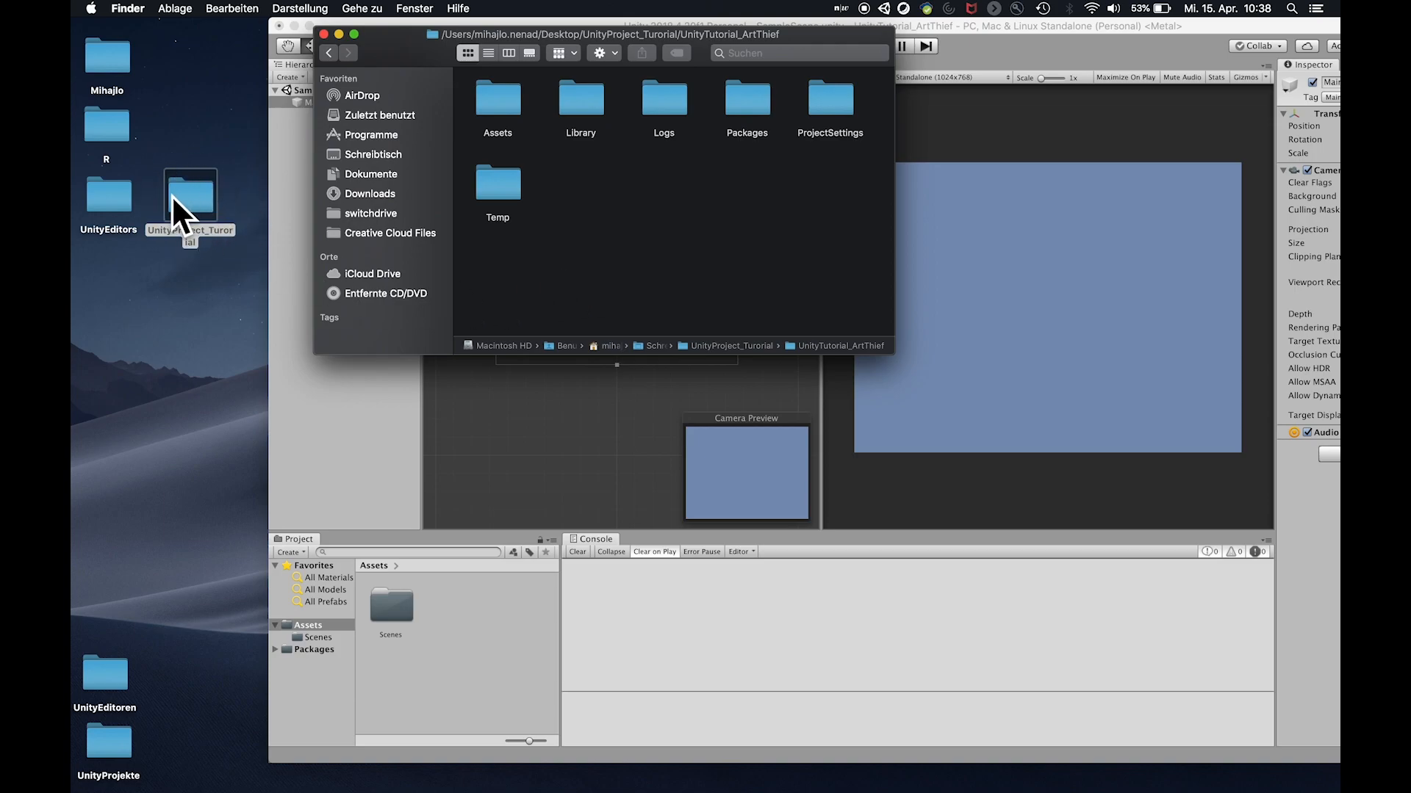
mouse_move(582, 258)
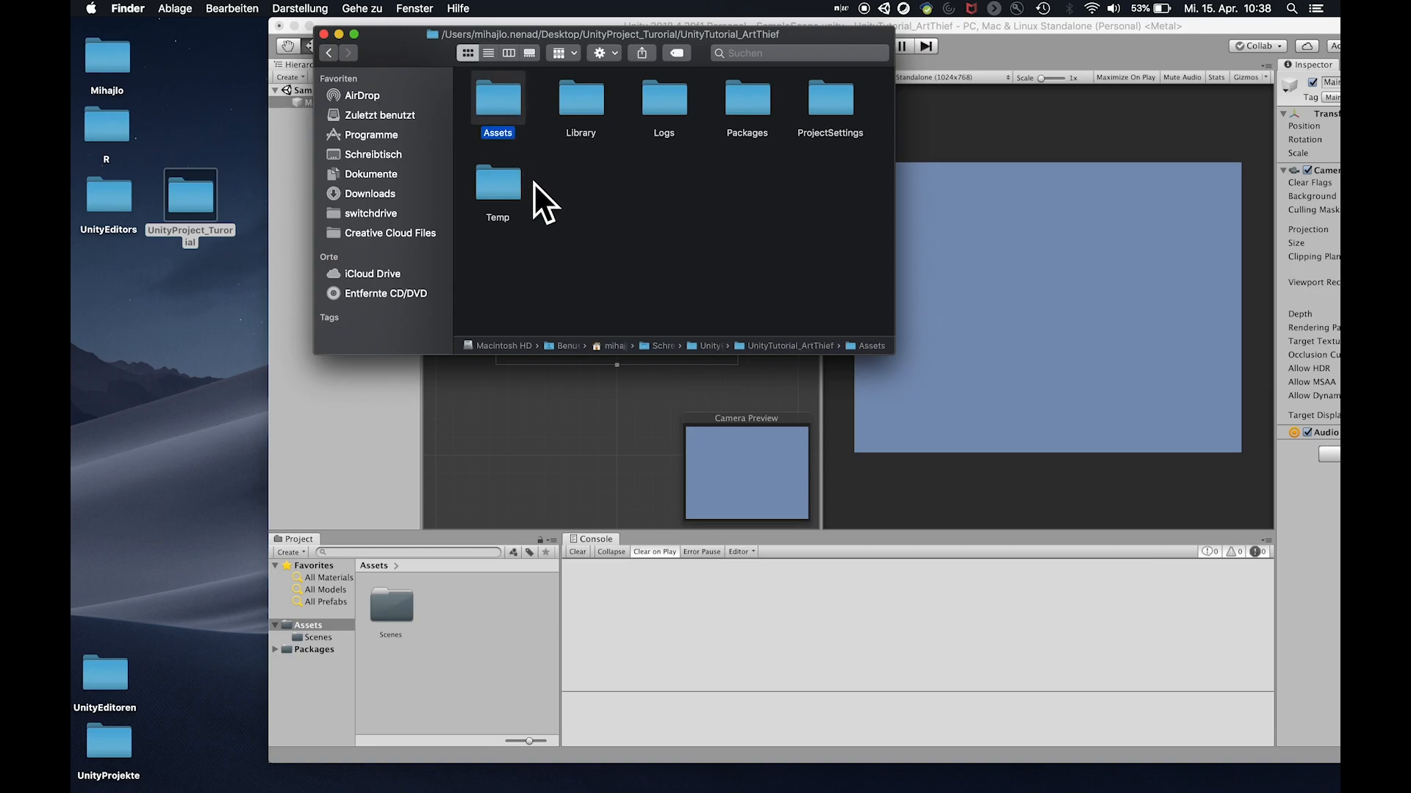
mouse_move(476, 573)
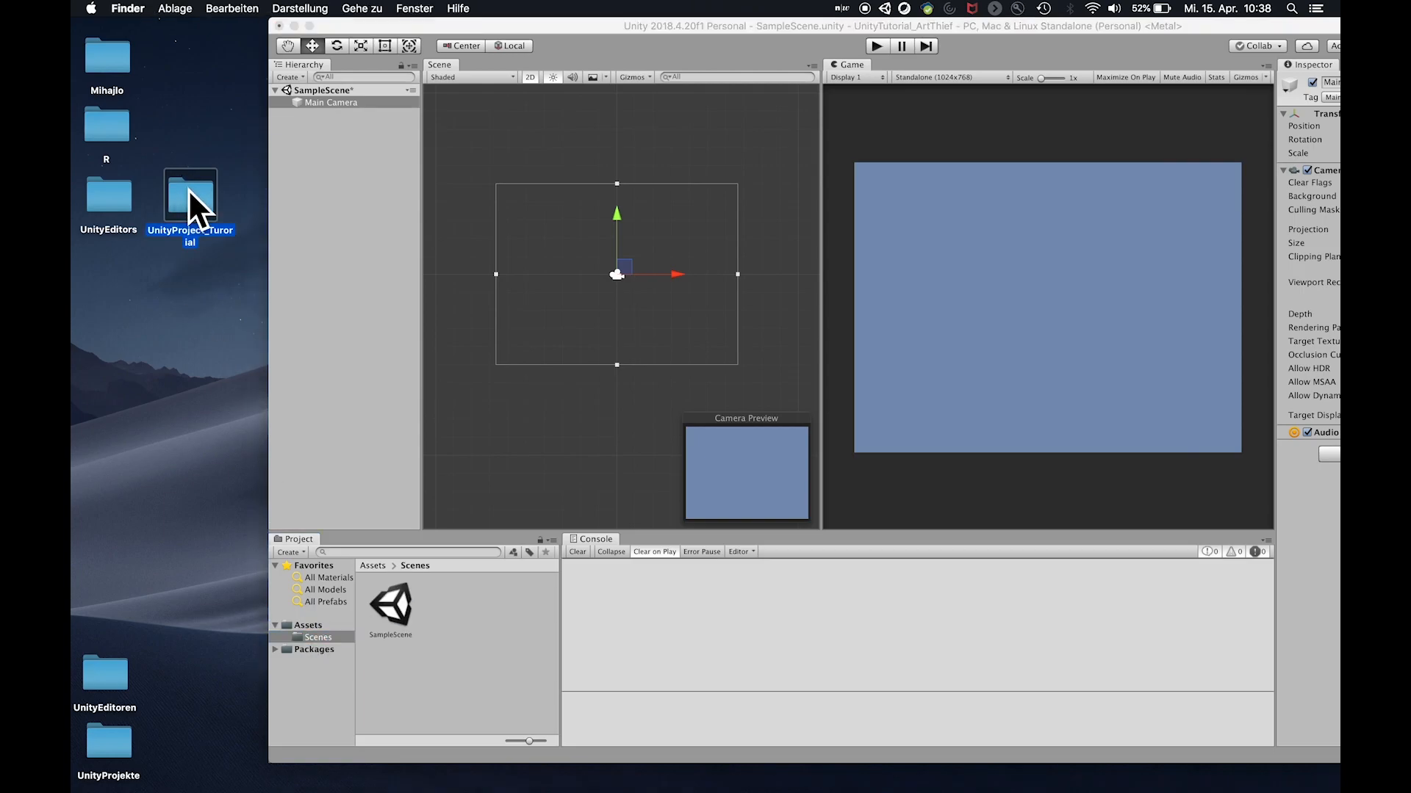
double_click(189, 197)
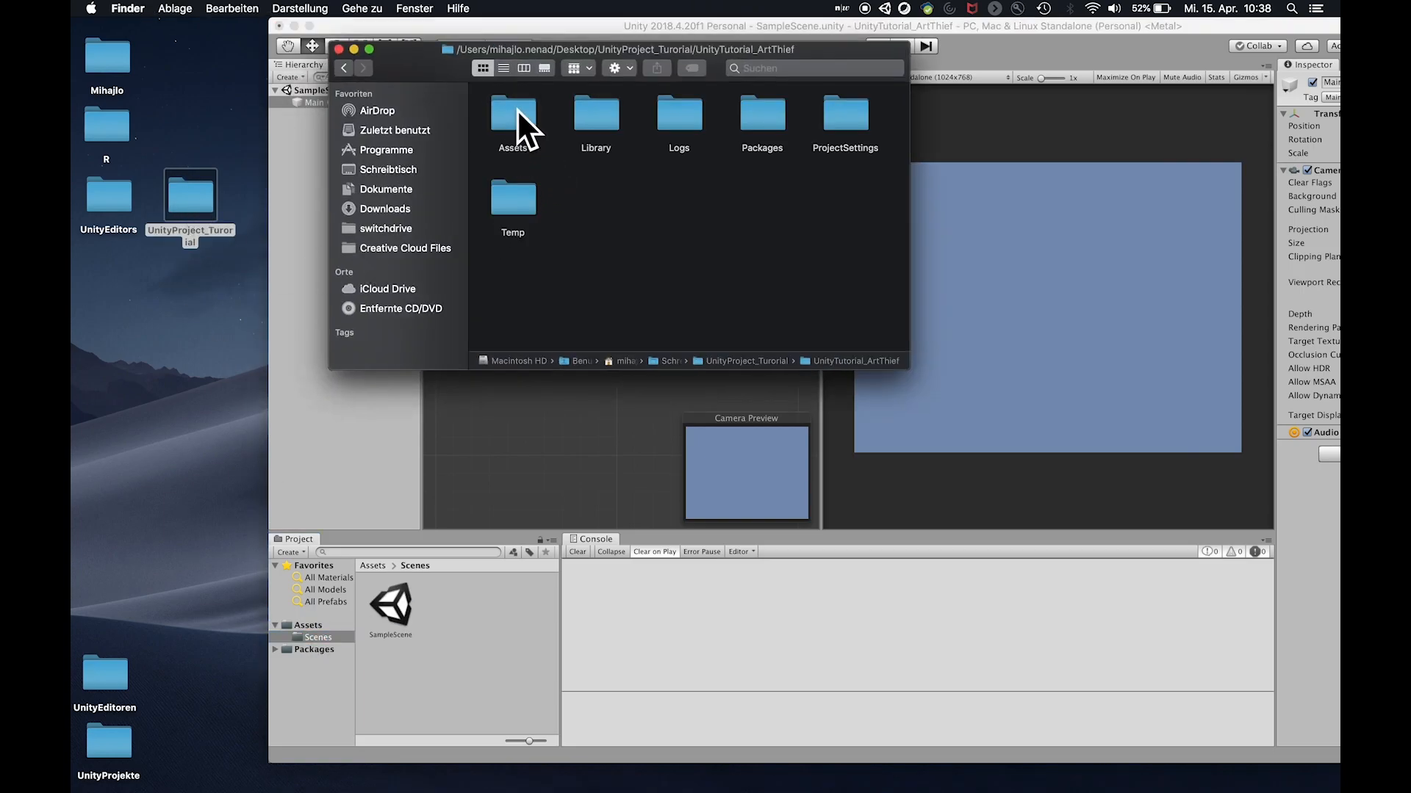
double_click(512, 117)
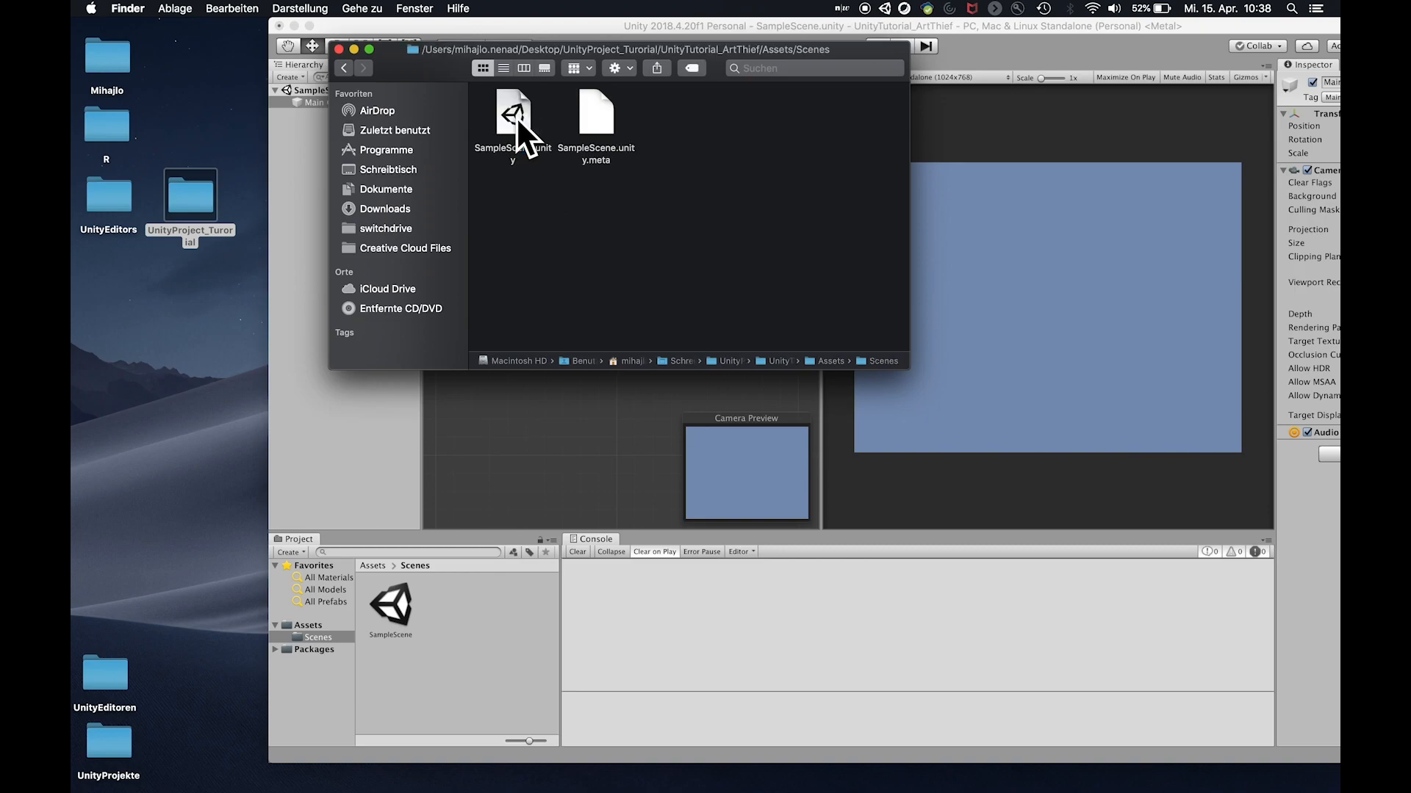